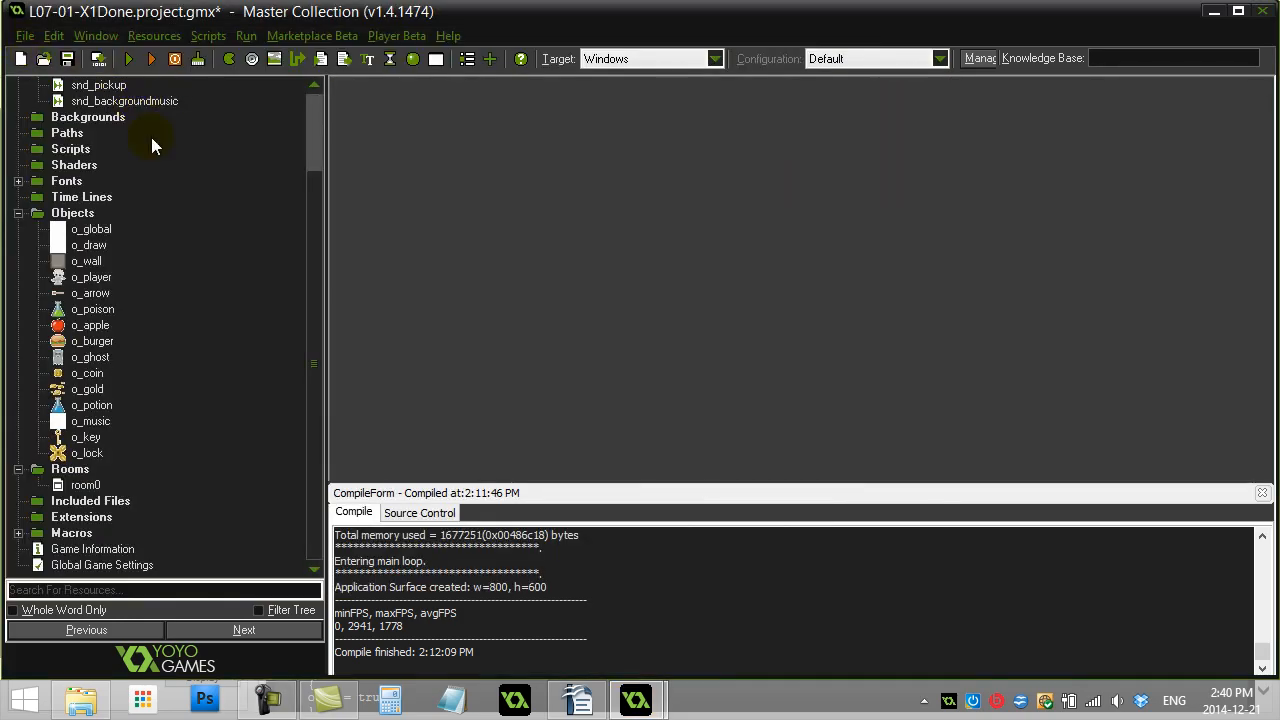
Open o_player and add a Key Press event for the letter R.
double_click(90, 277)
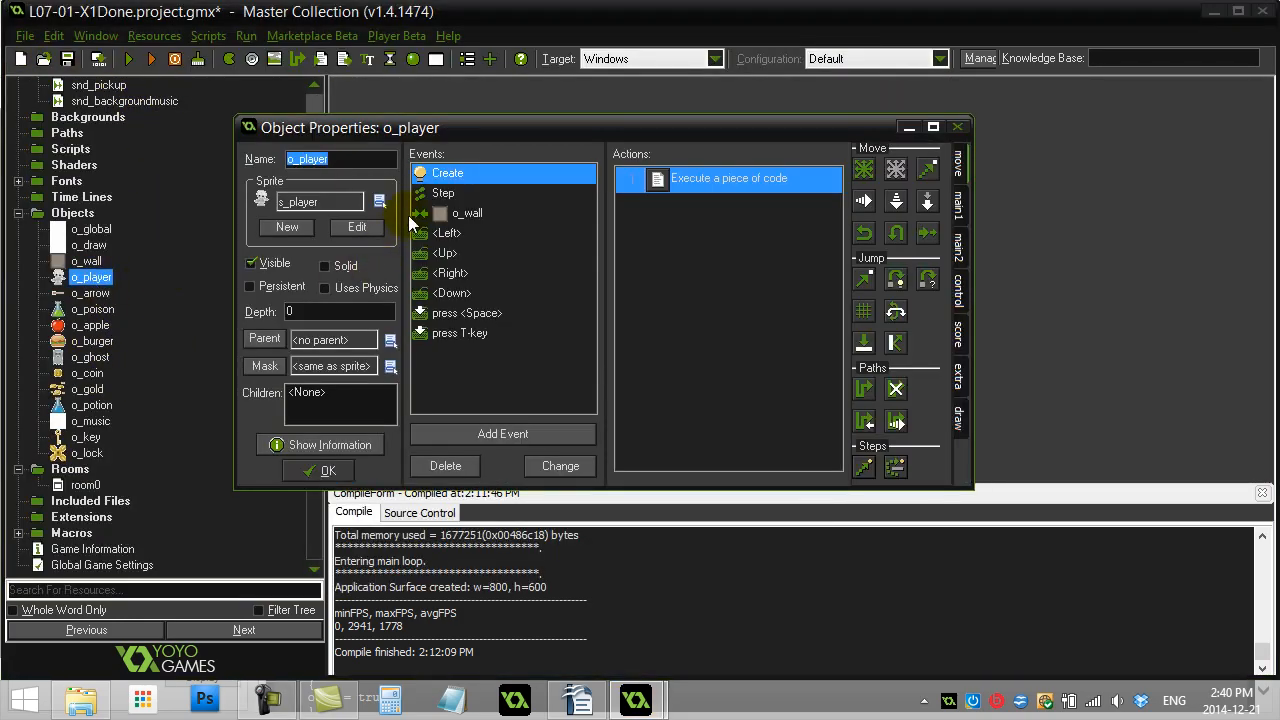
click(502, 434)
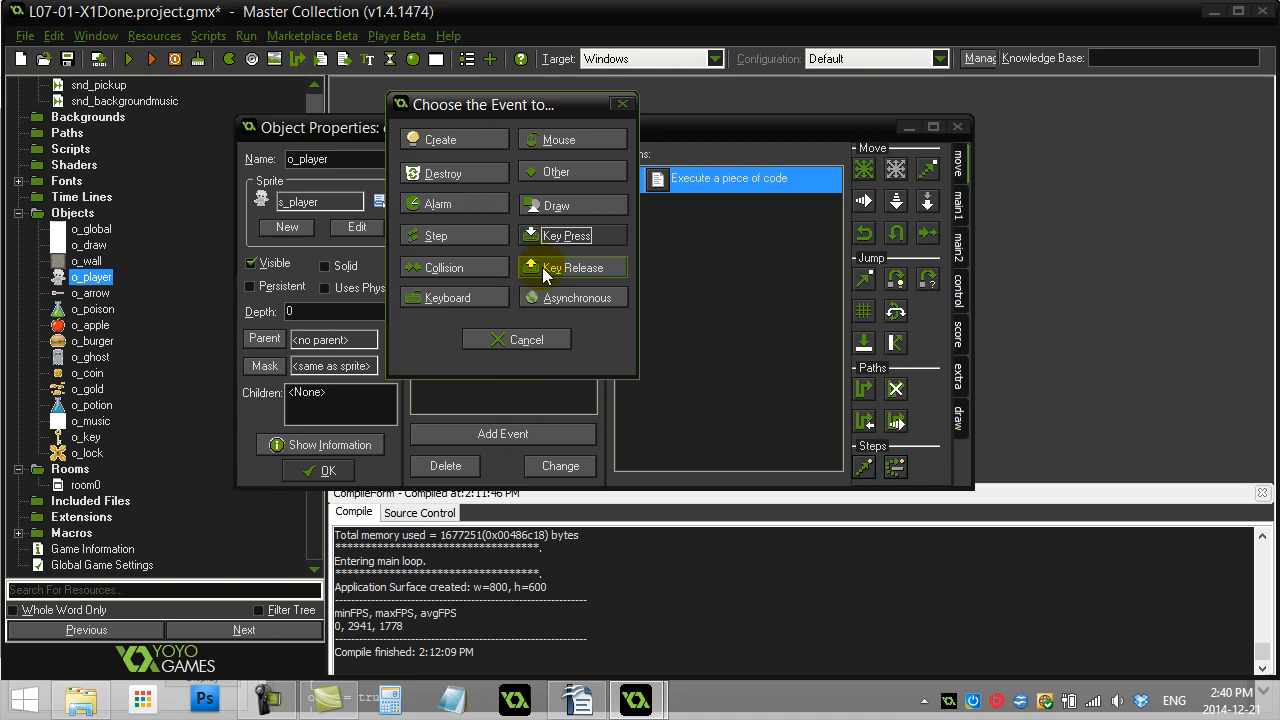
click(567, 235)
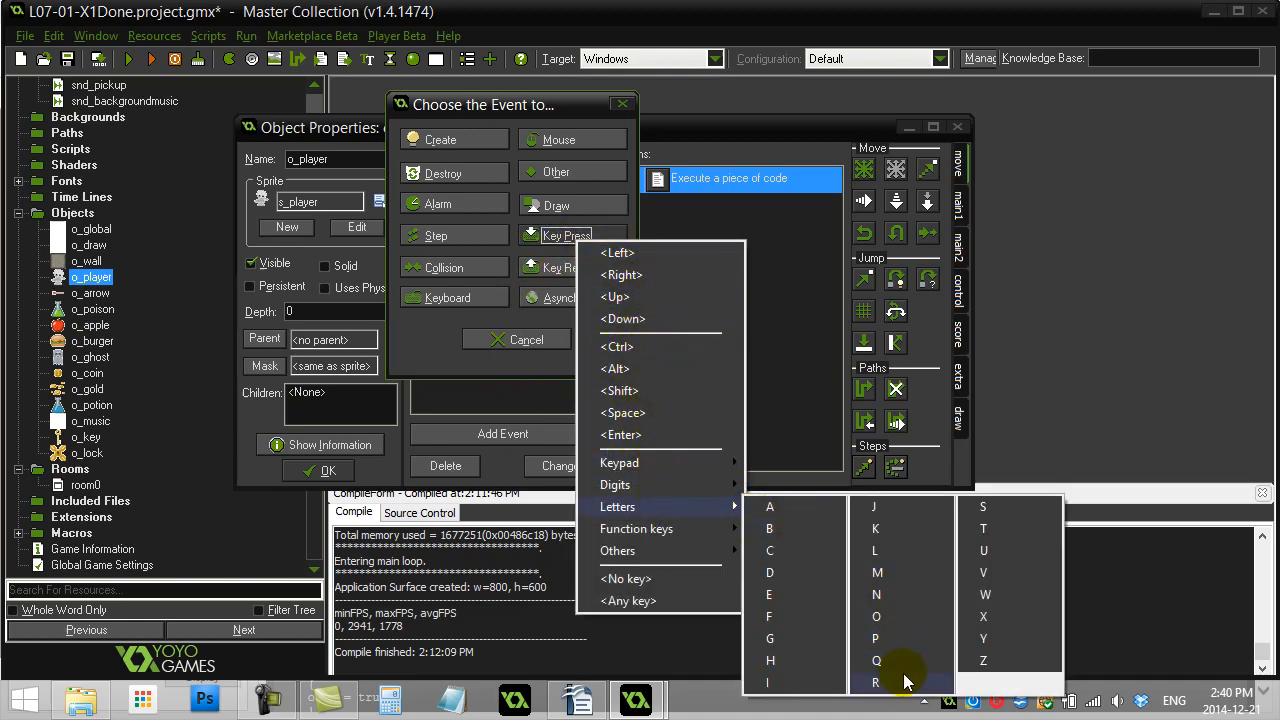
click(874, 682)
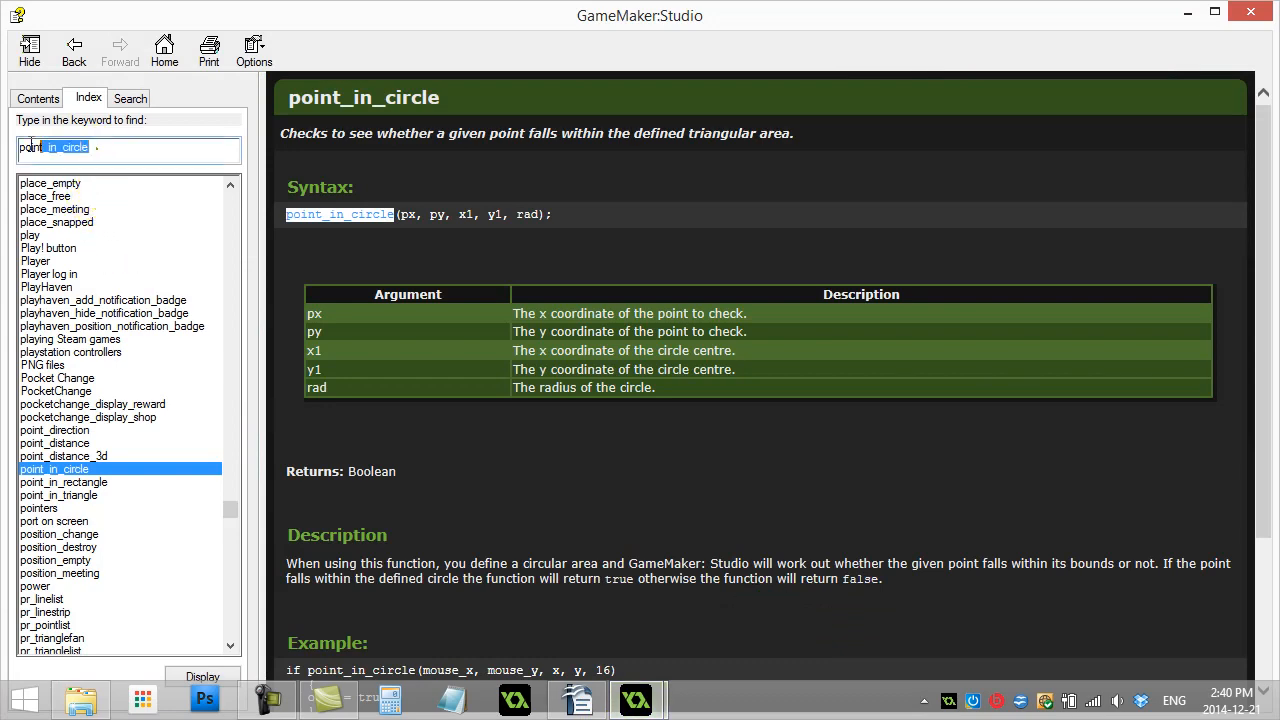
Look up 'random' in the help Index and display its reference topic.
text(random)
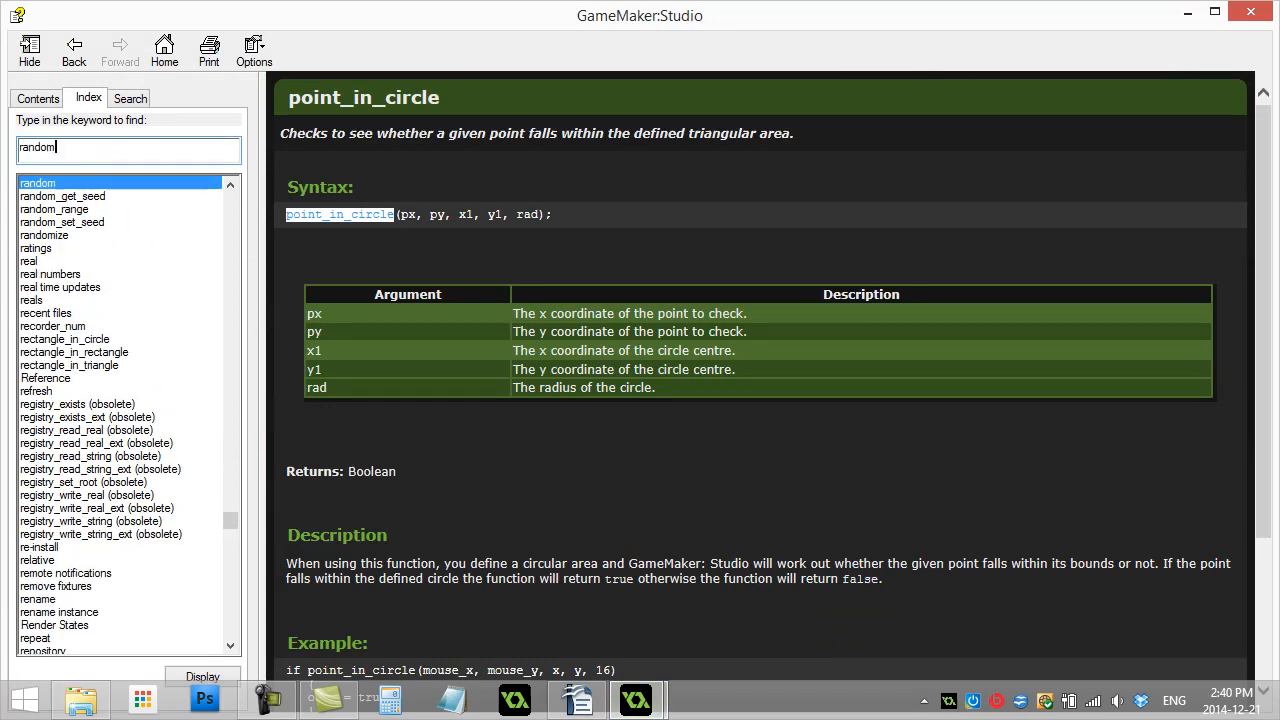
double_click(38, 182)
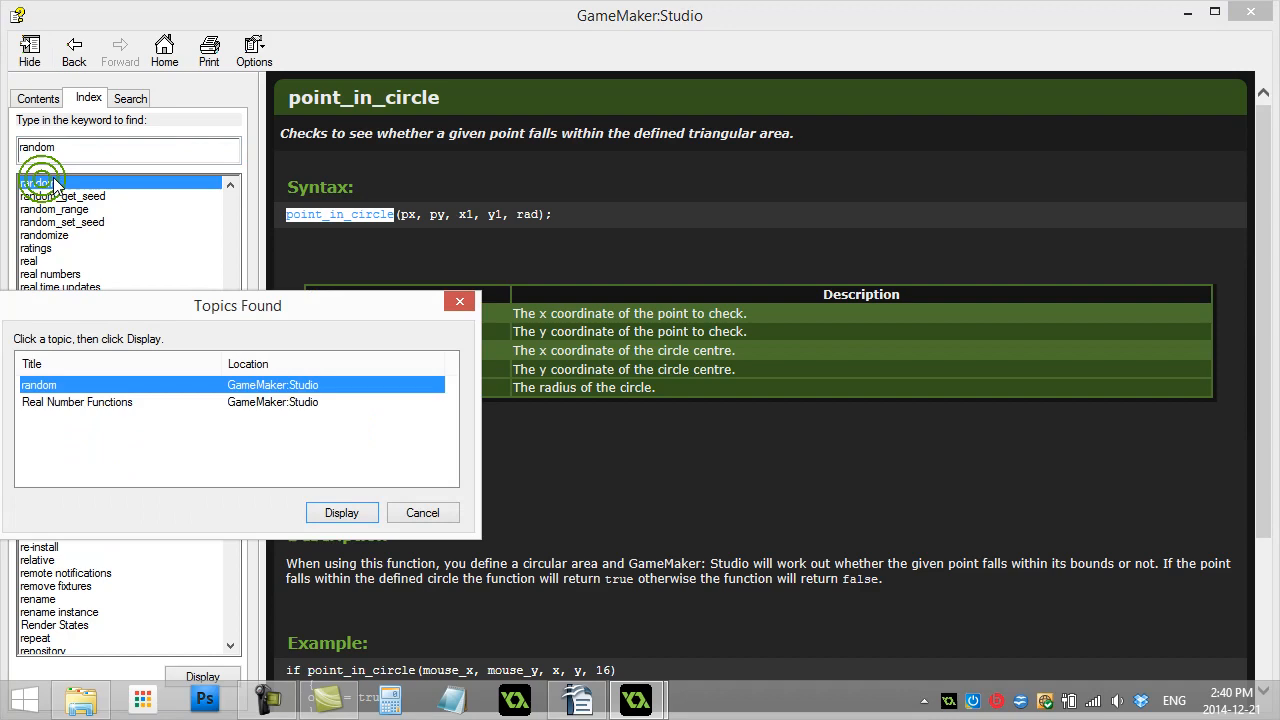
click(341, 512)
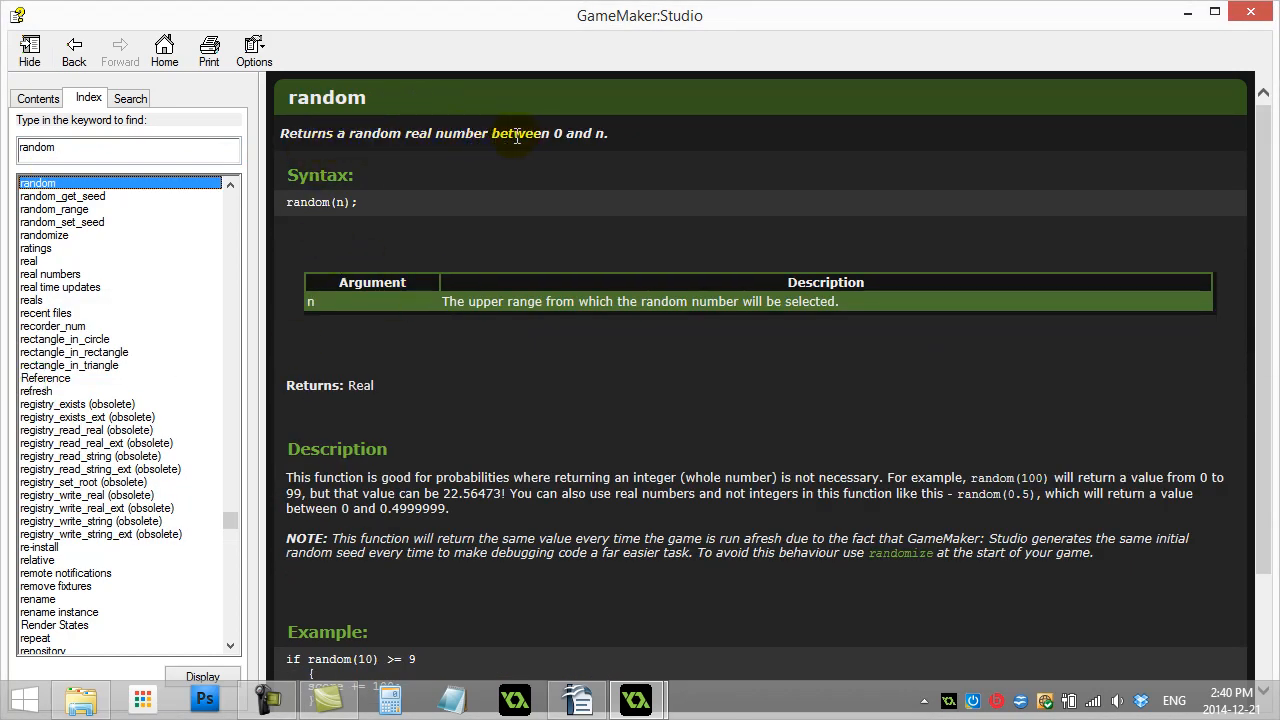
mouse_move(288, 214)
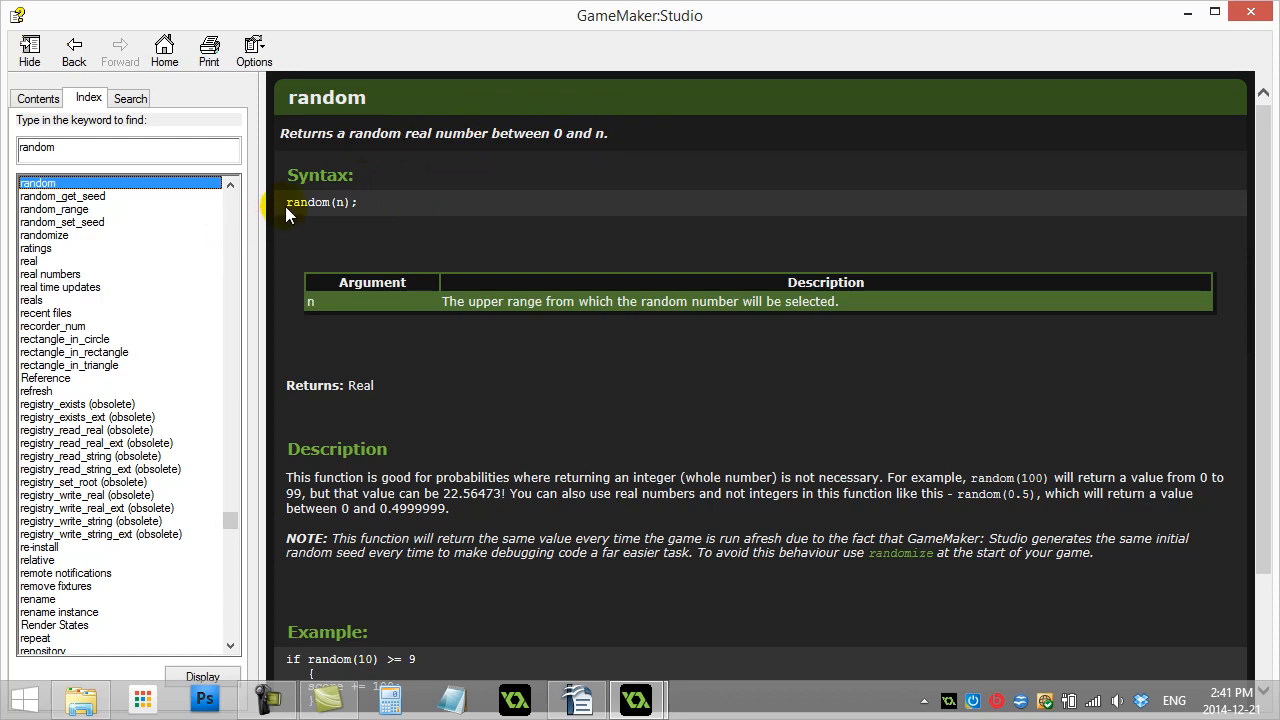
mouse_move(288, 204)
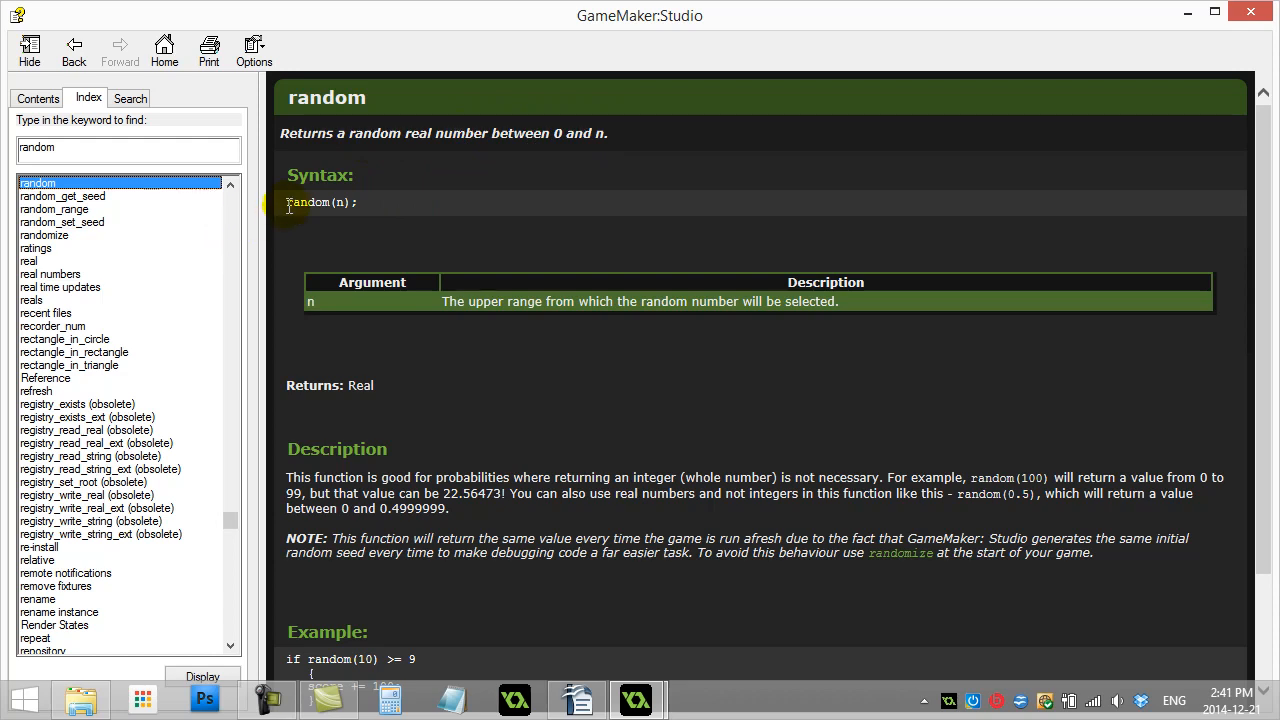
mouse_move(370, 211)
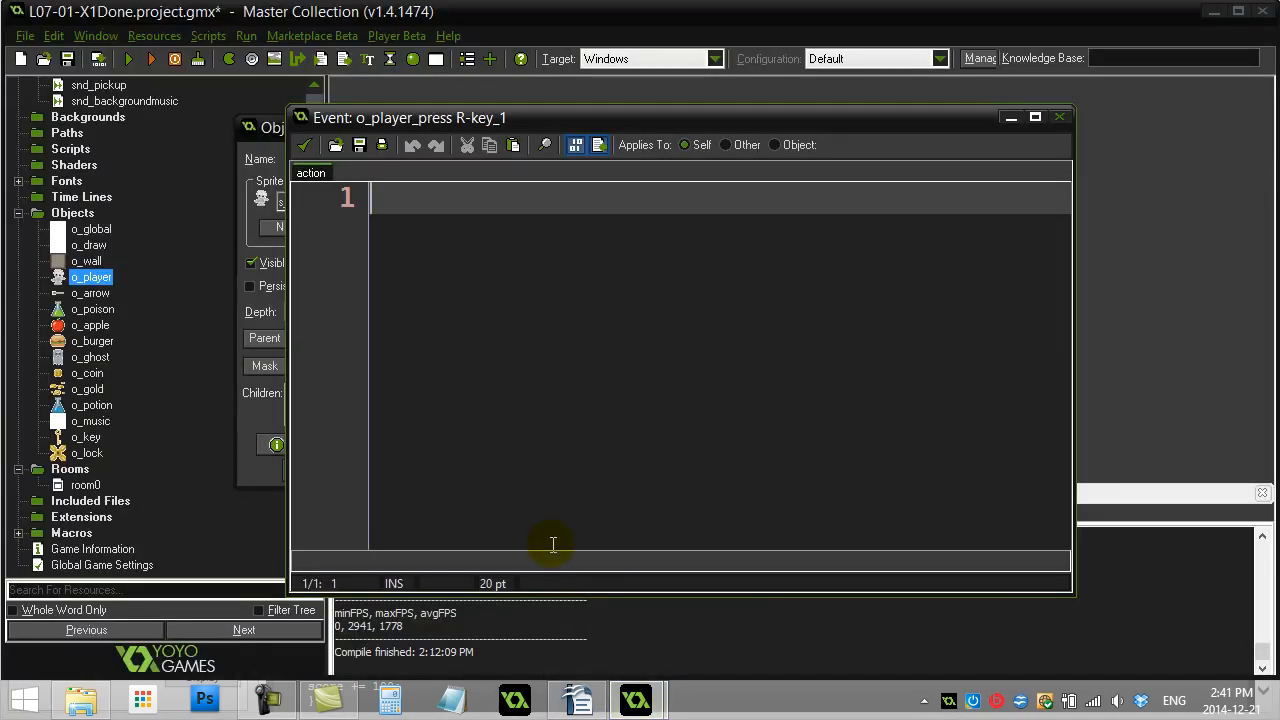
Code val=random(10) and show_message(string(val)), run the game, and dismiss the 7.05 message.
text(val)
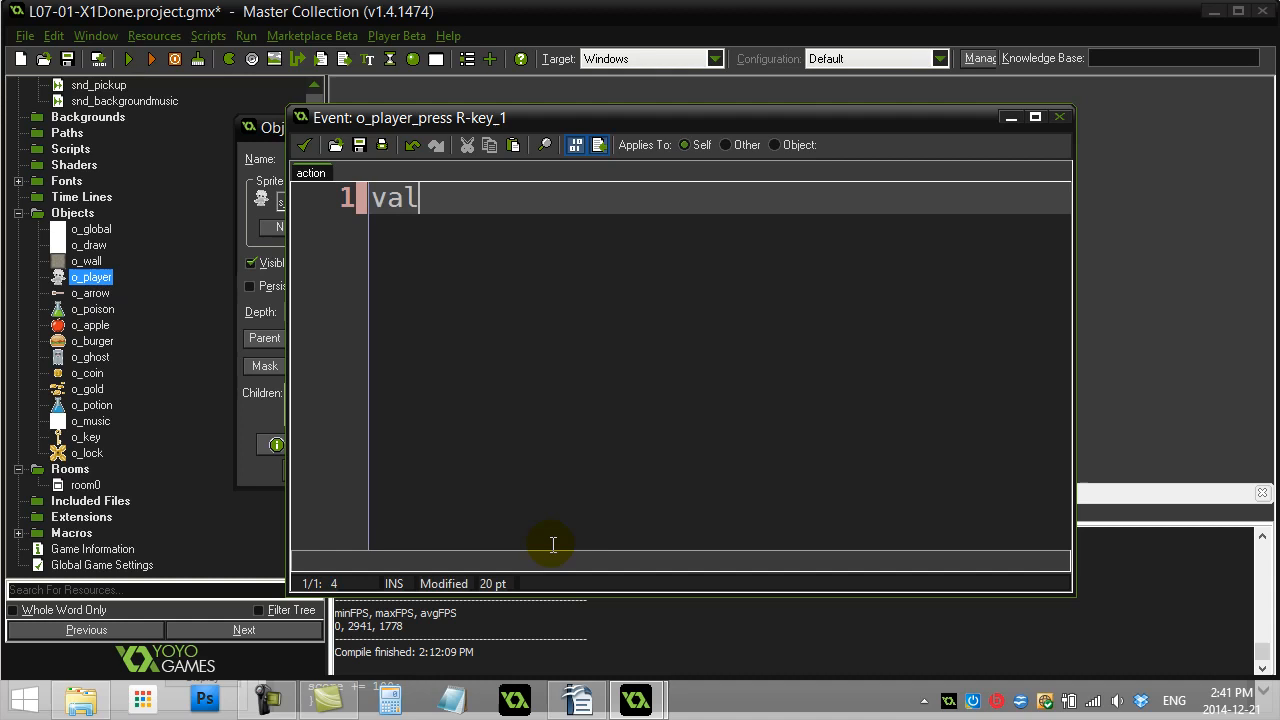
text(=random)
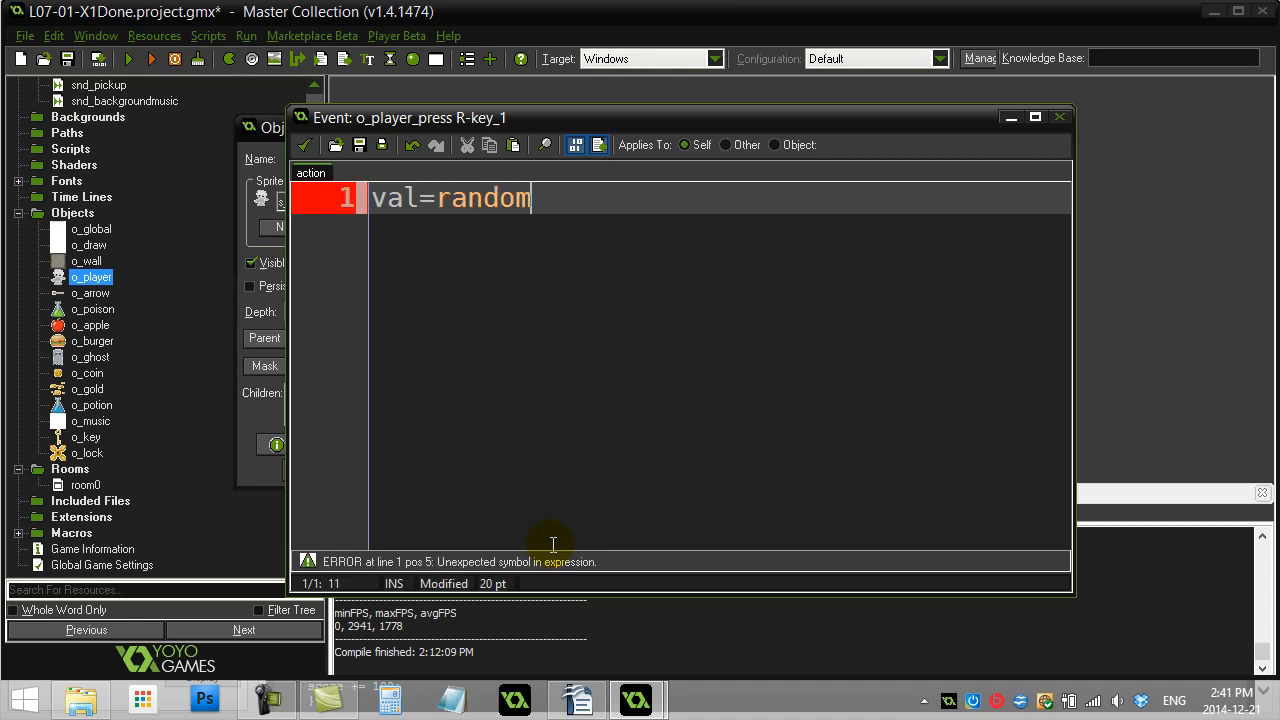
text((10))
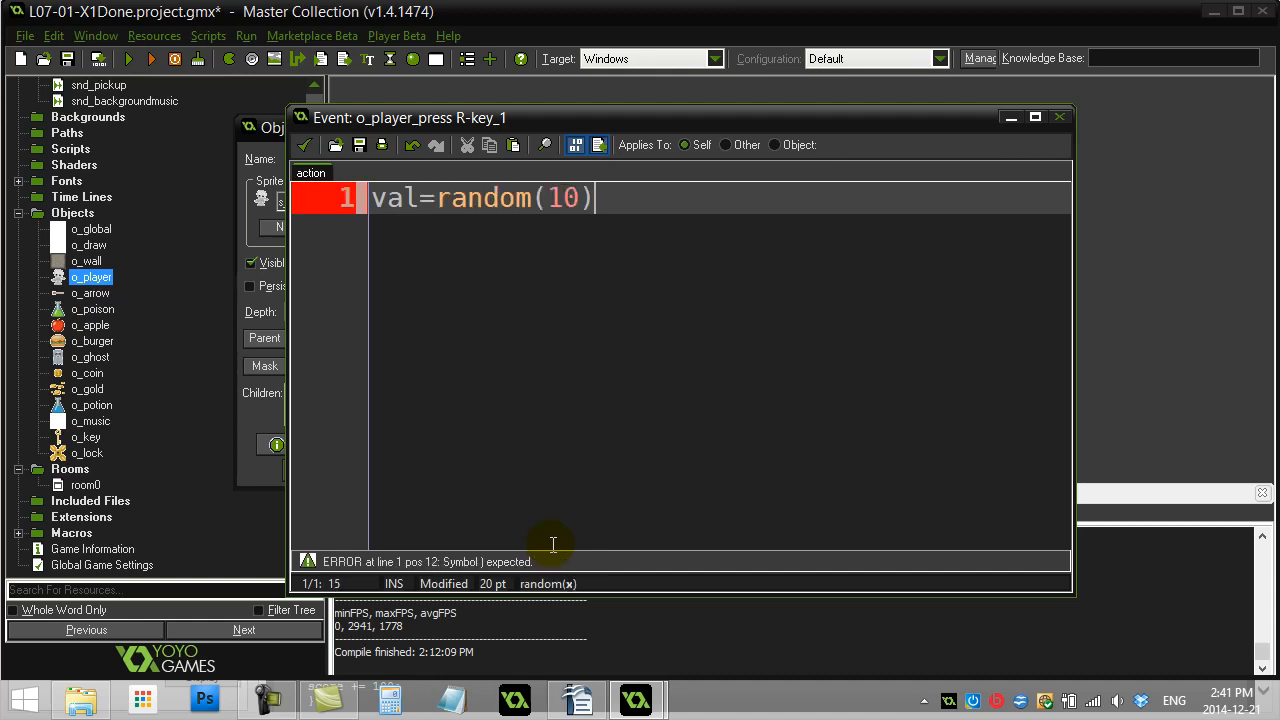
text(show_messag)
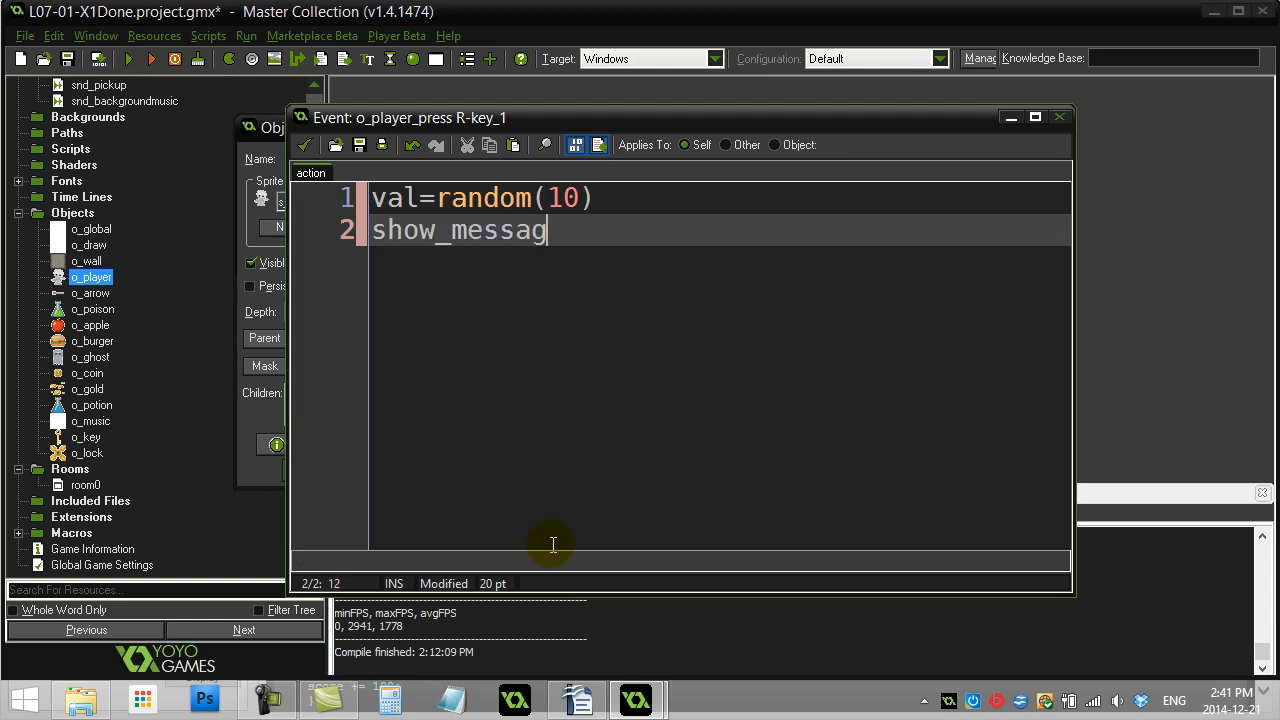
text(e( string(val))
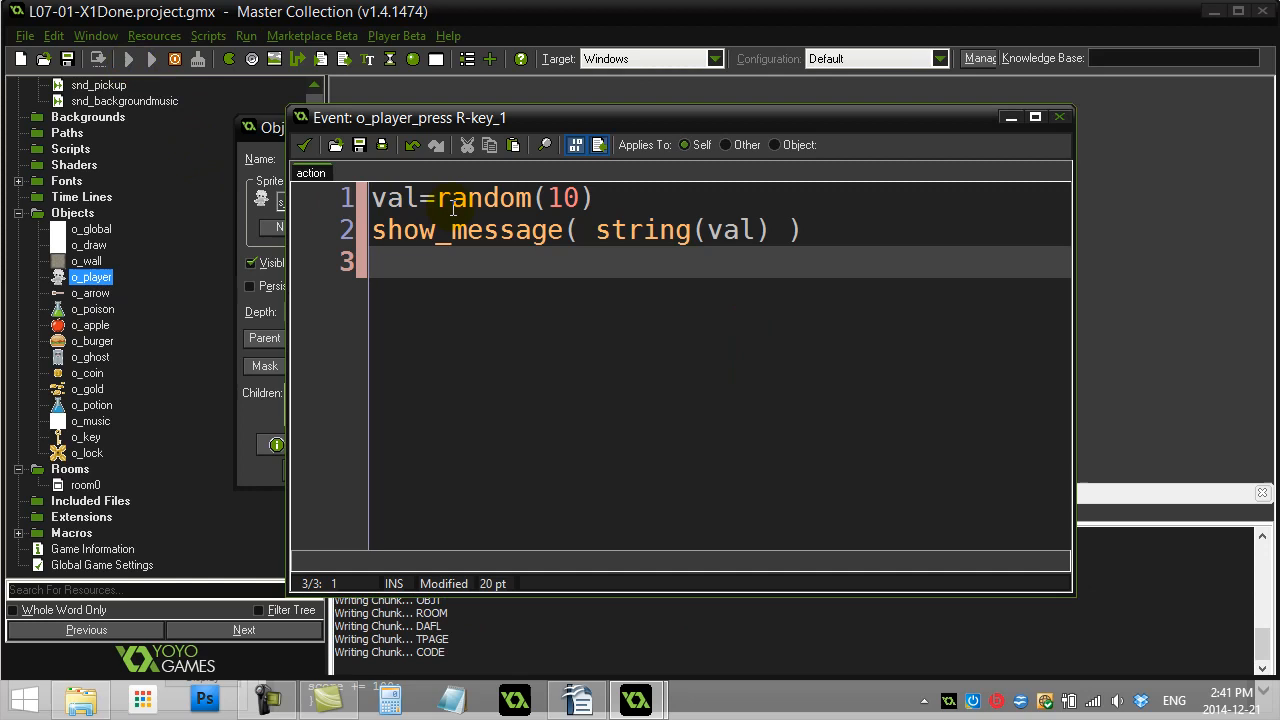
click(143, 61)
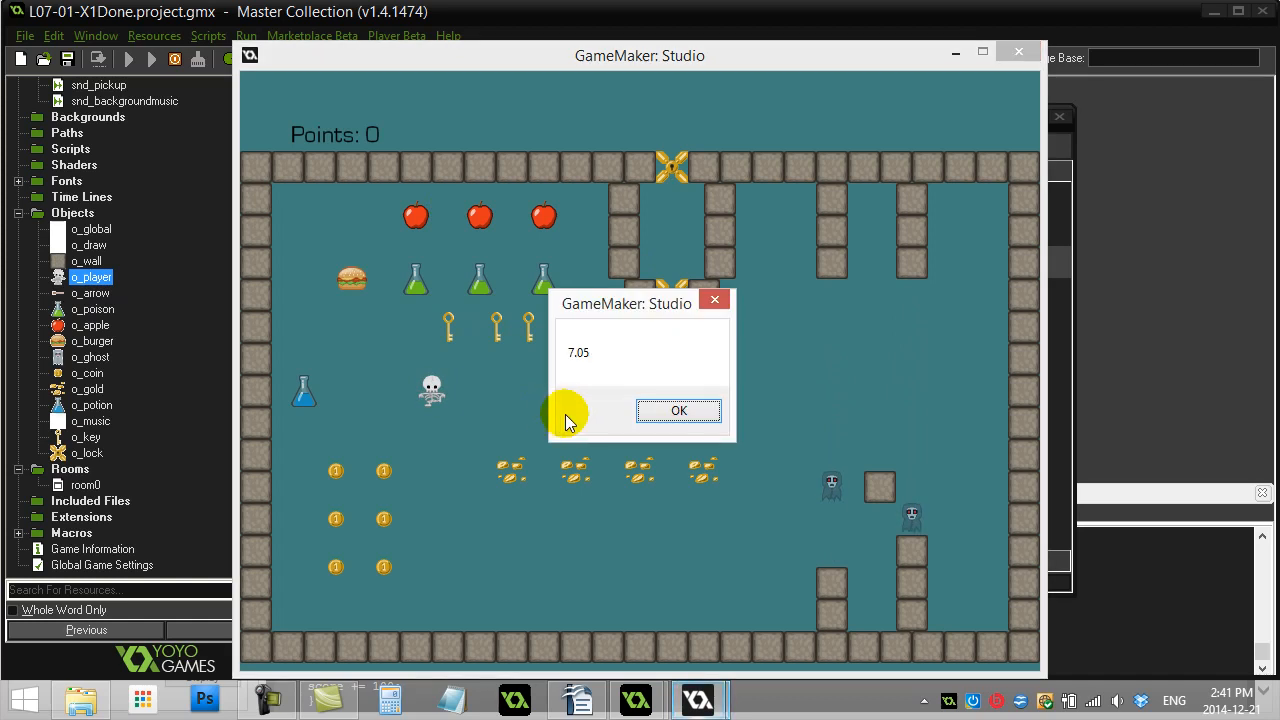
click(679, 410)
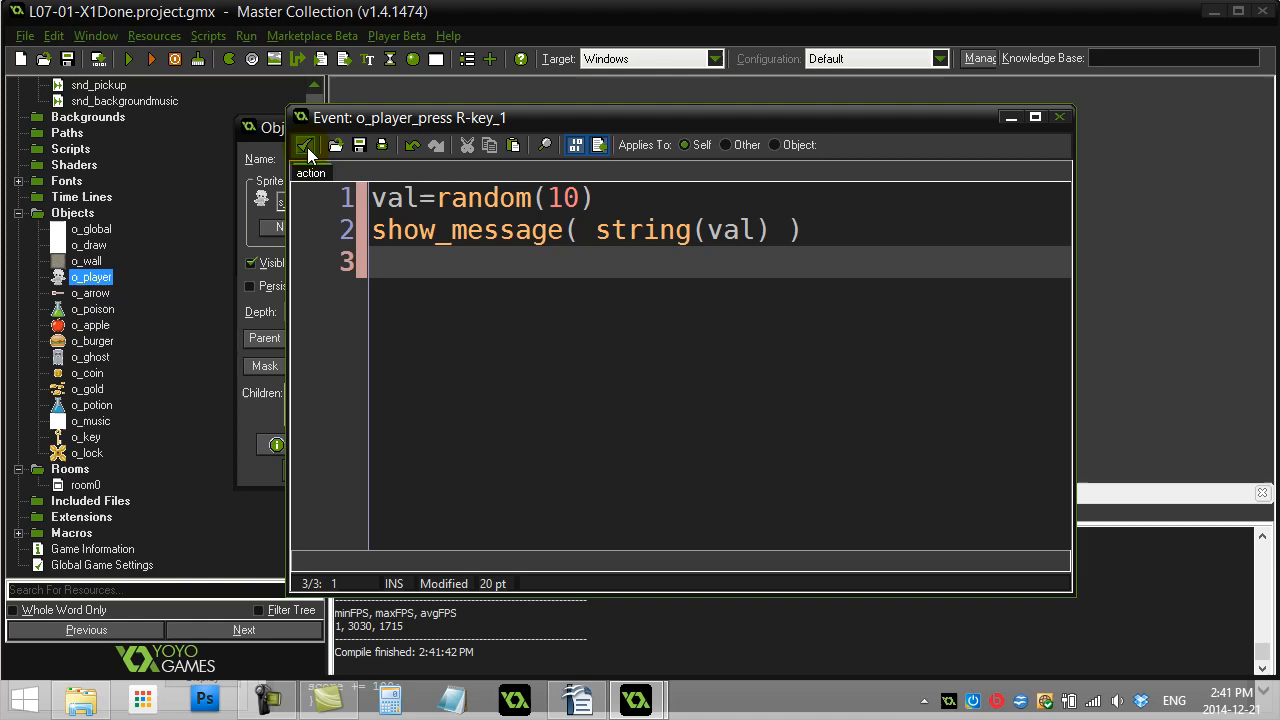
Save the R-key code and begin typing motion_add in a new M key-press event.
click(565, 235)
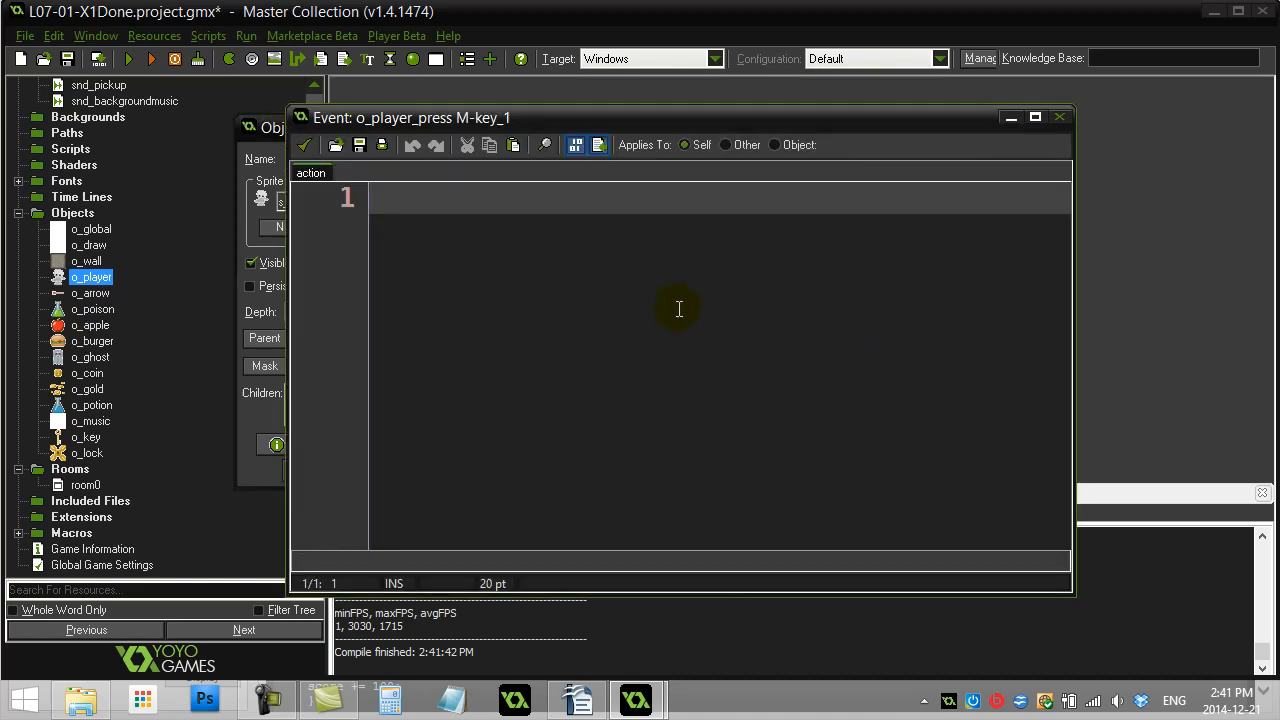
text(mo)
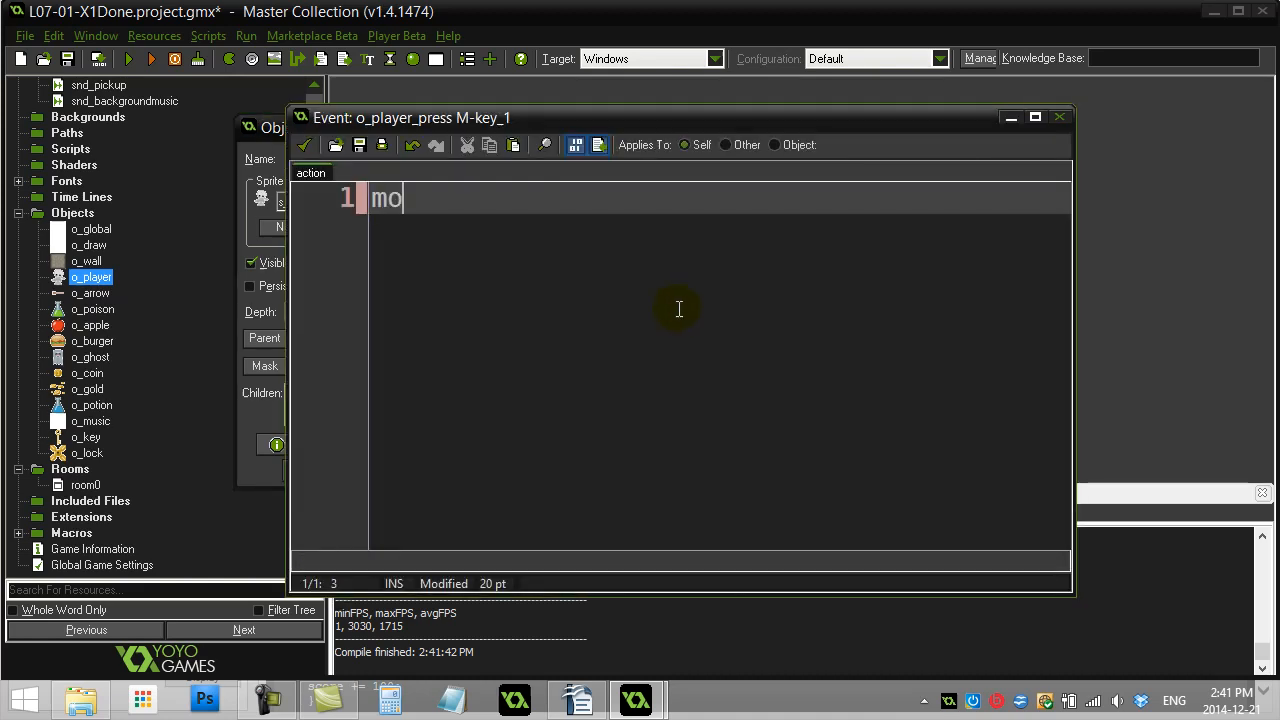
text(tion_add)
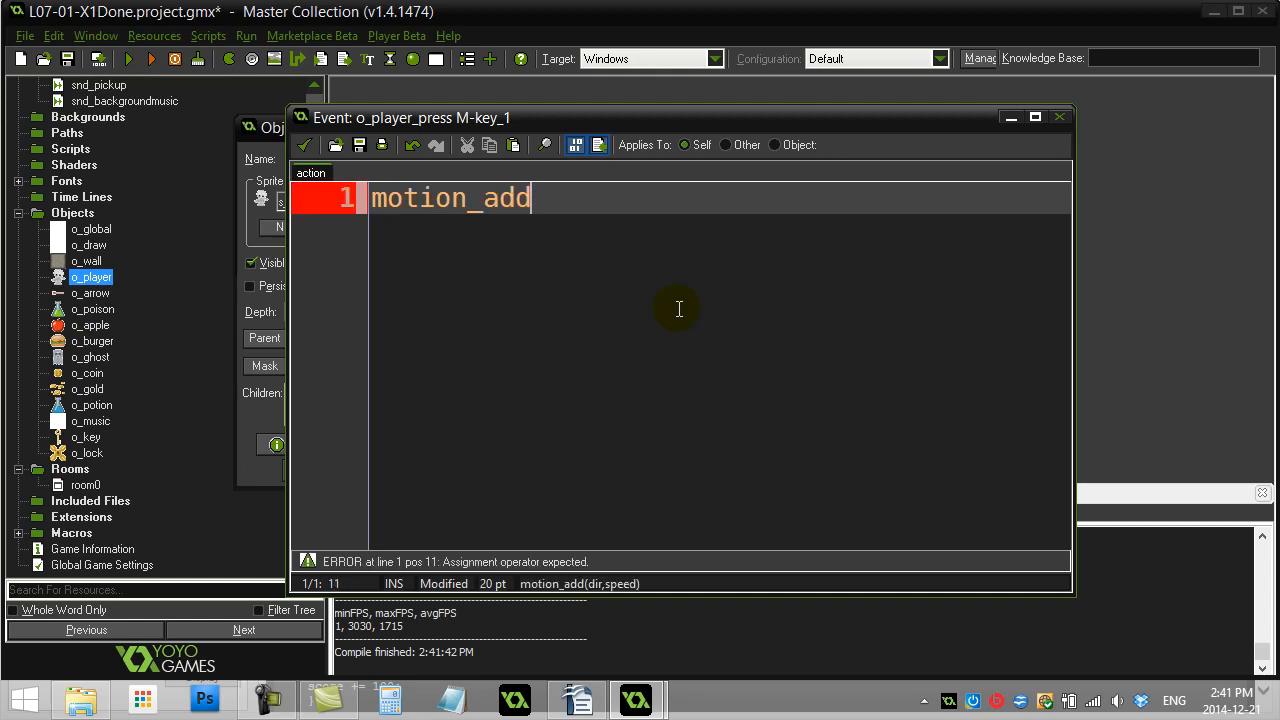
mouse_move(546, 596)
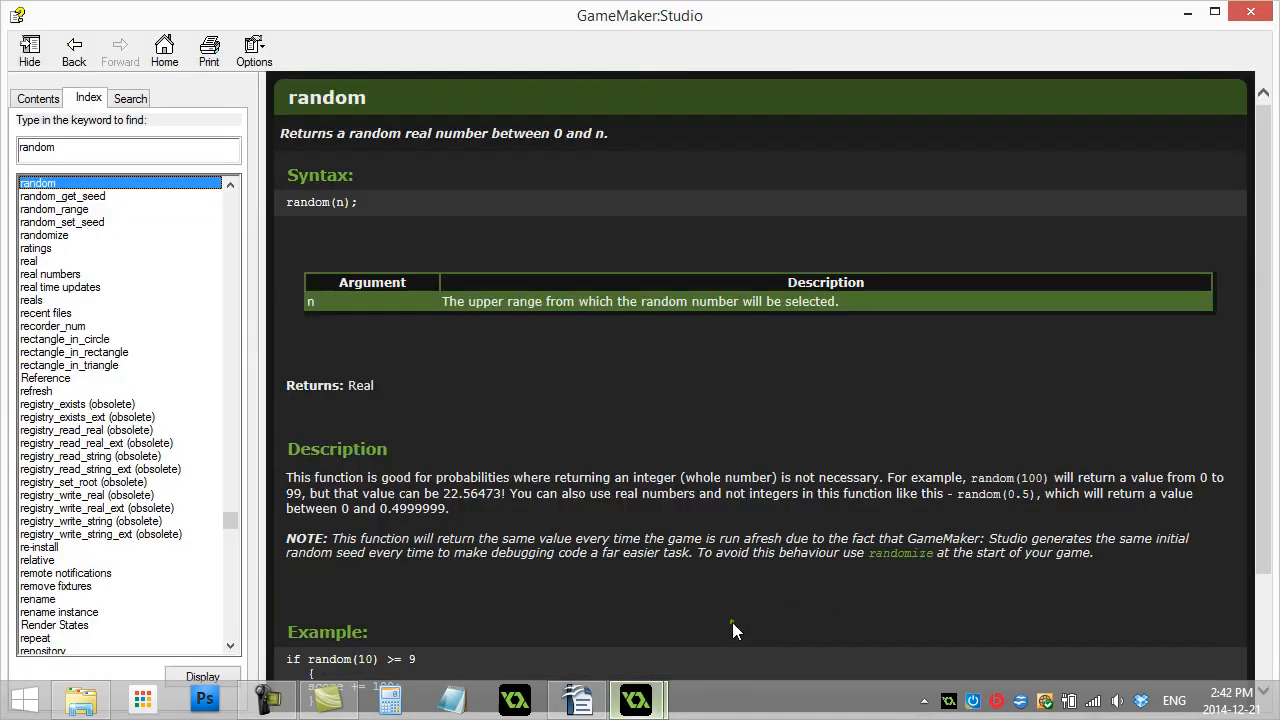
Search the help Index for motion_add to bring up its reference page.
text(motion_add)
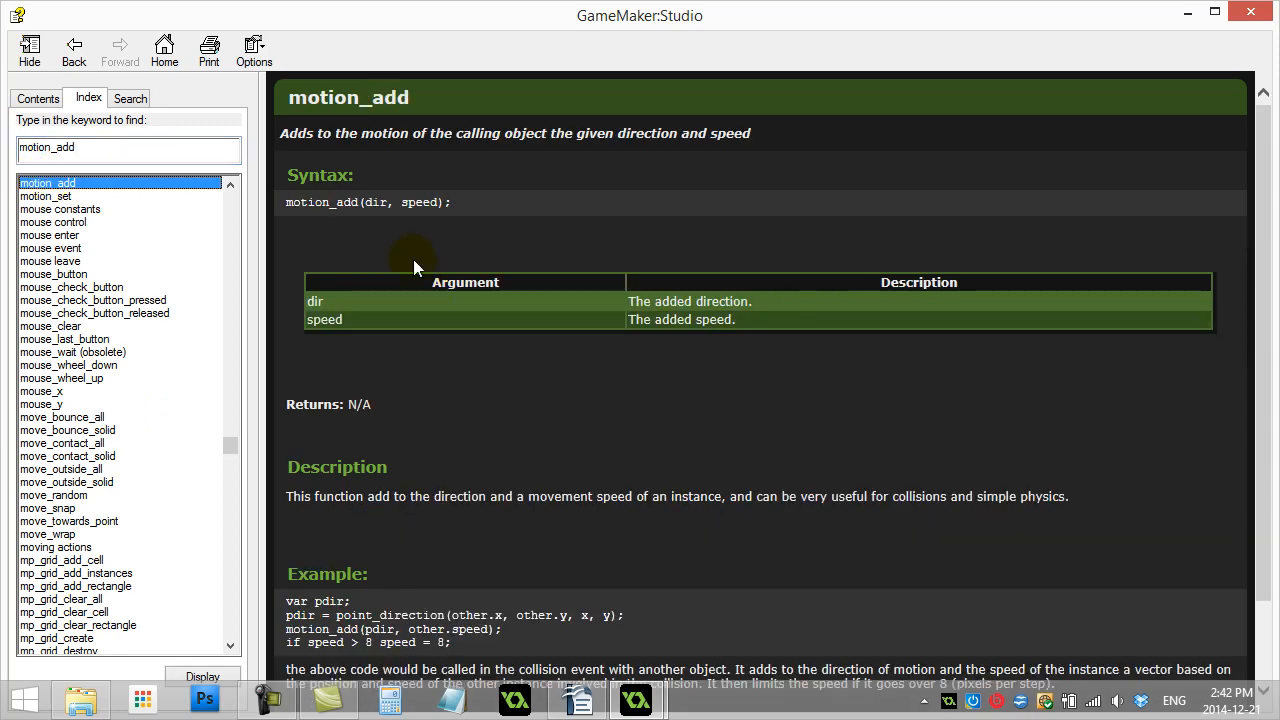
mouse_move(348, 404)
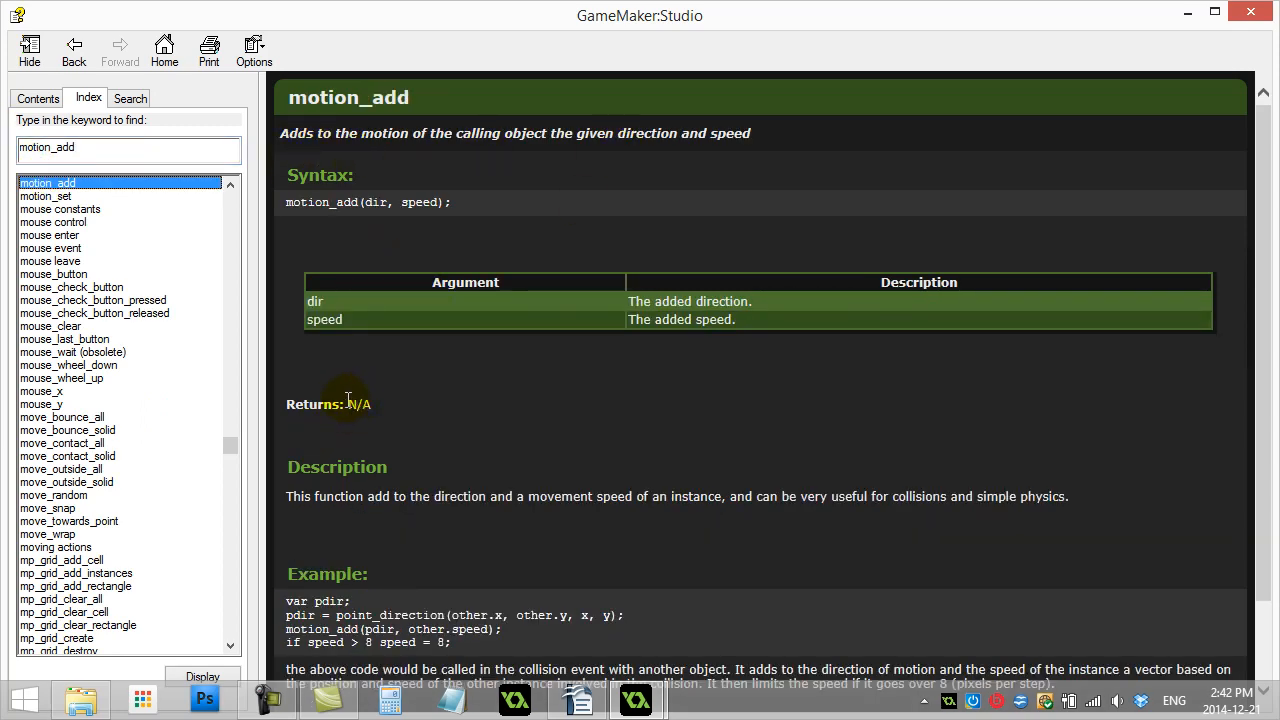
mouse_move(362, 424)
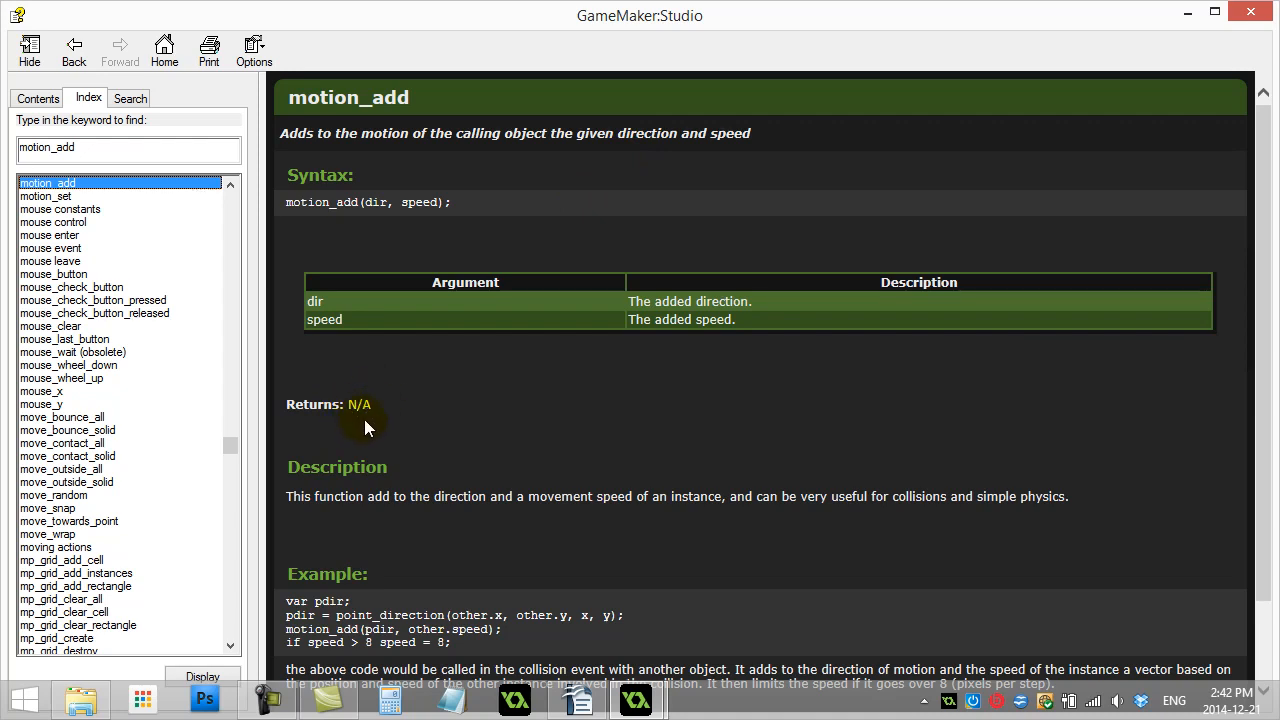
mouse_move(458, 554)
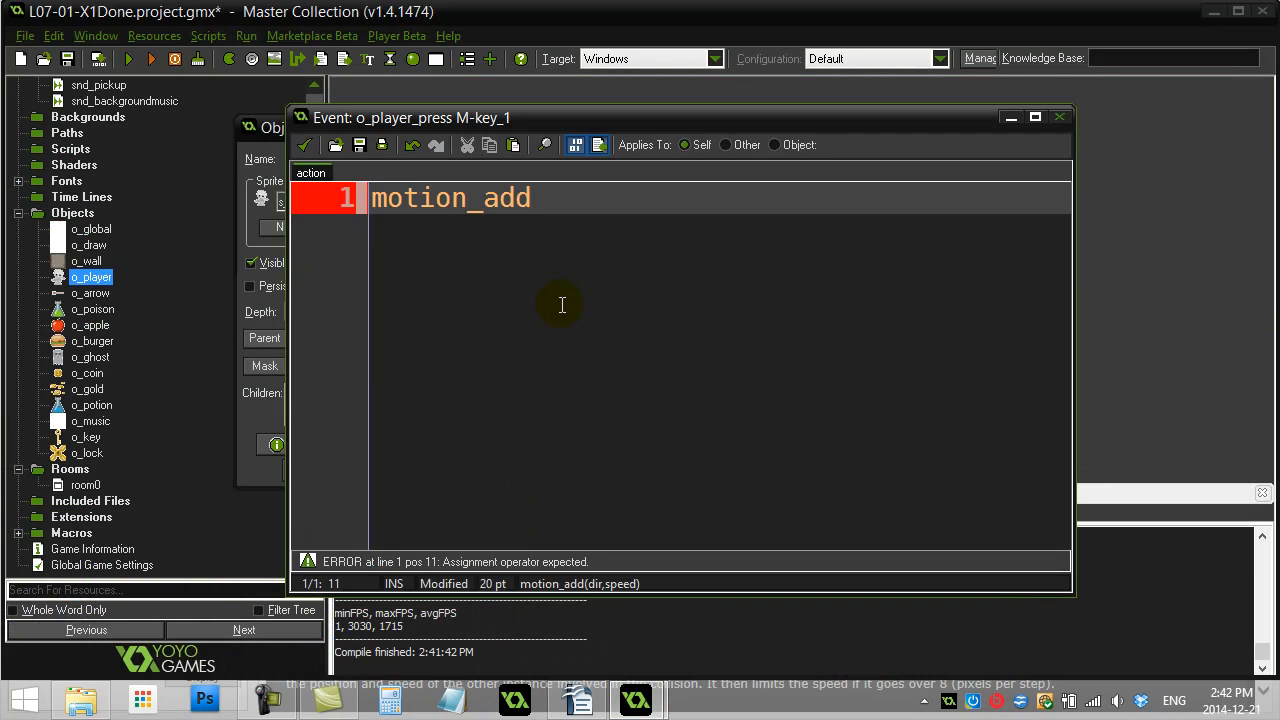
Complete the M-key code as motion_add(60,3), save it, and launch a test run.
text(()
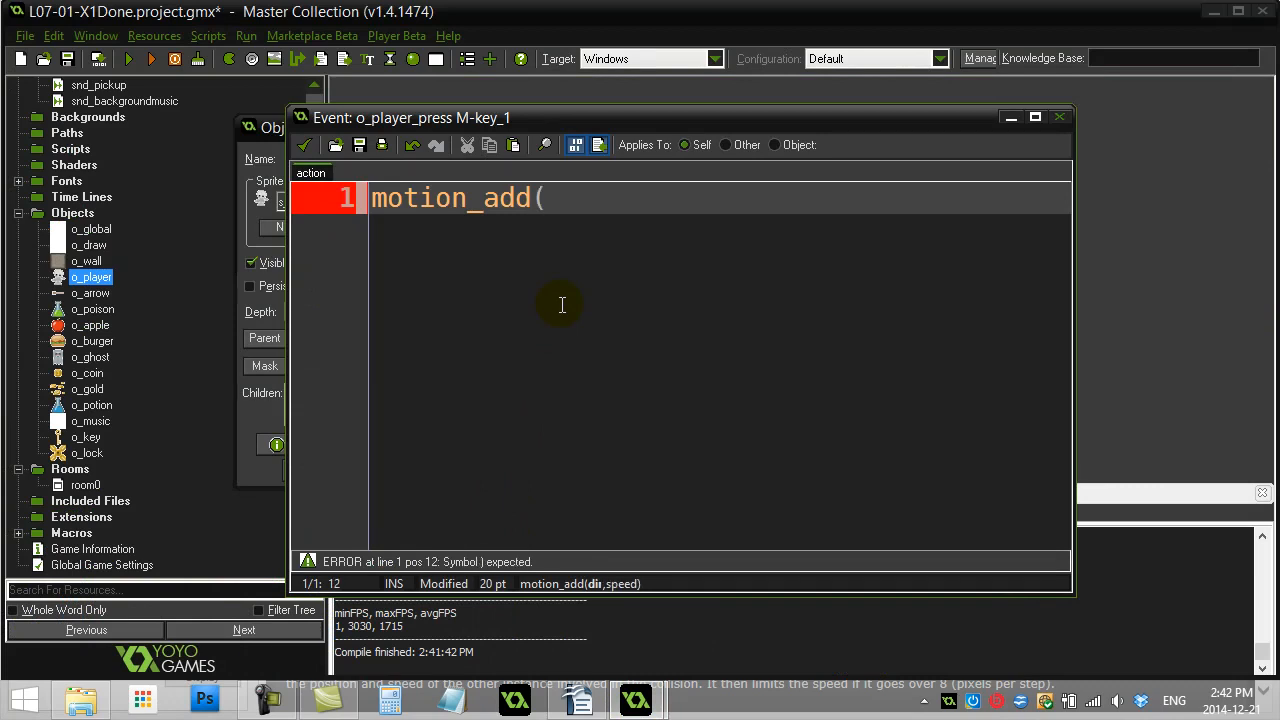
text(60,3)
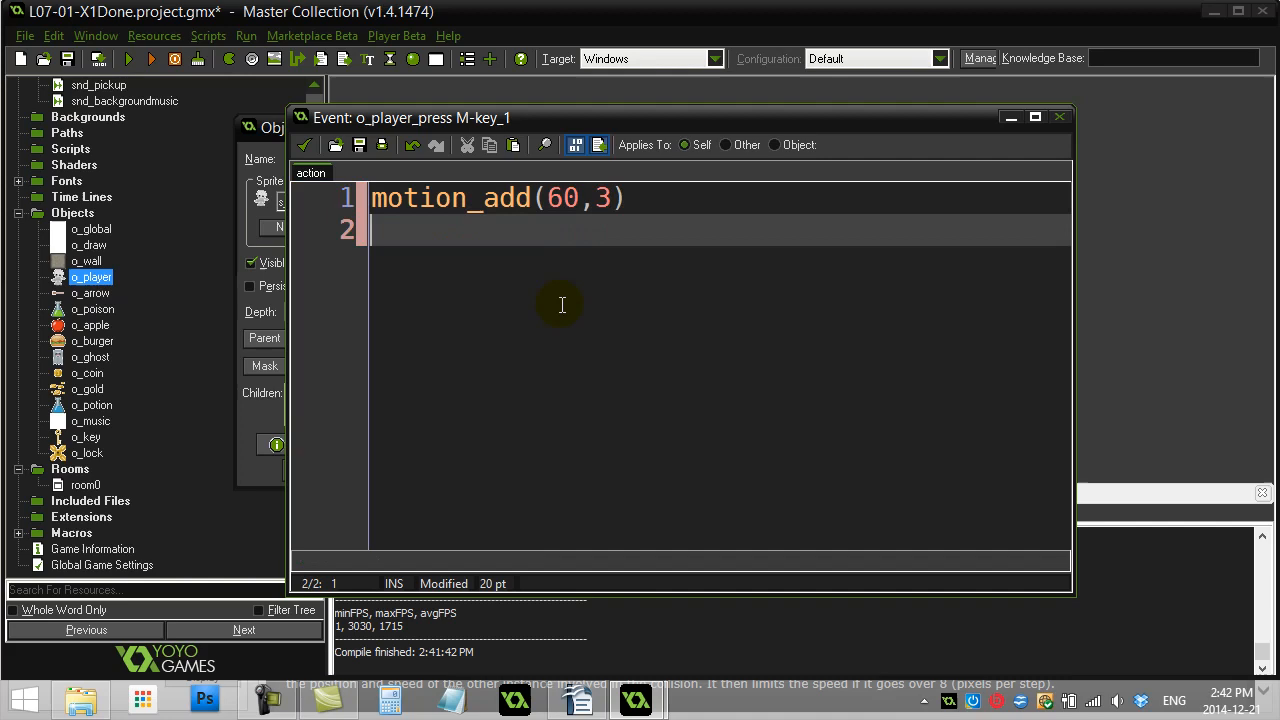
mouse_move(128, 57)
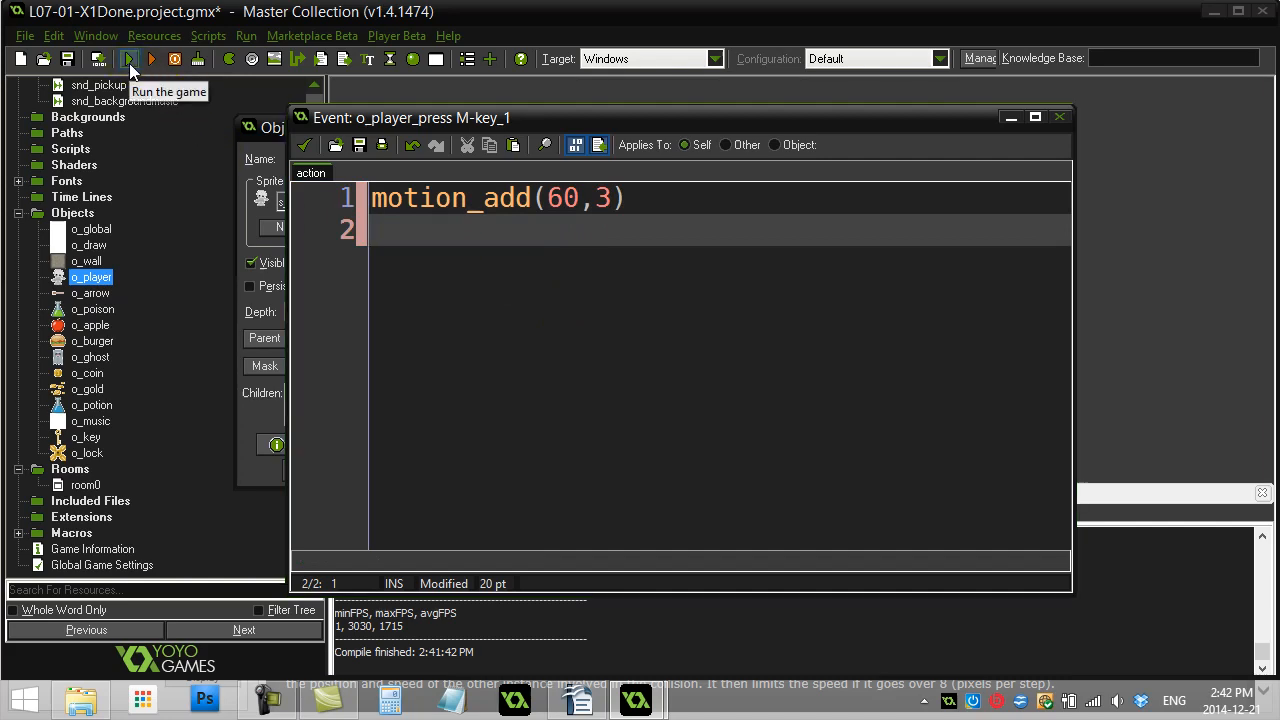
click(131, 62)
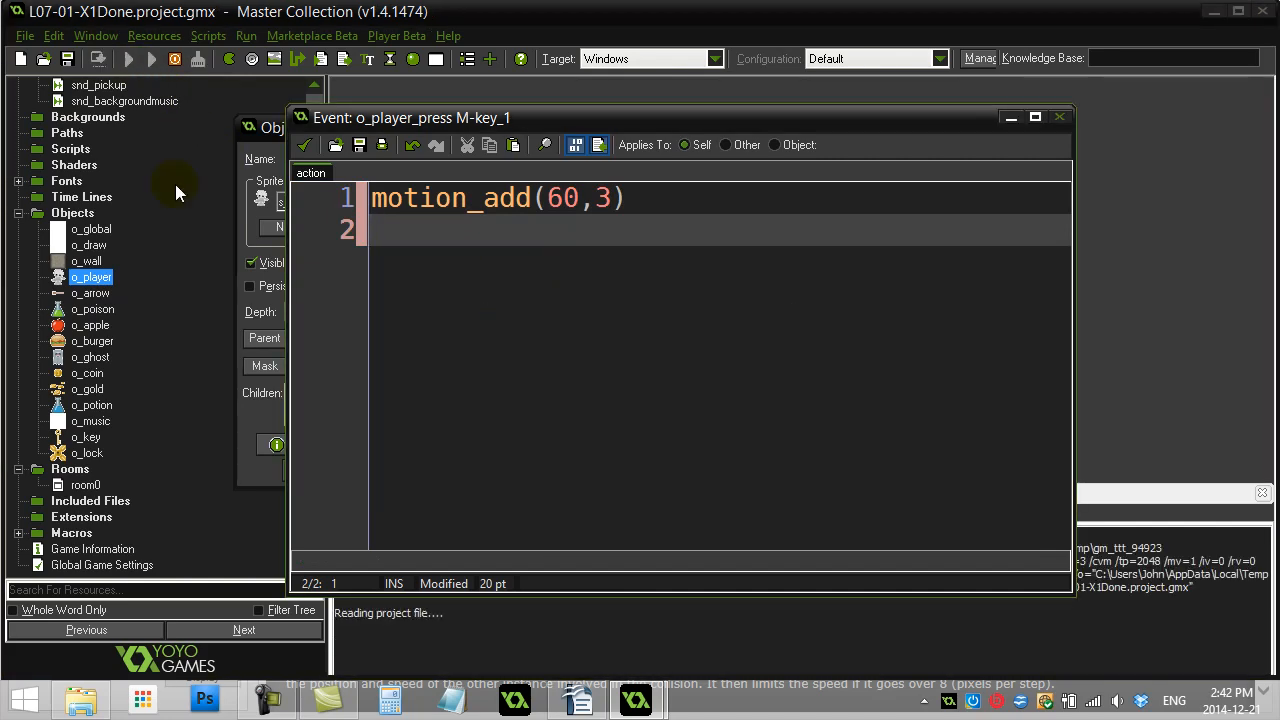
click(151, 63)
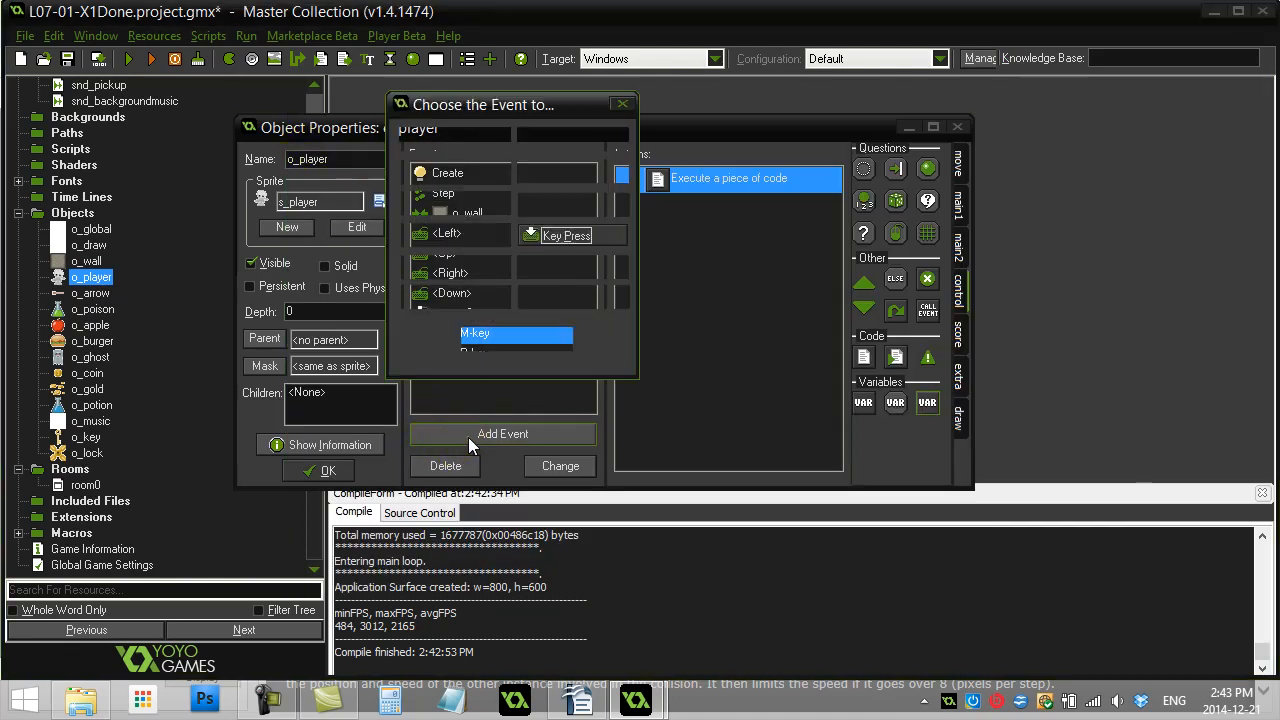
Add an E key-press event with a code action beginning position_empty(.
click(565, 235)
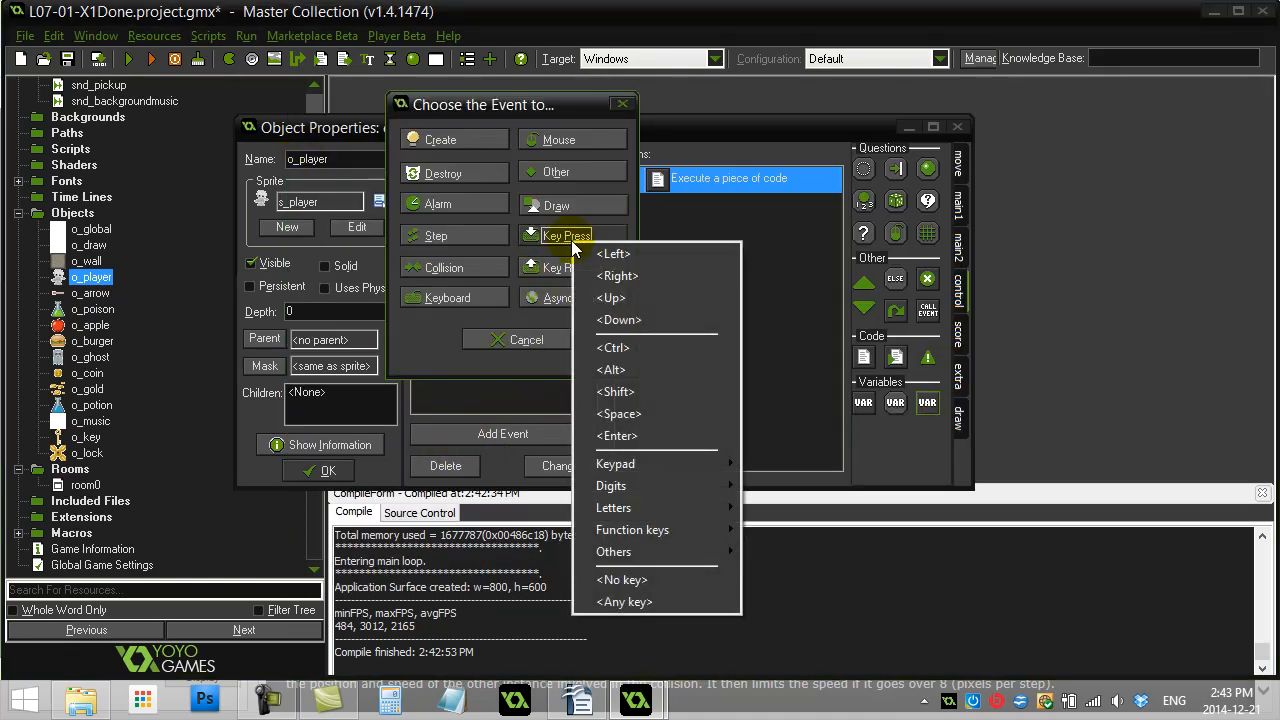
mouse_move(613, 508)
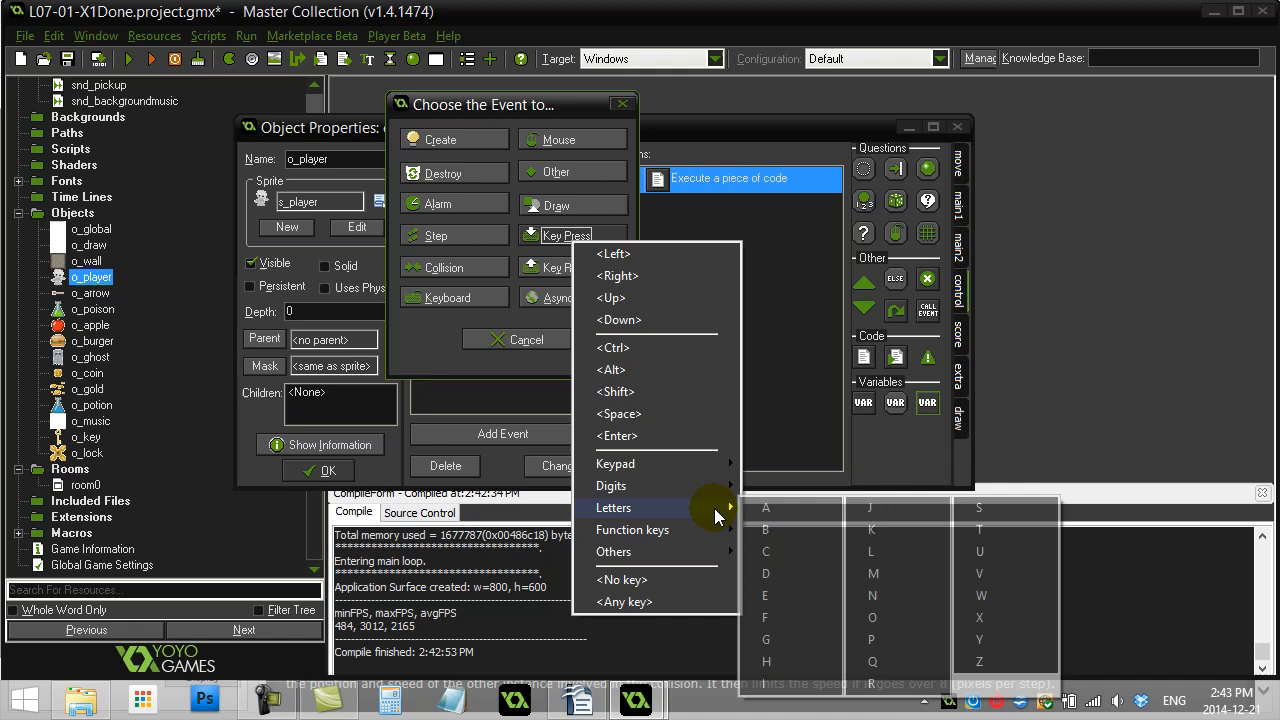
click(764, 595)
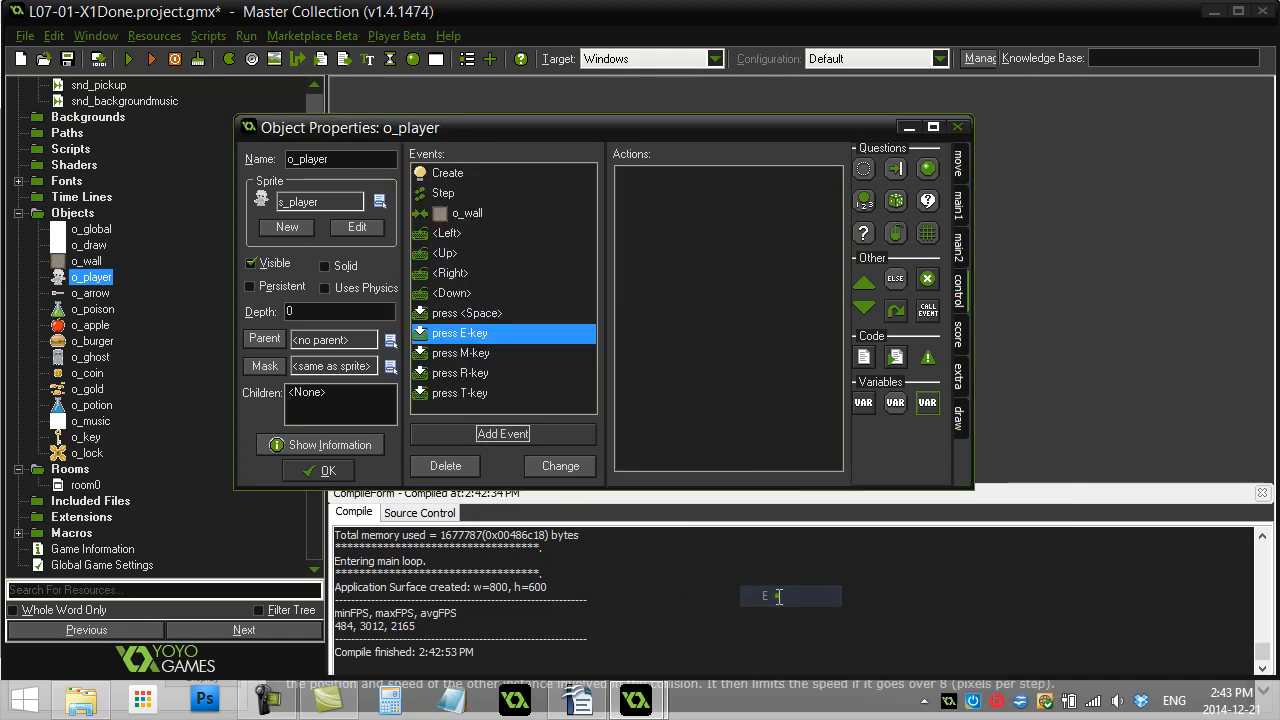
double_click(460, 332)
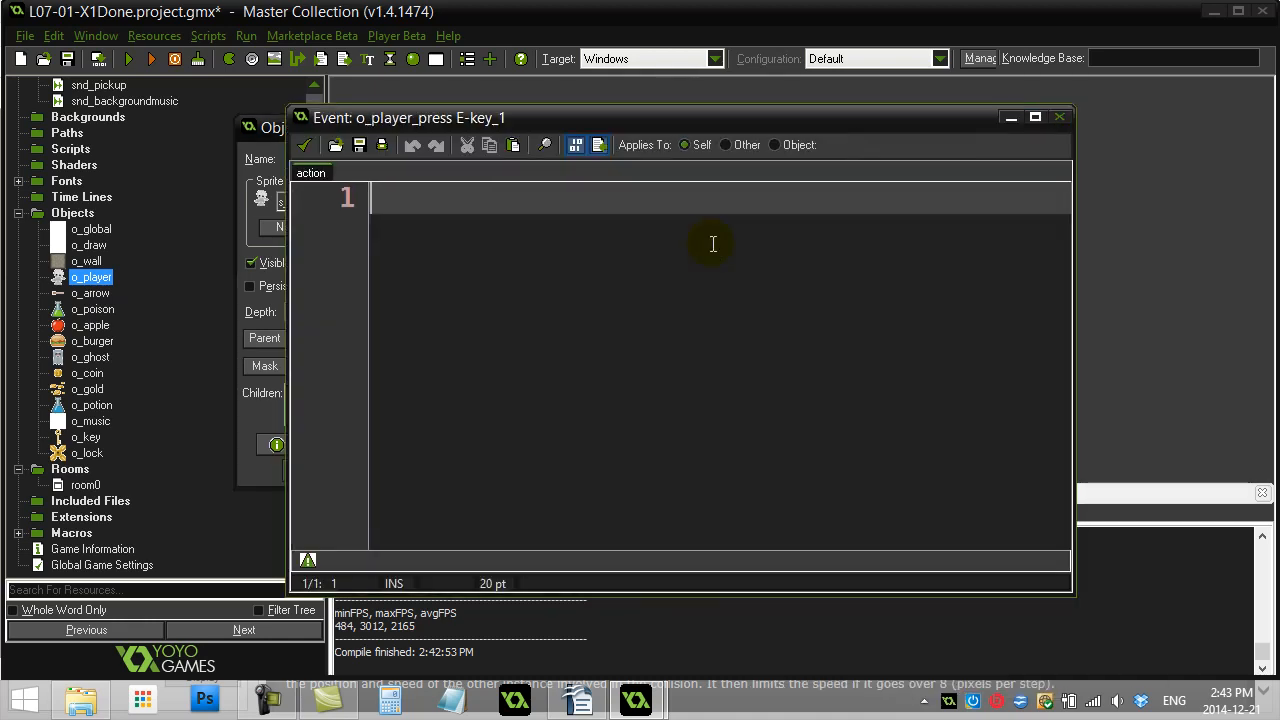
mouse_move(560, 261)
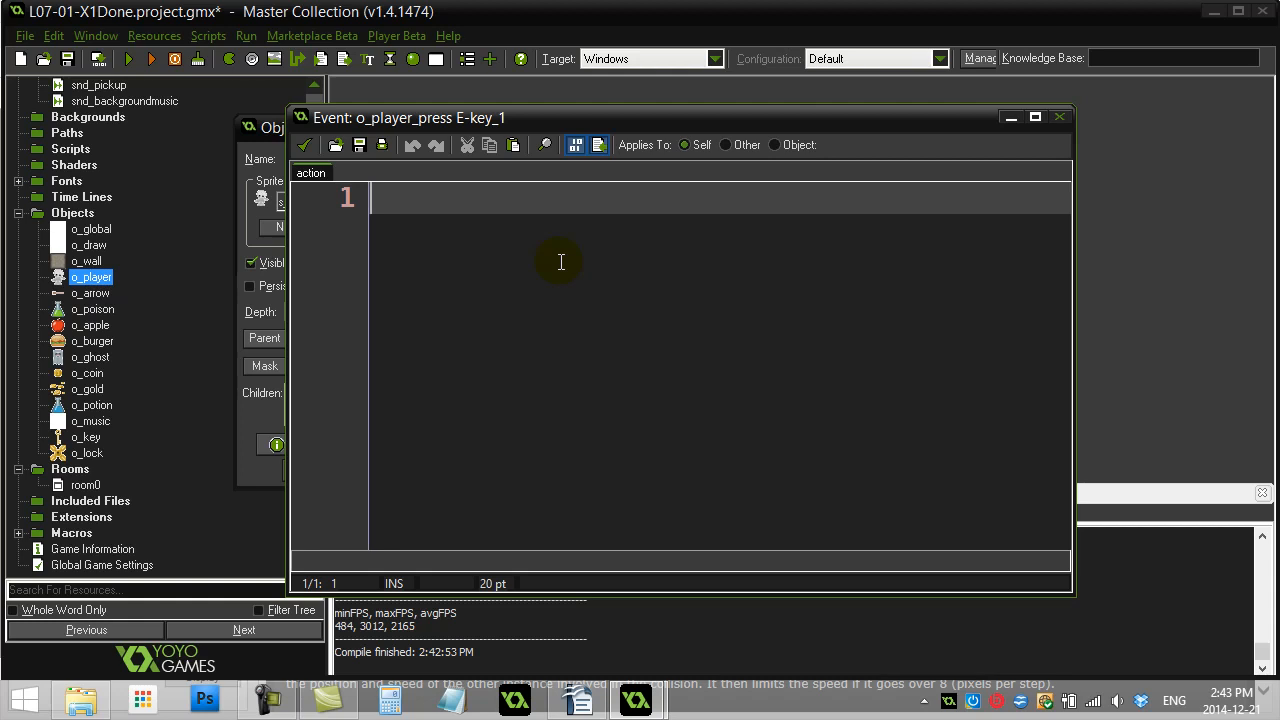
text(position_)
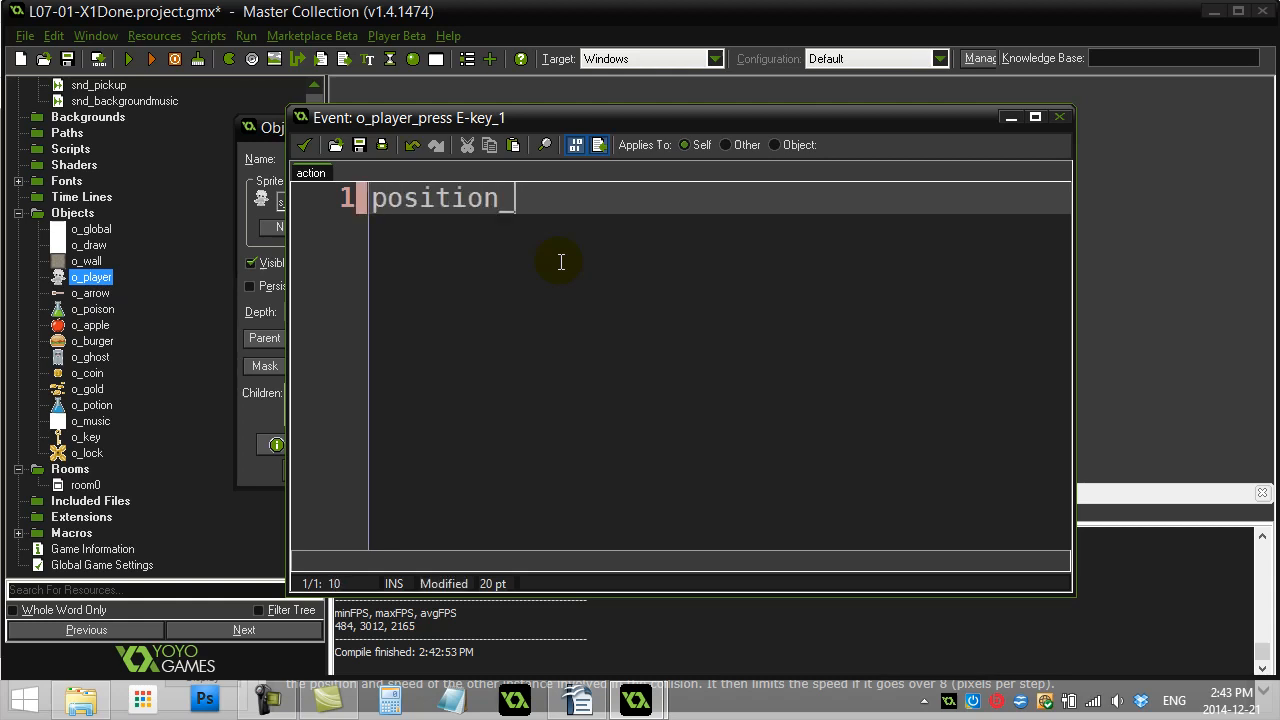
text(_empty()
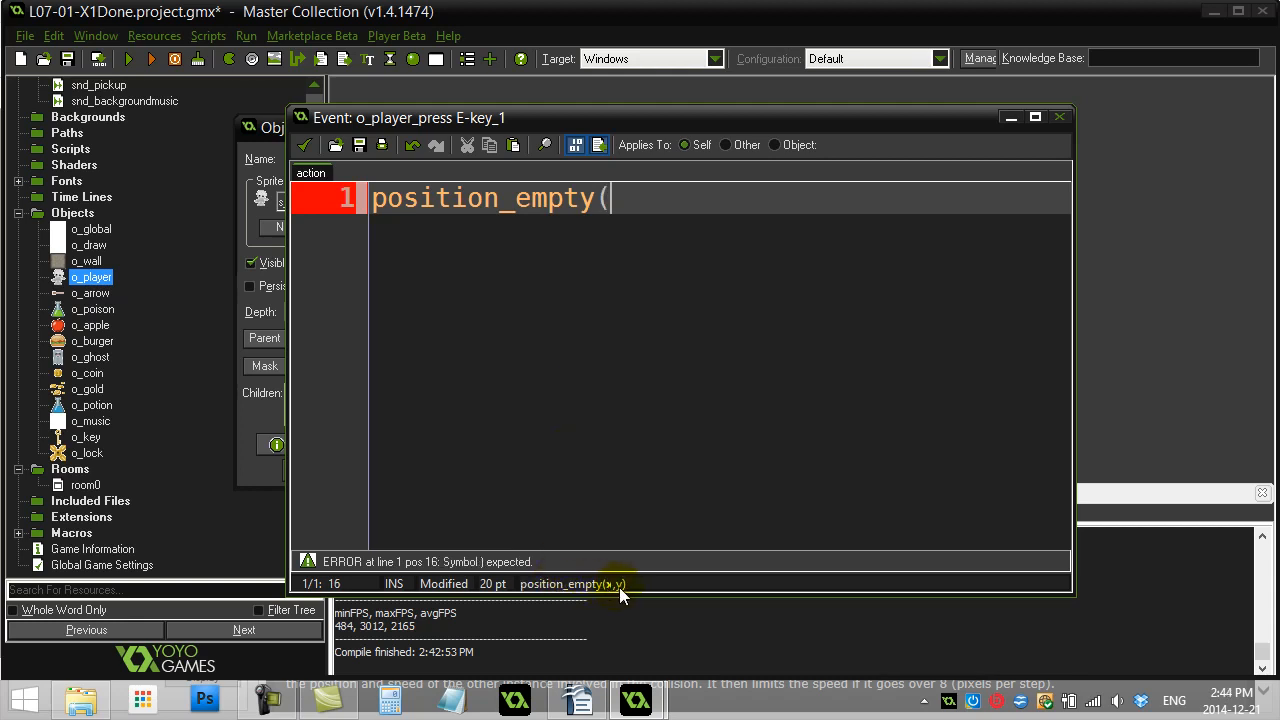
mouse_move(628, 589)
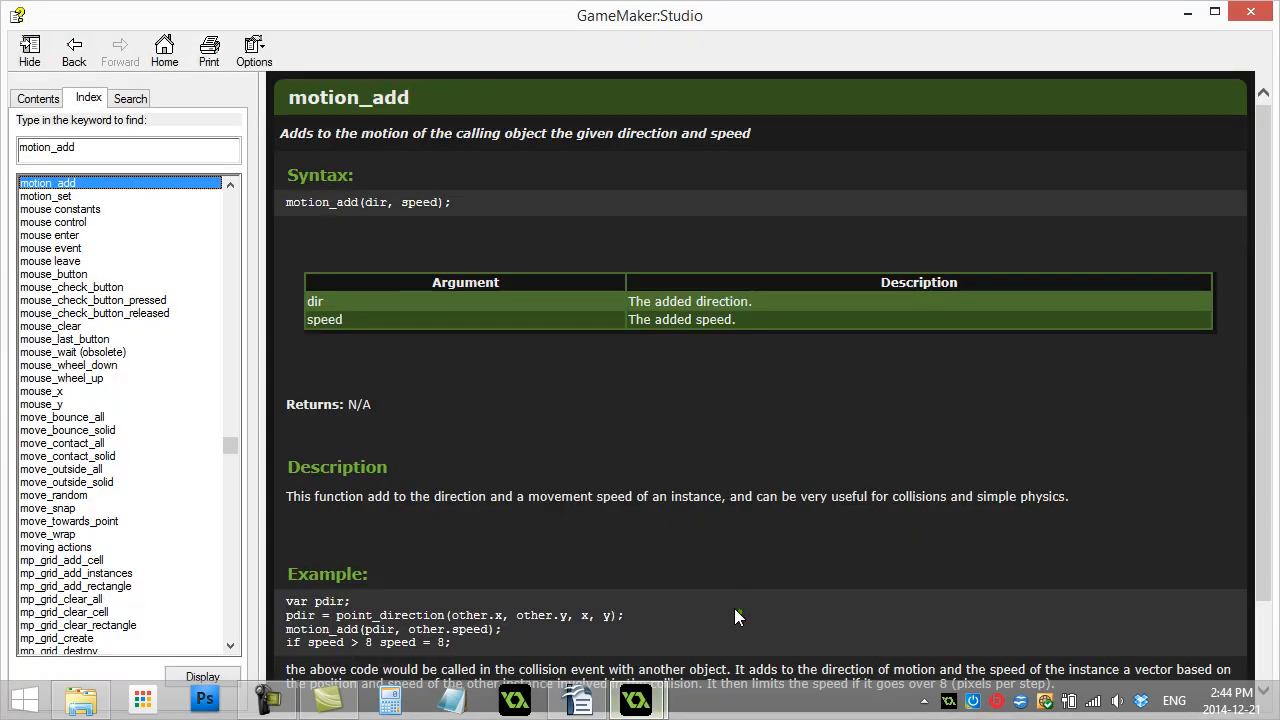
Find position_empty in the help Index and open its reference page.
text(p)
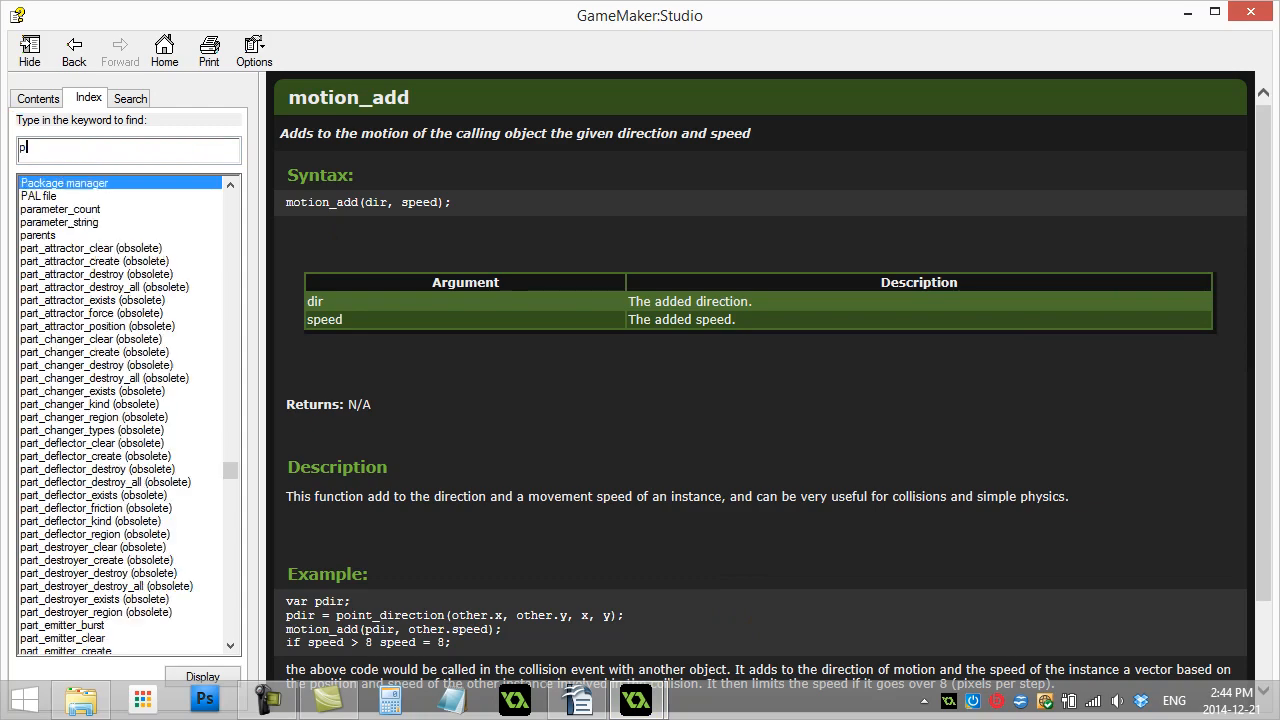
text(osition_)
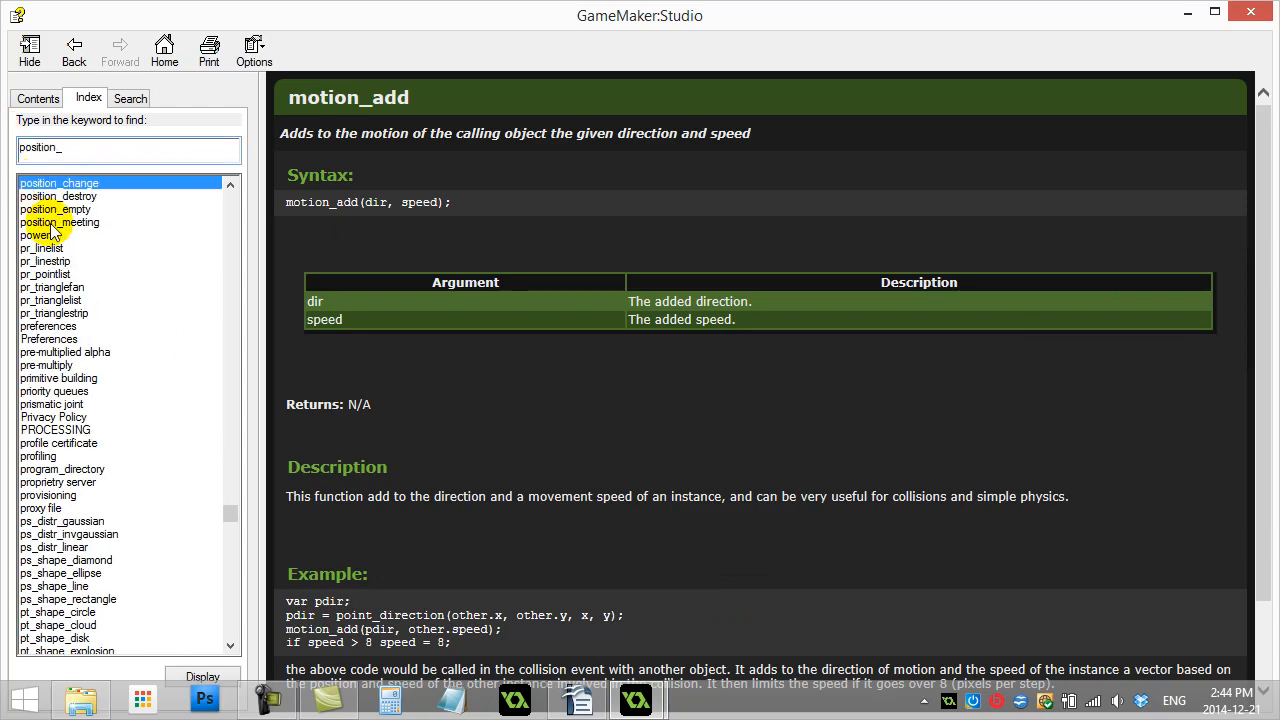
click(55, 209)
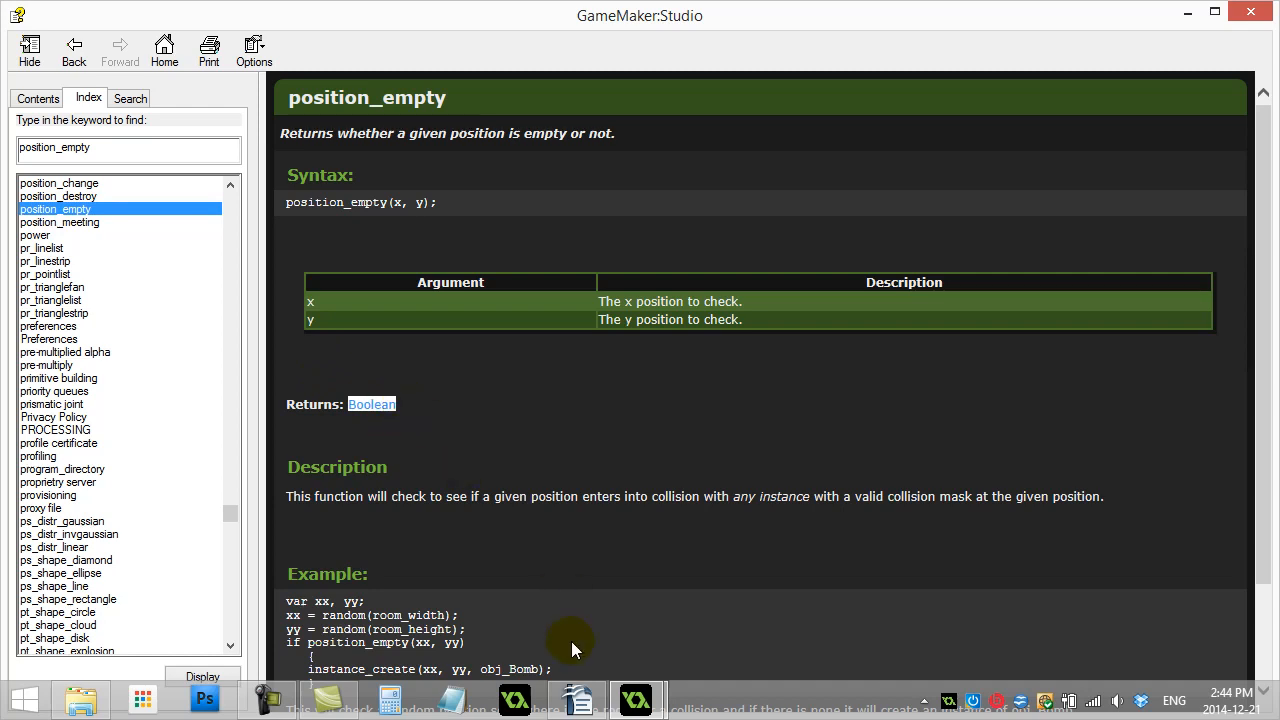
mouse_move(555, 697)
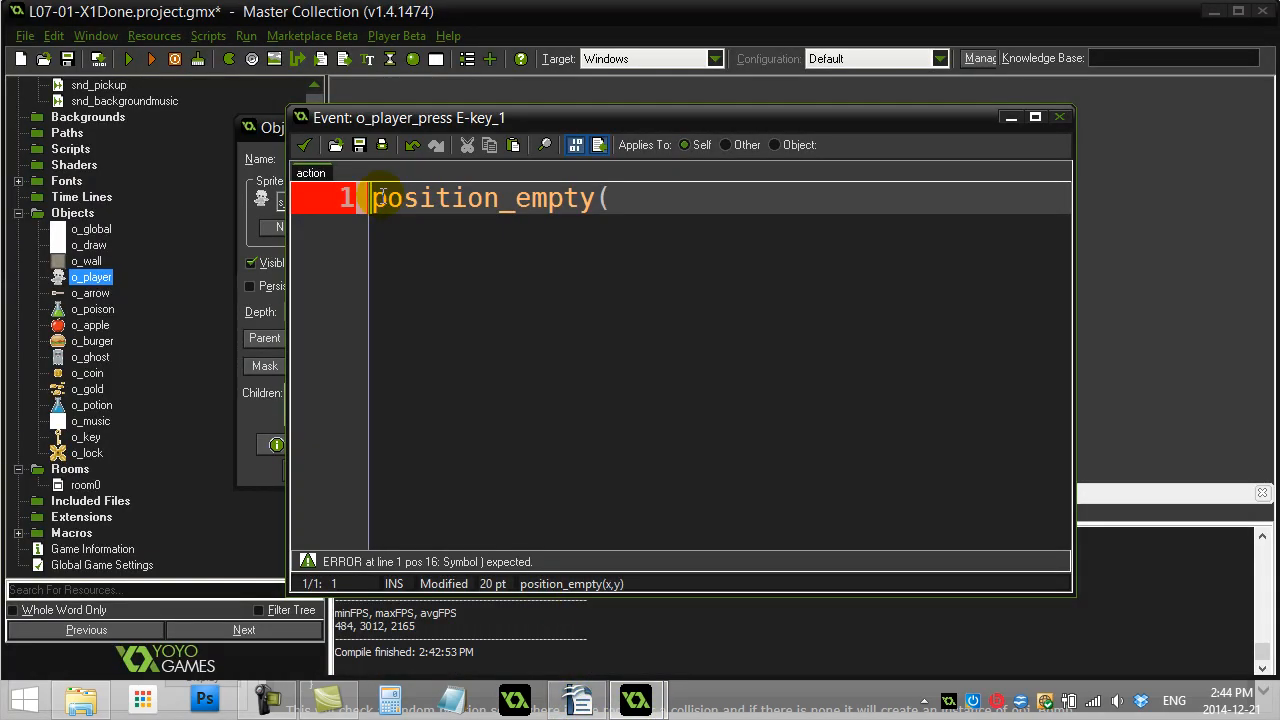
Write an if position_empty(96,208) = false block showing the message "not empty".
text(if)
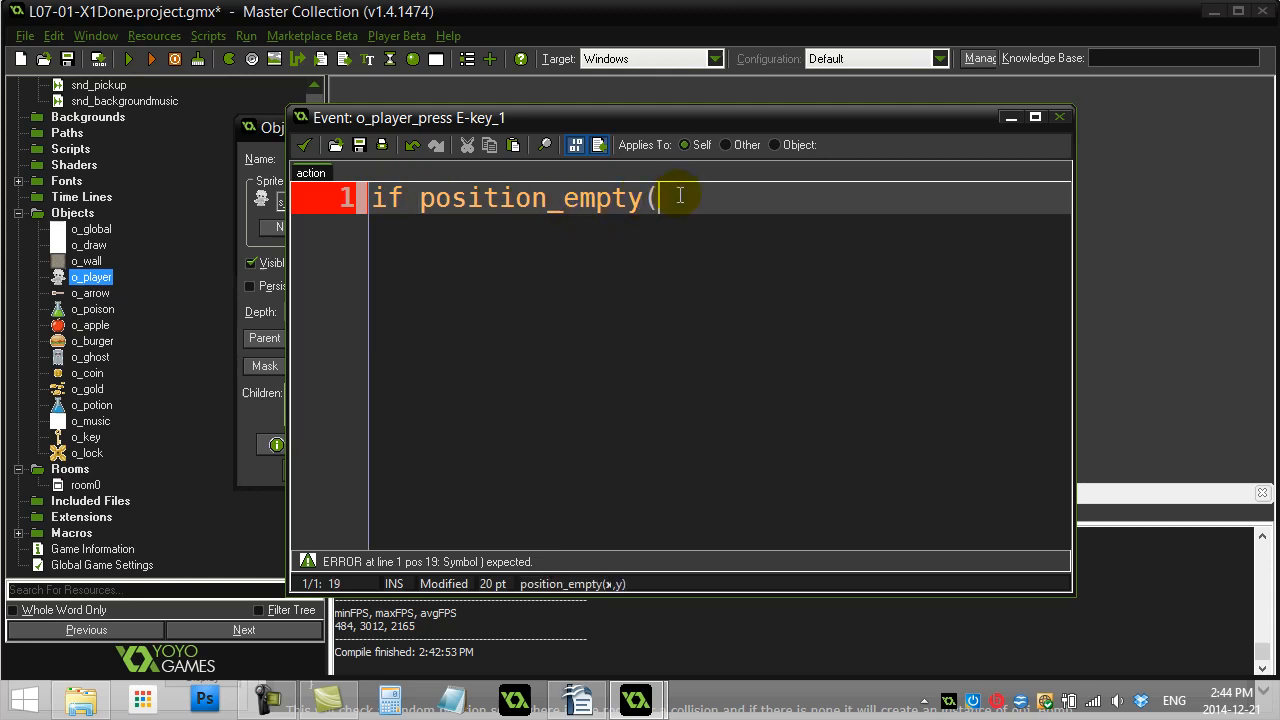
text(96,208)
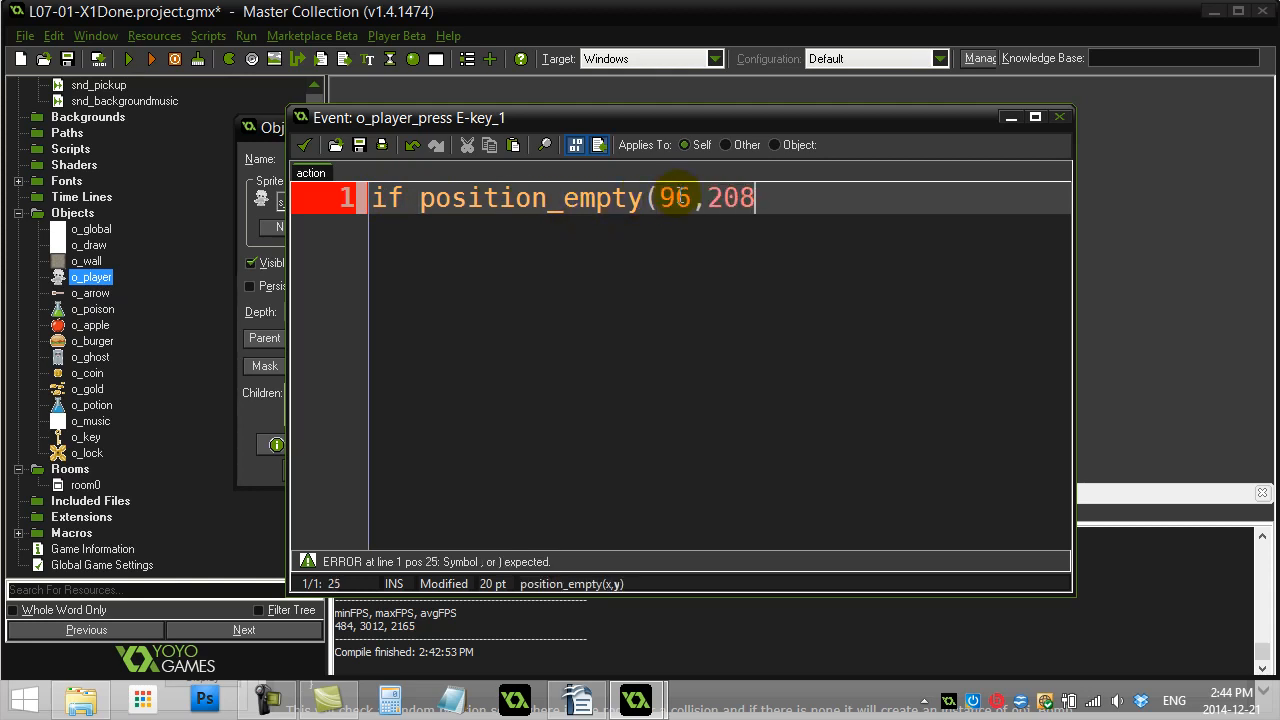
text())
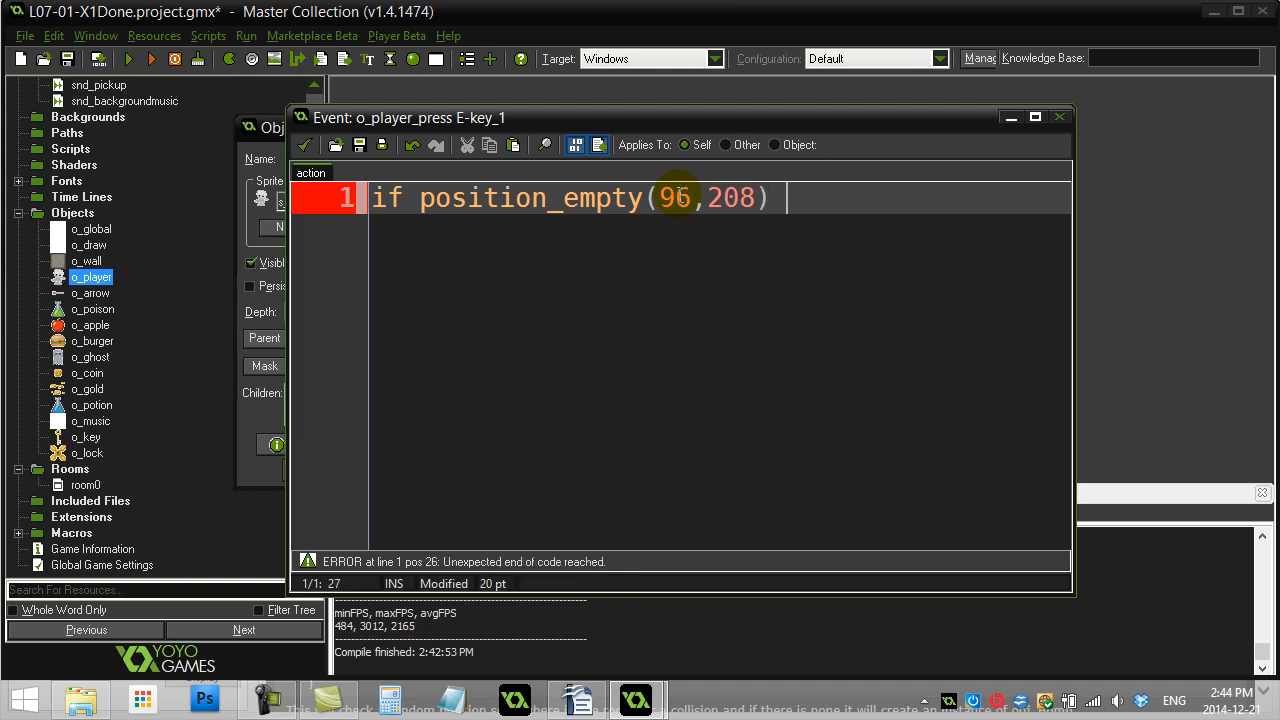
text(=)
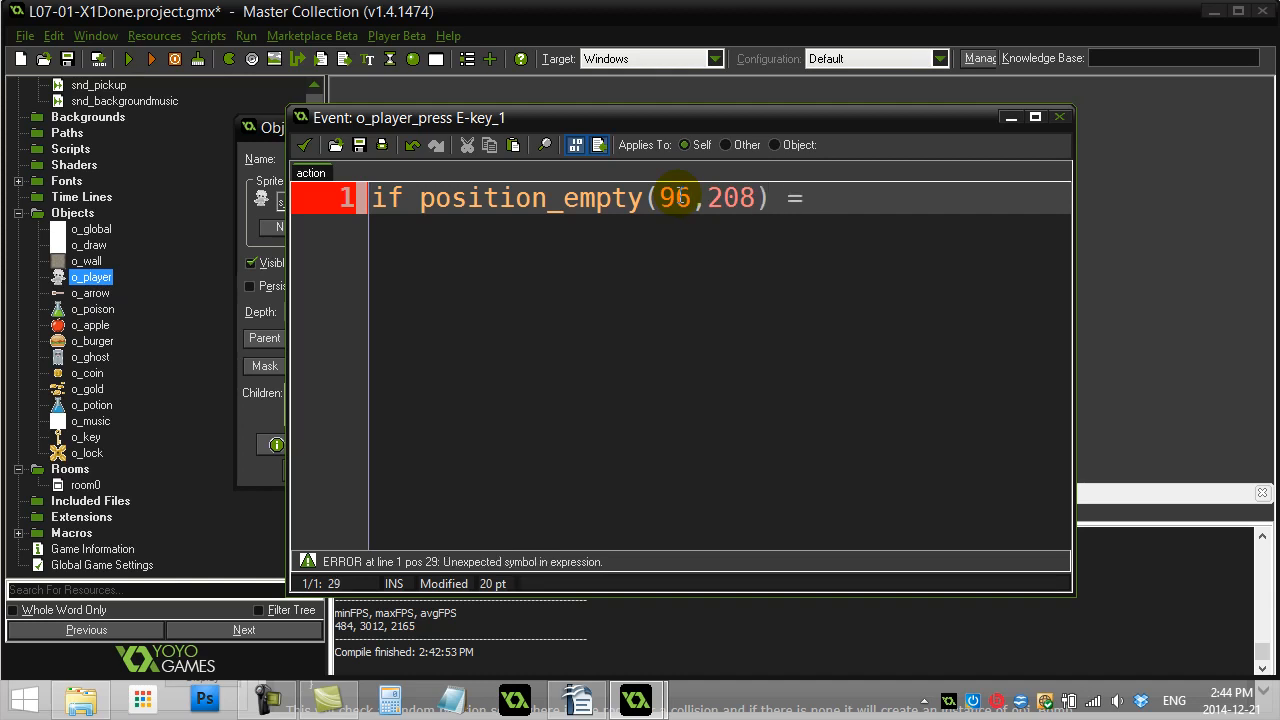
text(false)
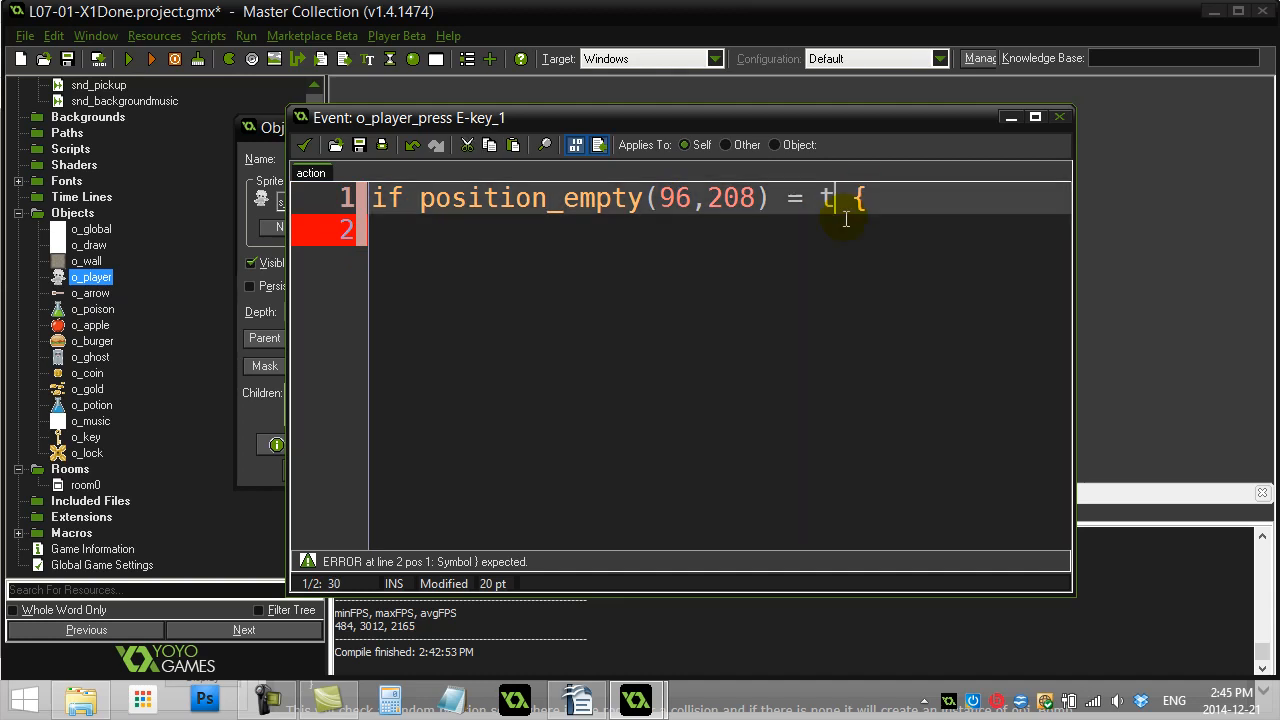
text(rue)
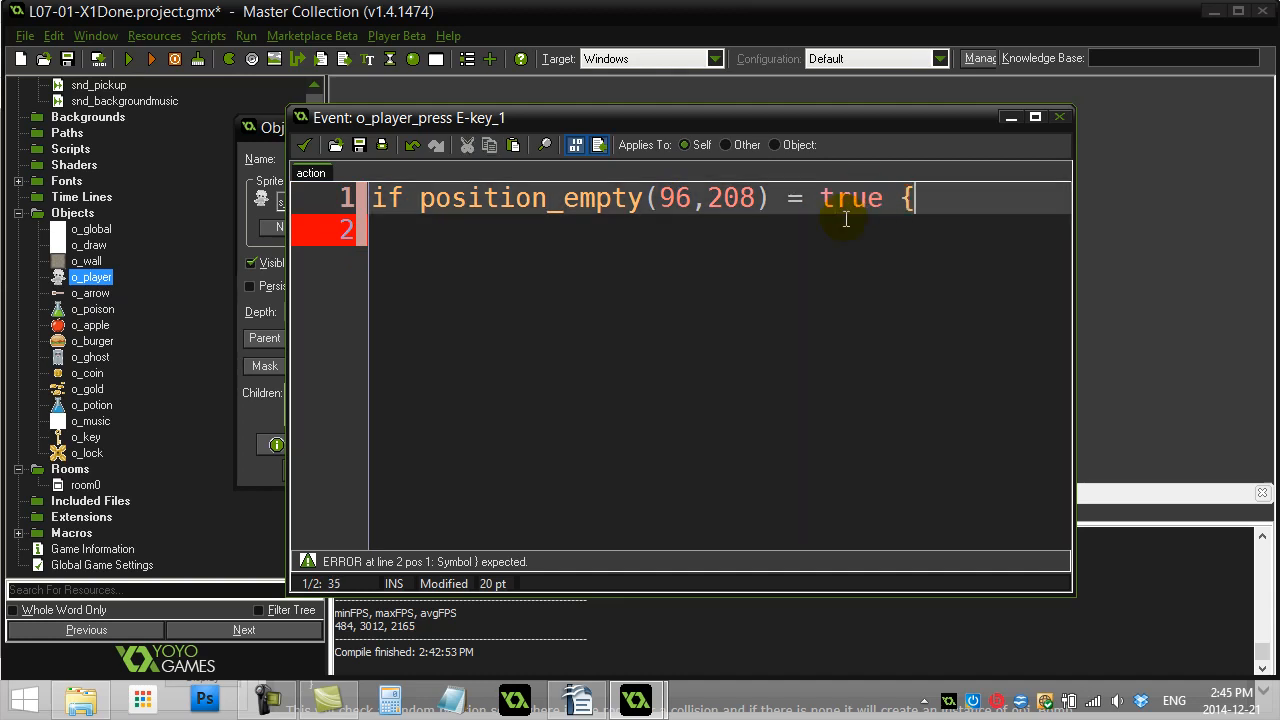
text(false)
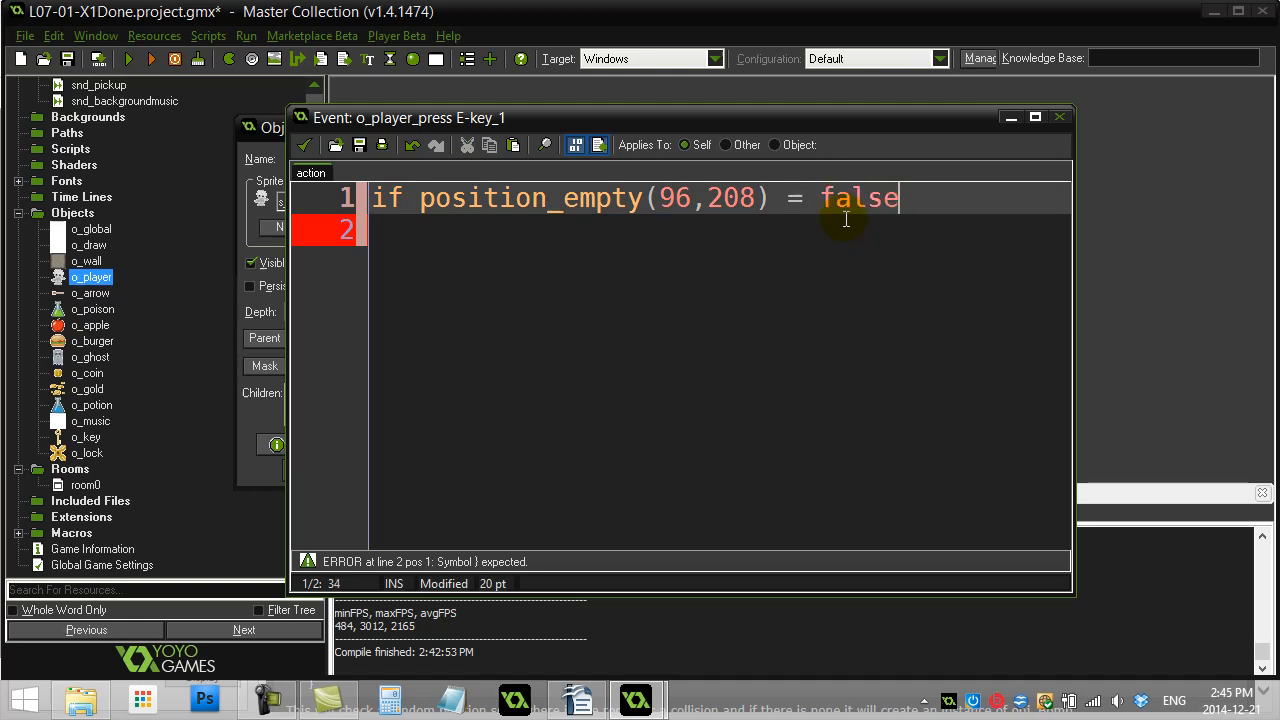
text({)
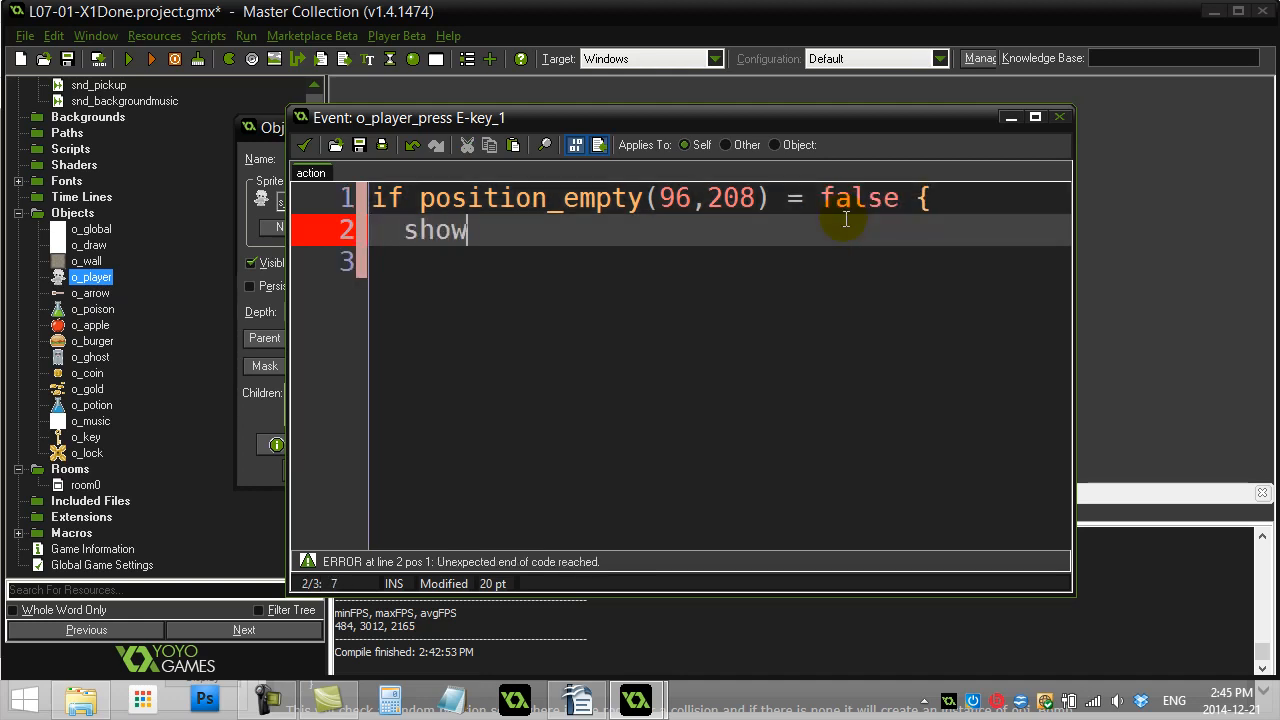
text(_message("not mept)
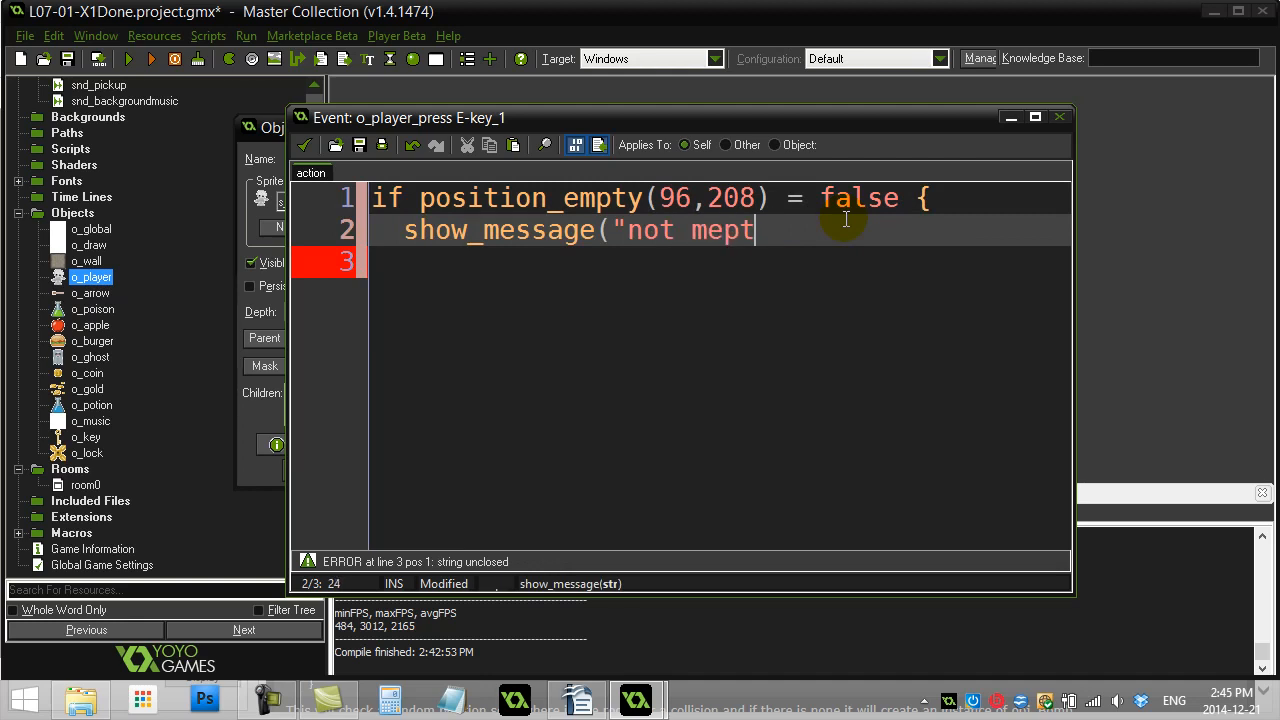
text(y");)
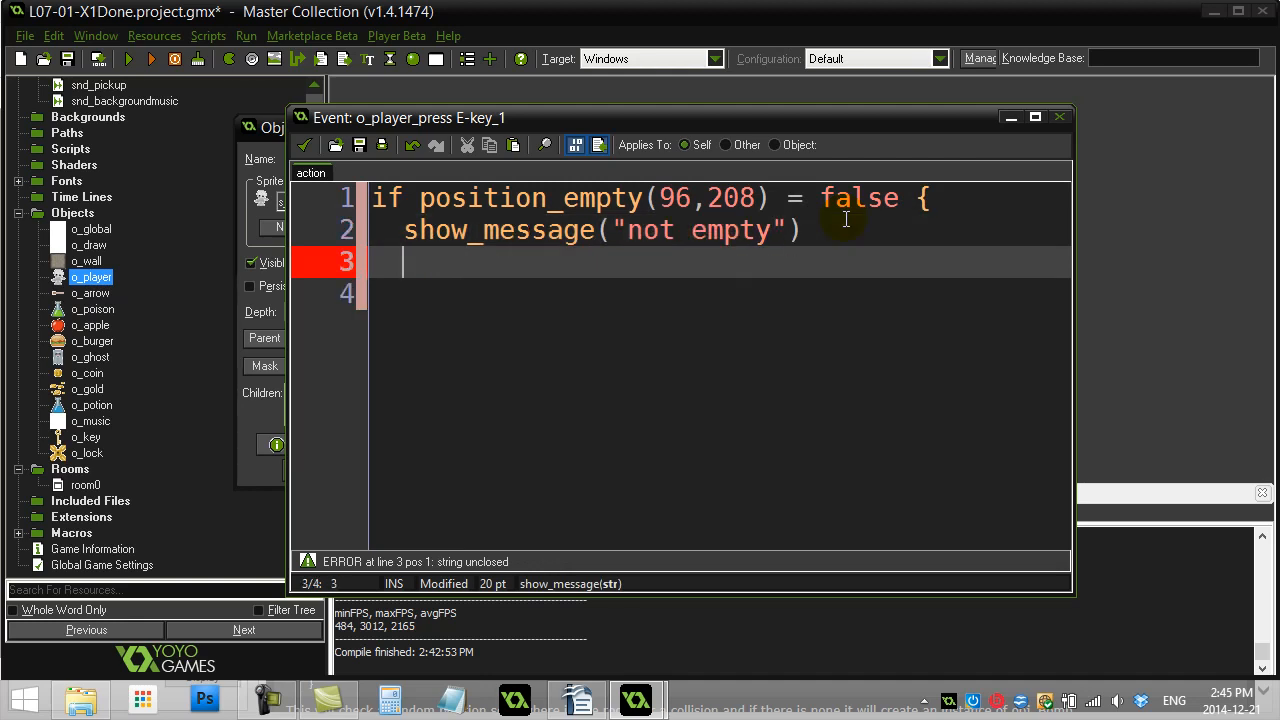
text(})
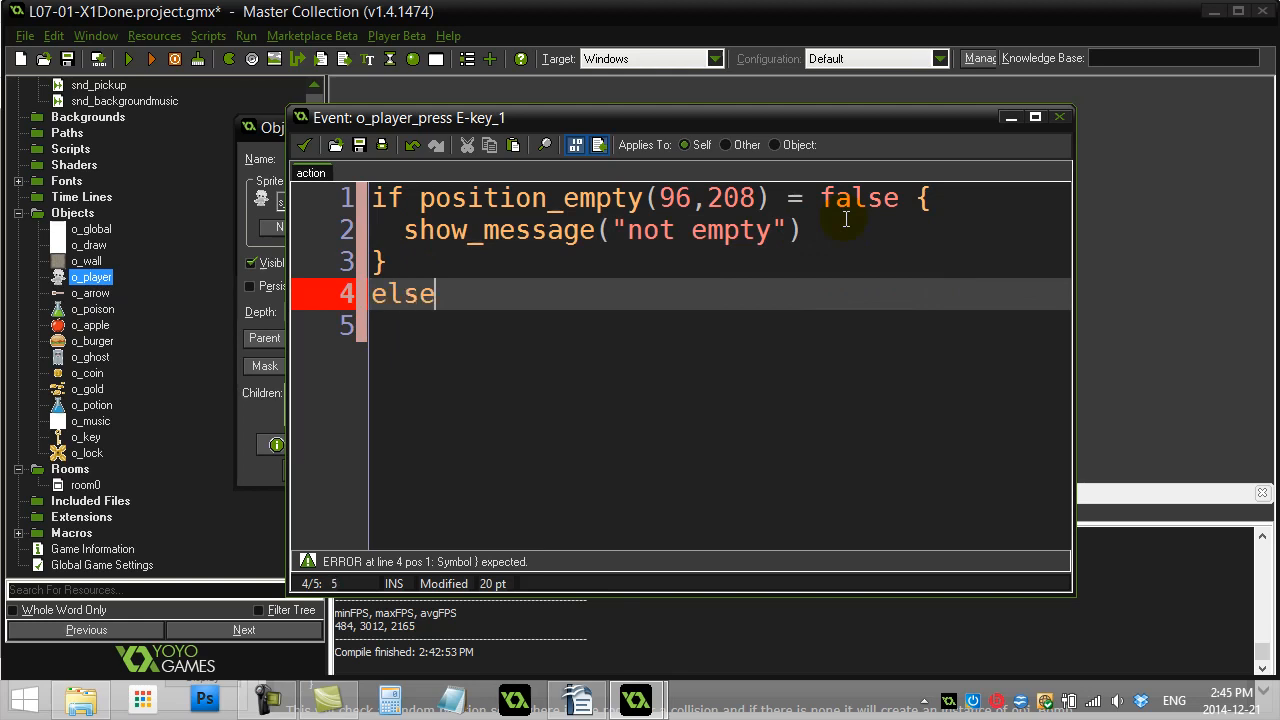
Add an else block that shows the message "empty".
text({)
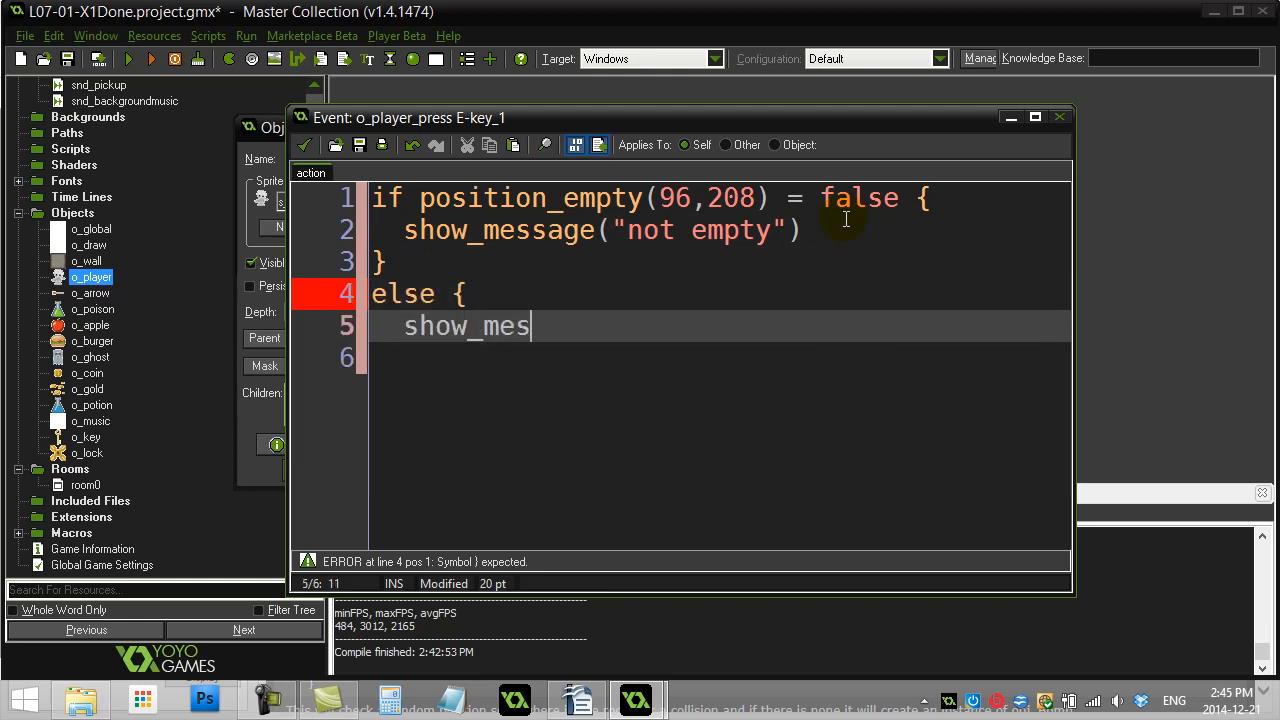
text(sage(")
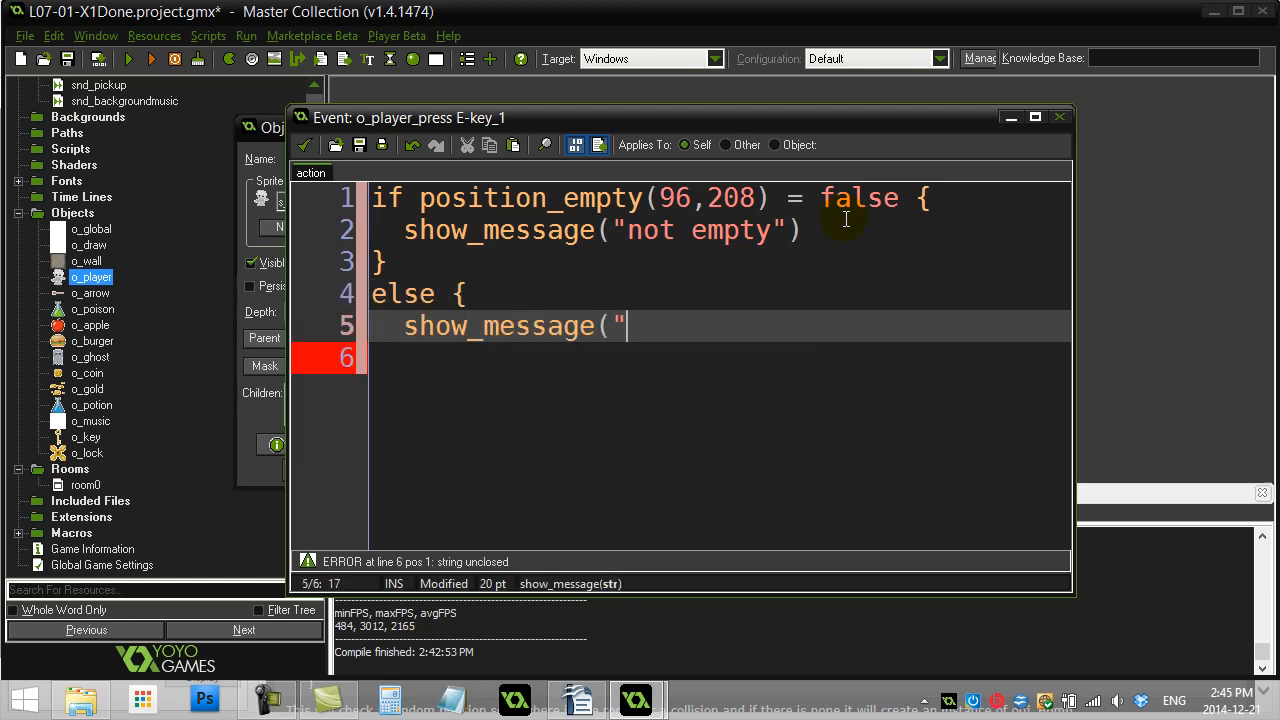
text(empty");)
click(720, 358)
text(})
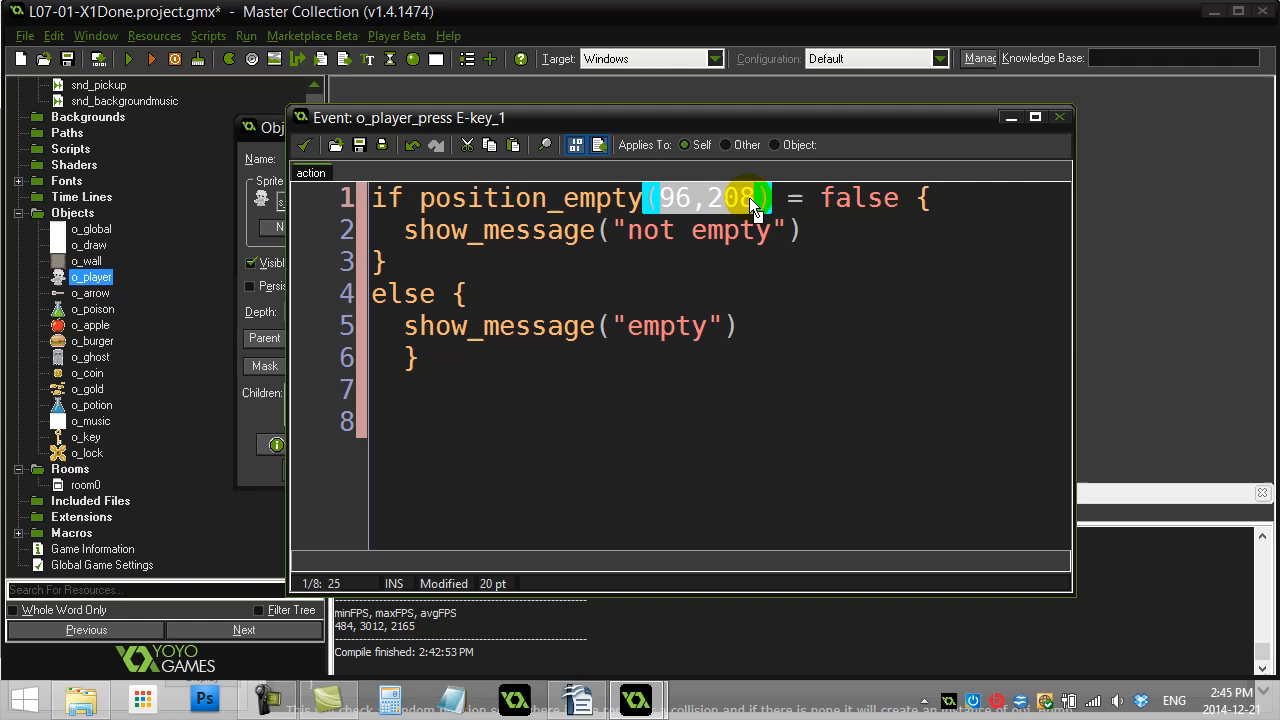
mouse_move(131, 60)
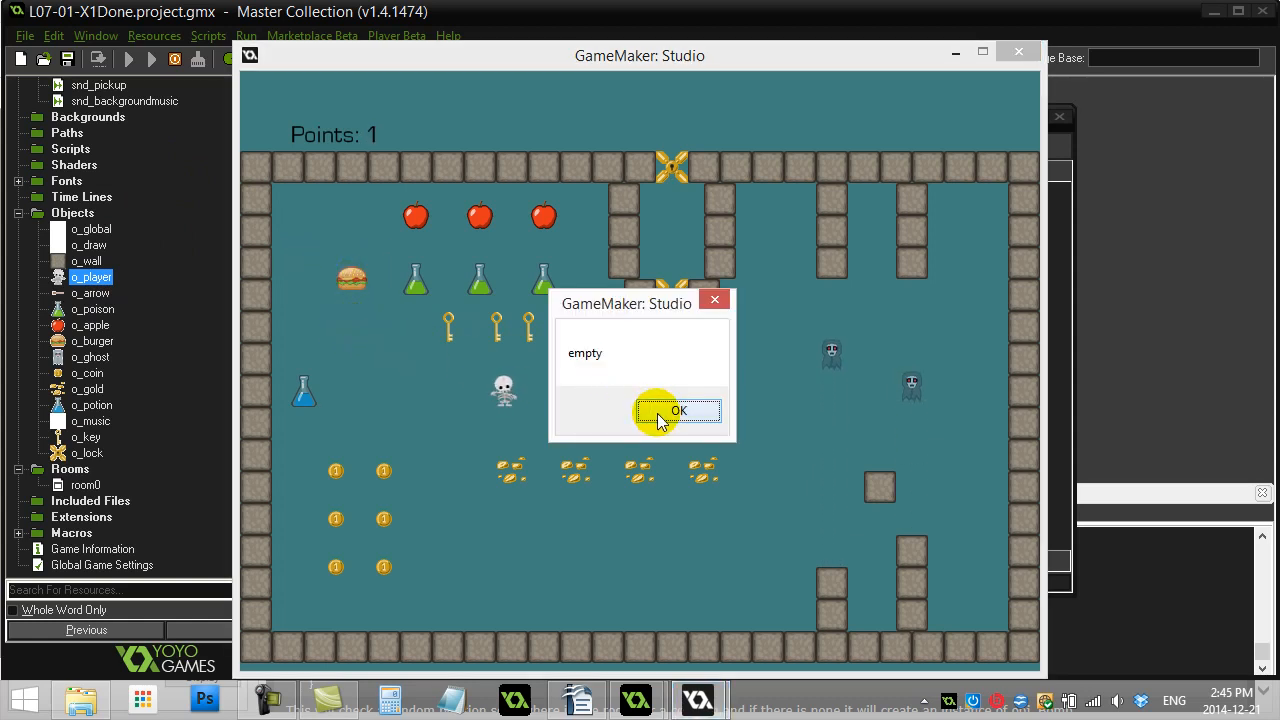
Dismiss the "empty" message and close the running game window.
click(678, 410)
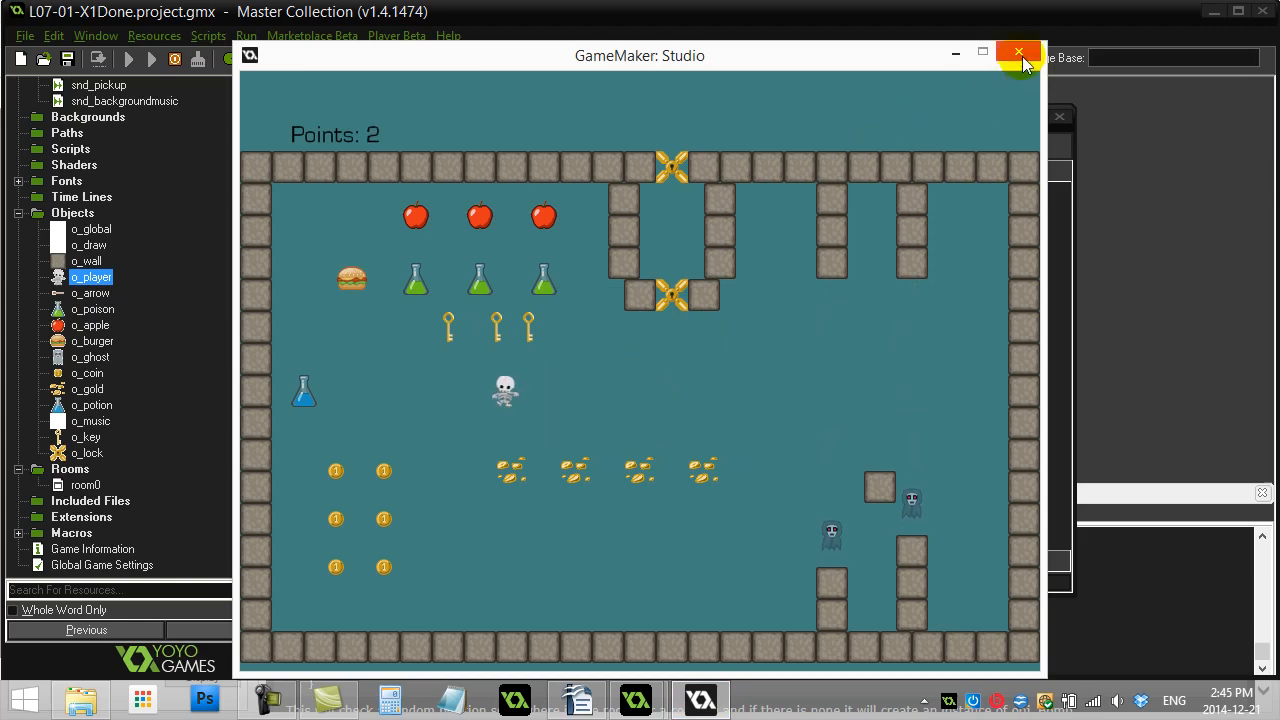
click(1018, 59)
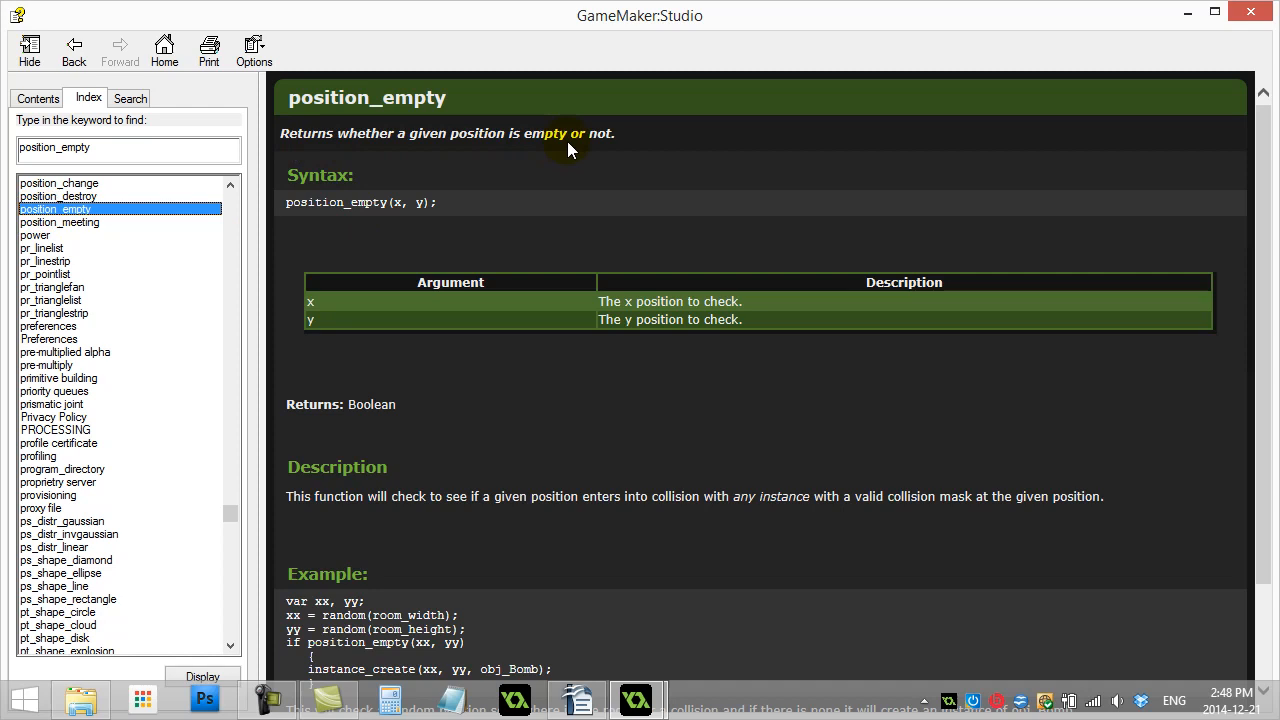
mouse_move(395, 220)
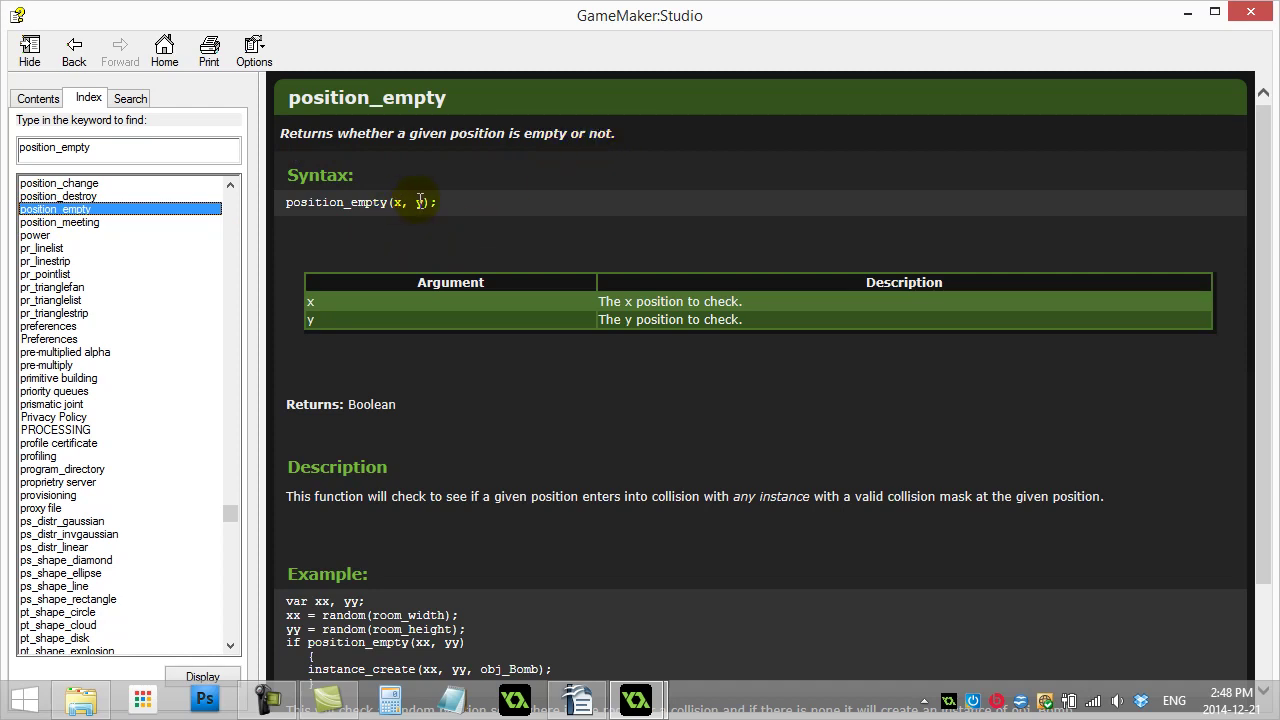
mouse_move(344, 420)
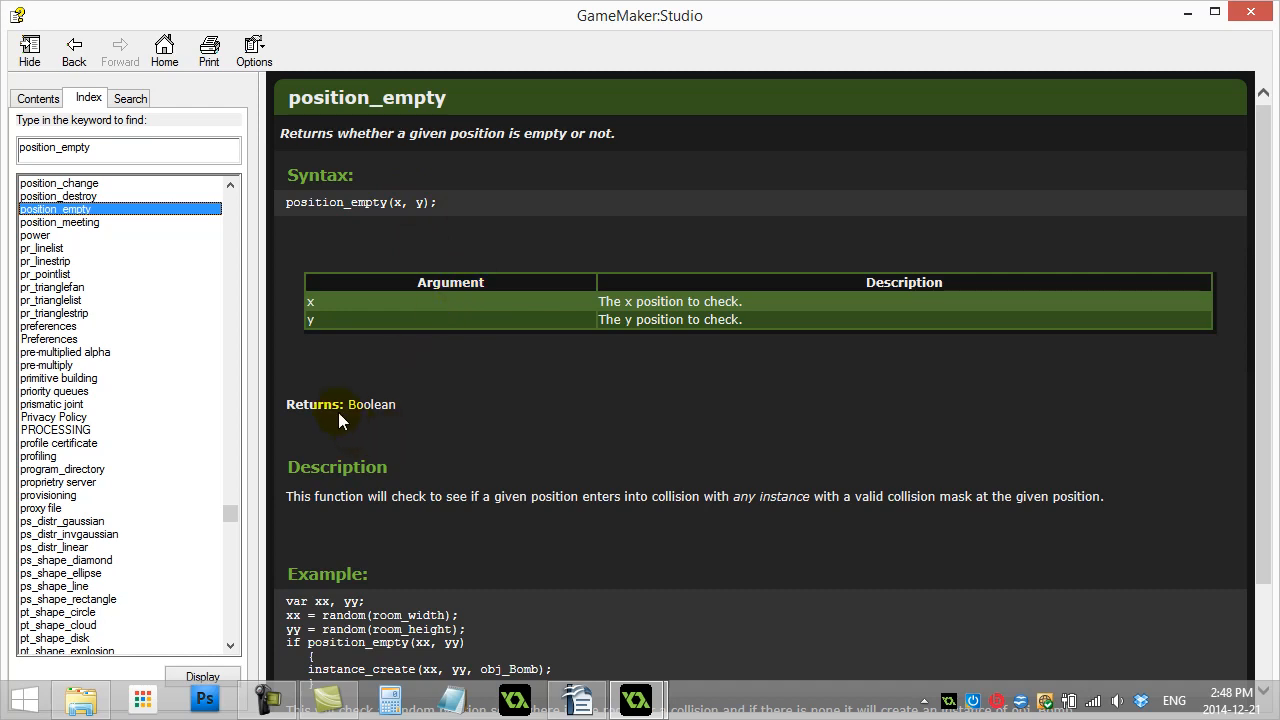
Follow the Boolean return-type link on the position_empty help page.
double_click(372, 404)
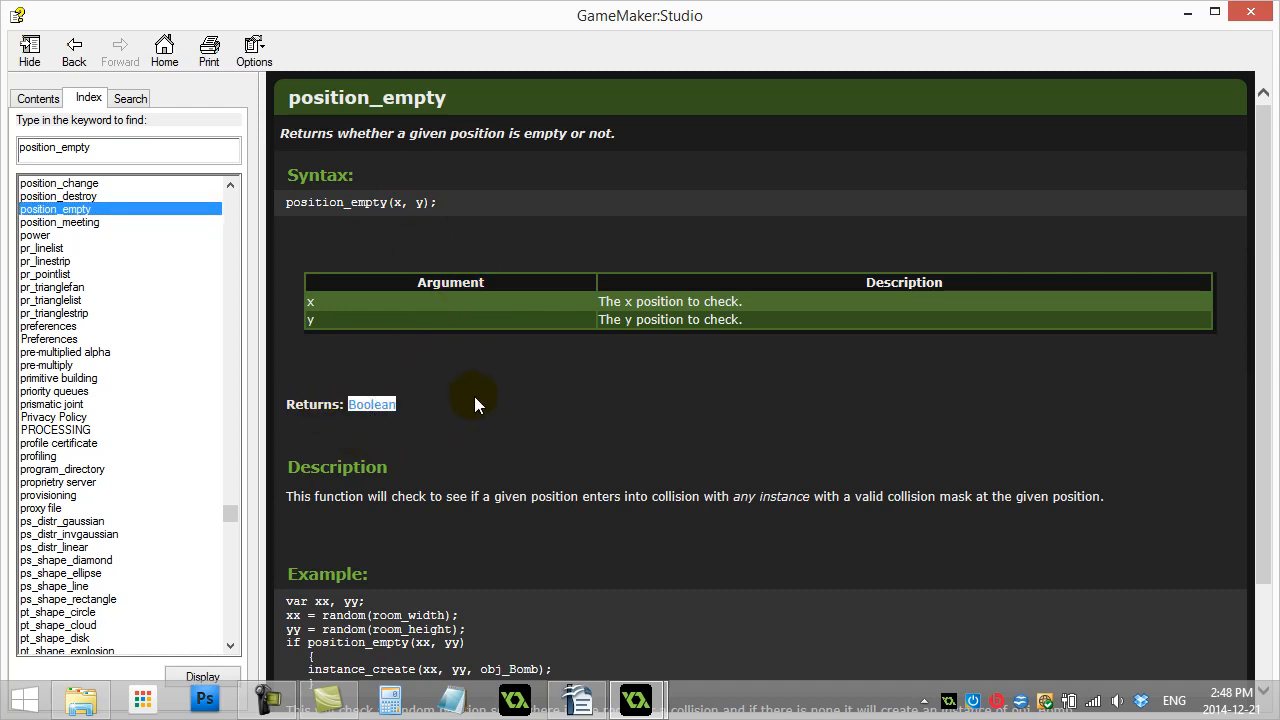
mouse_move(536, 538)
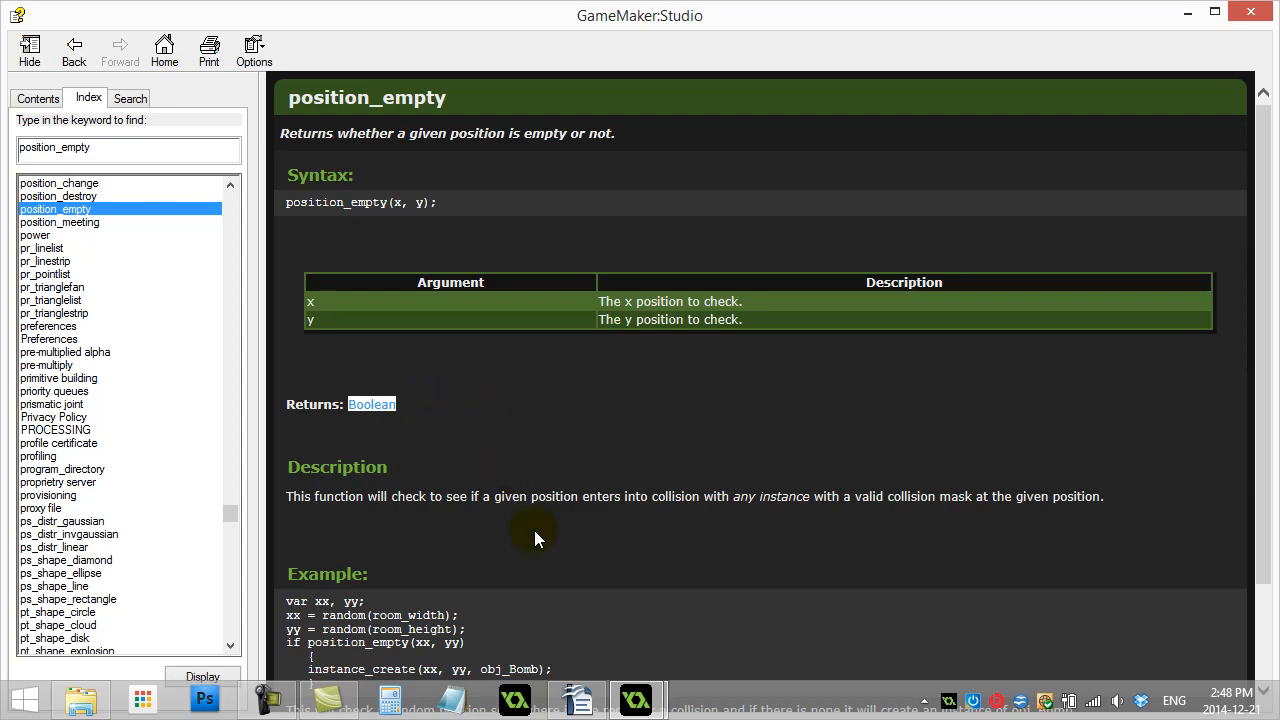
mouse_move(634, 700)
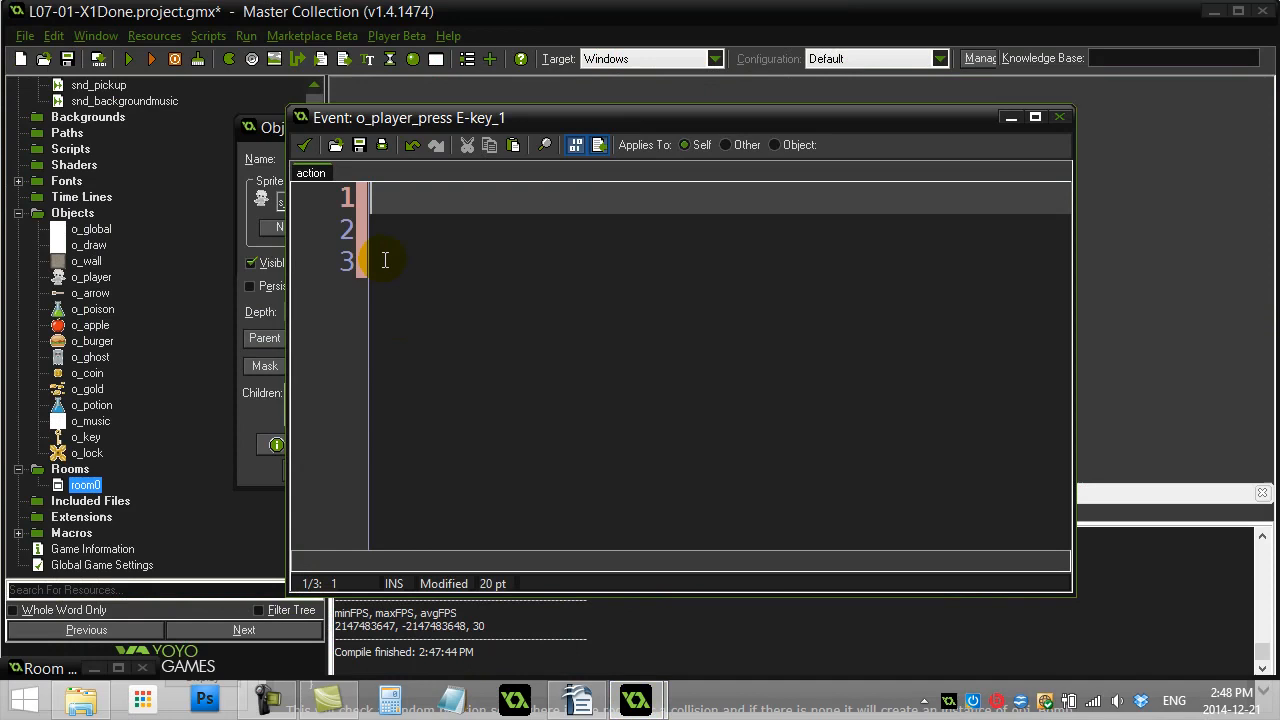
mouse_move(425, 193)
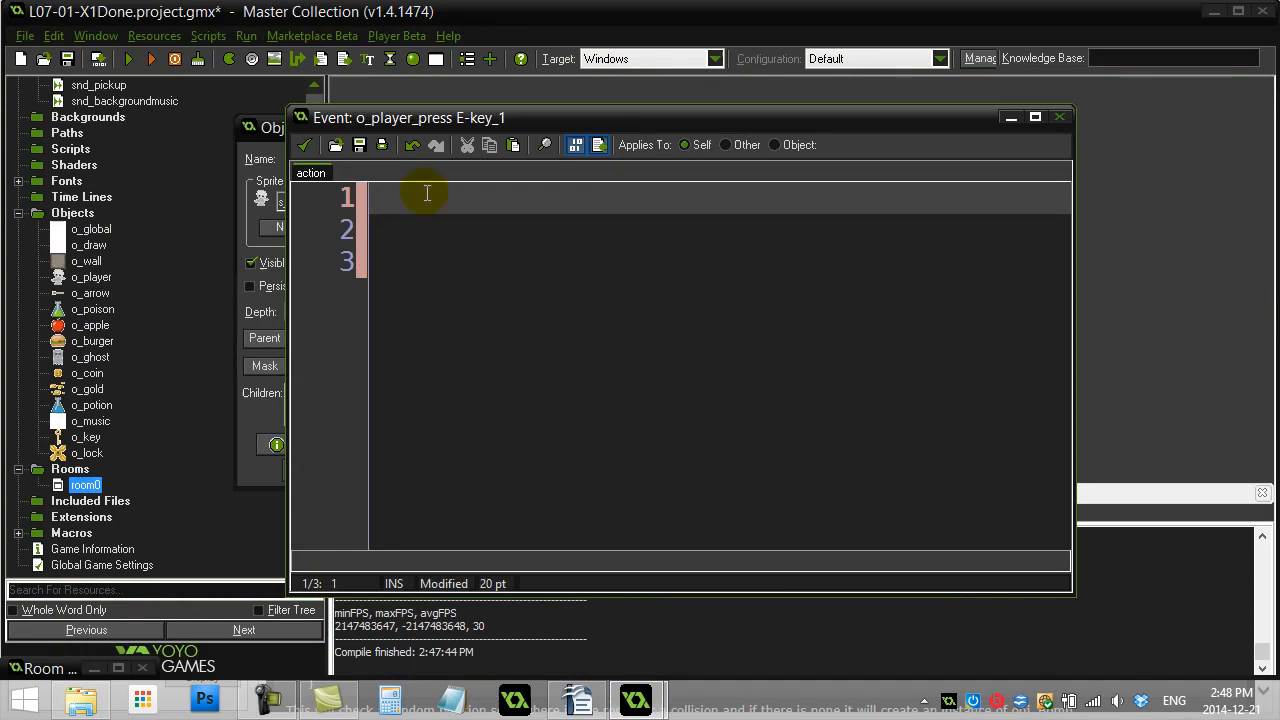
Write an if position_empty(112,208) block showing "empty!", else "not empty!".
text(if position)
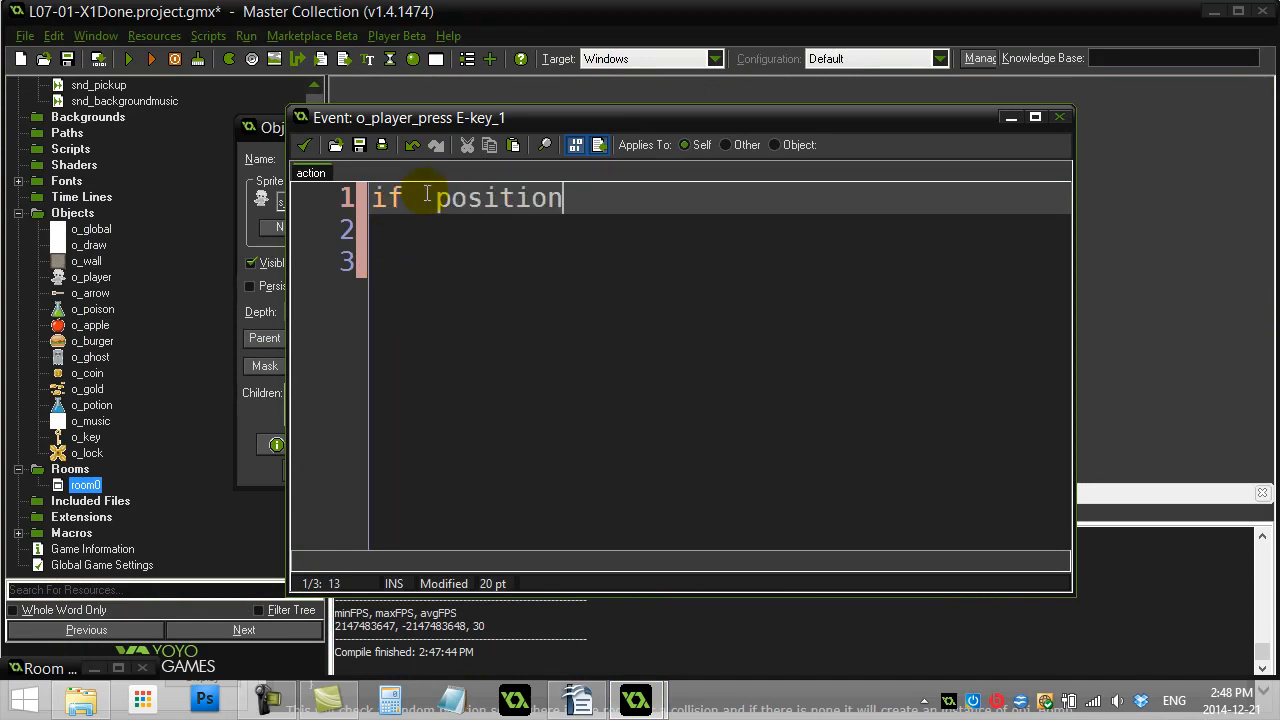
text(_empty()
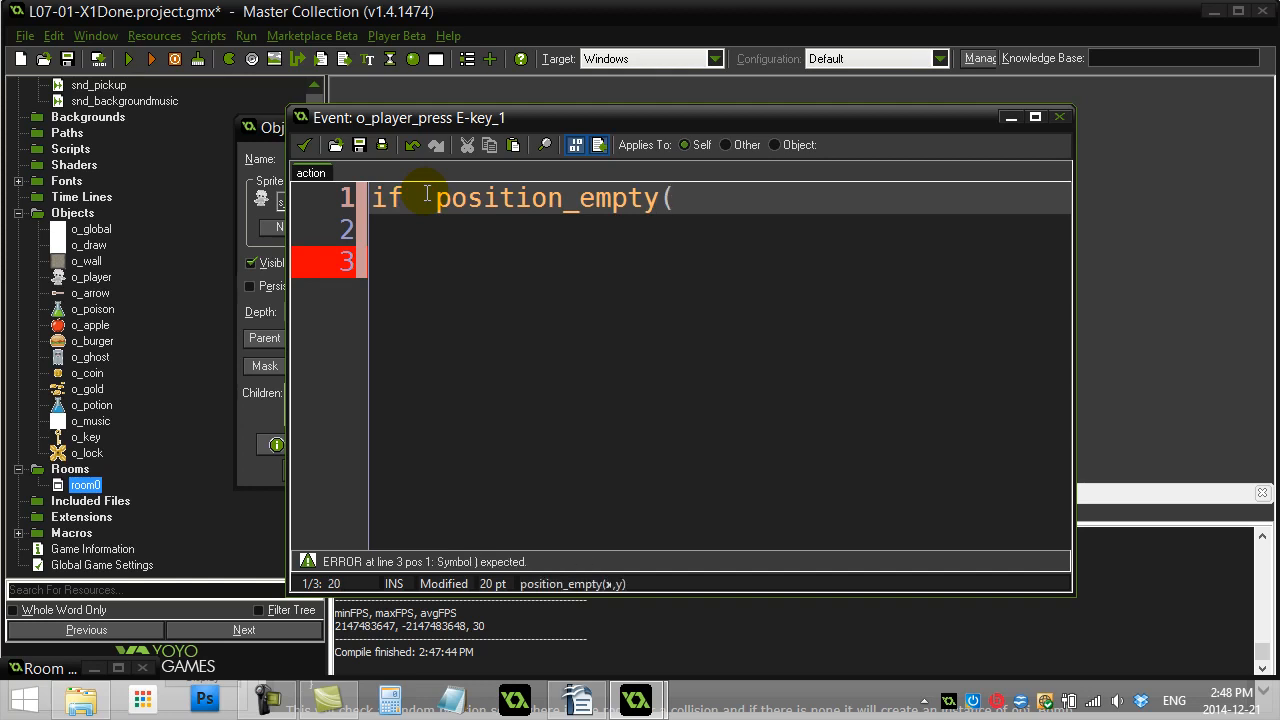
mouse_move(572, 700)
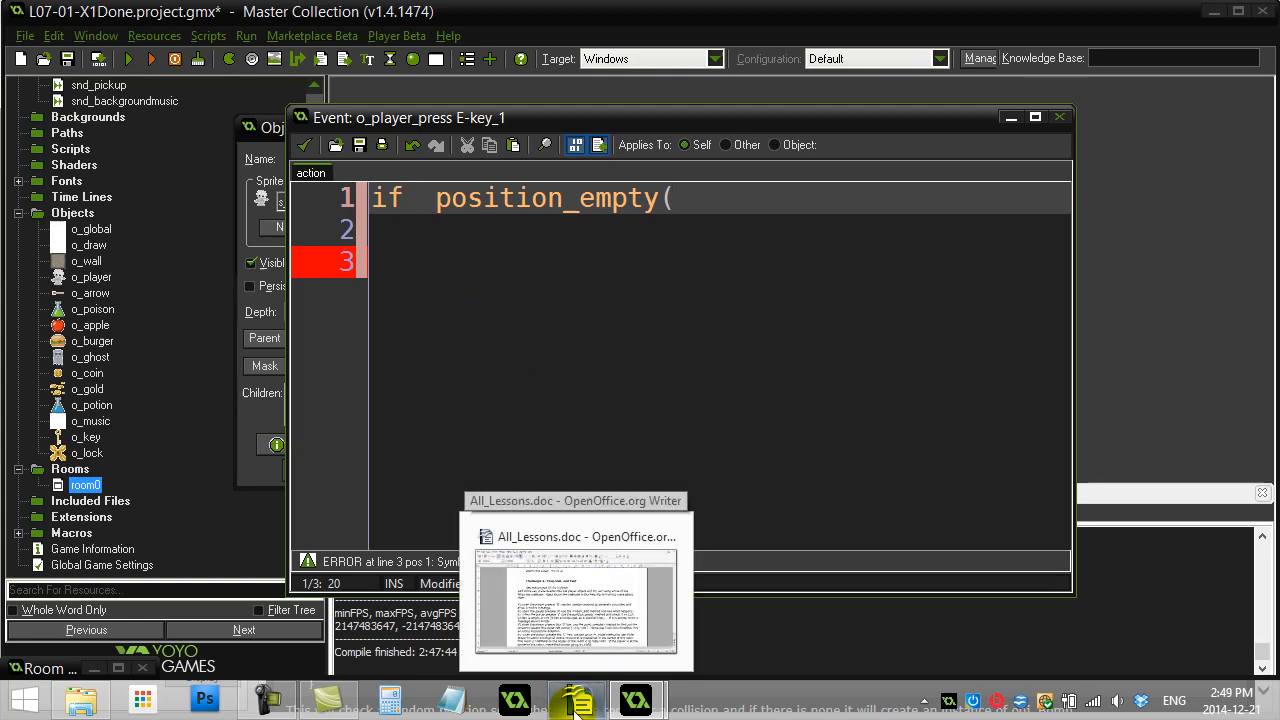
text(112,208)
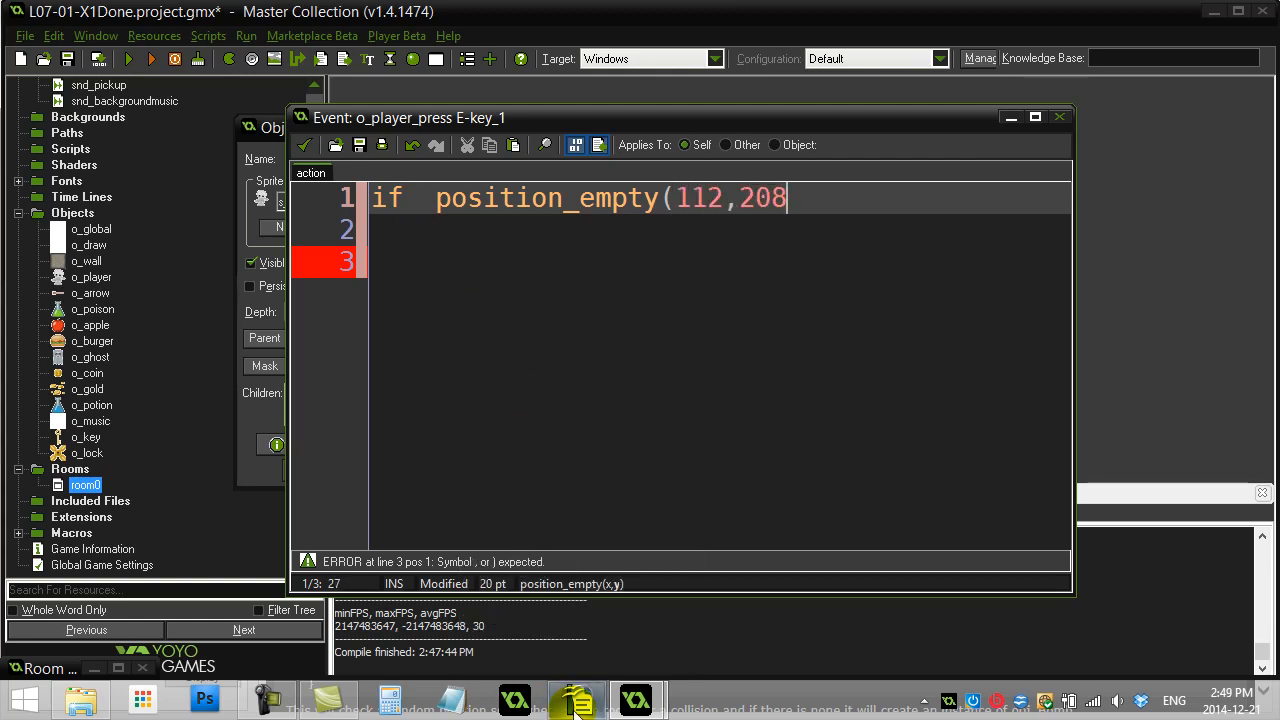
text() {)
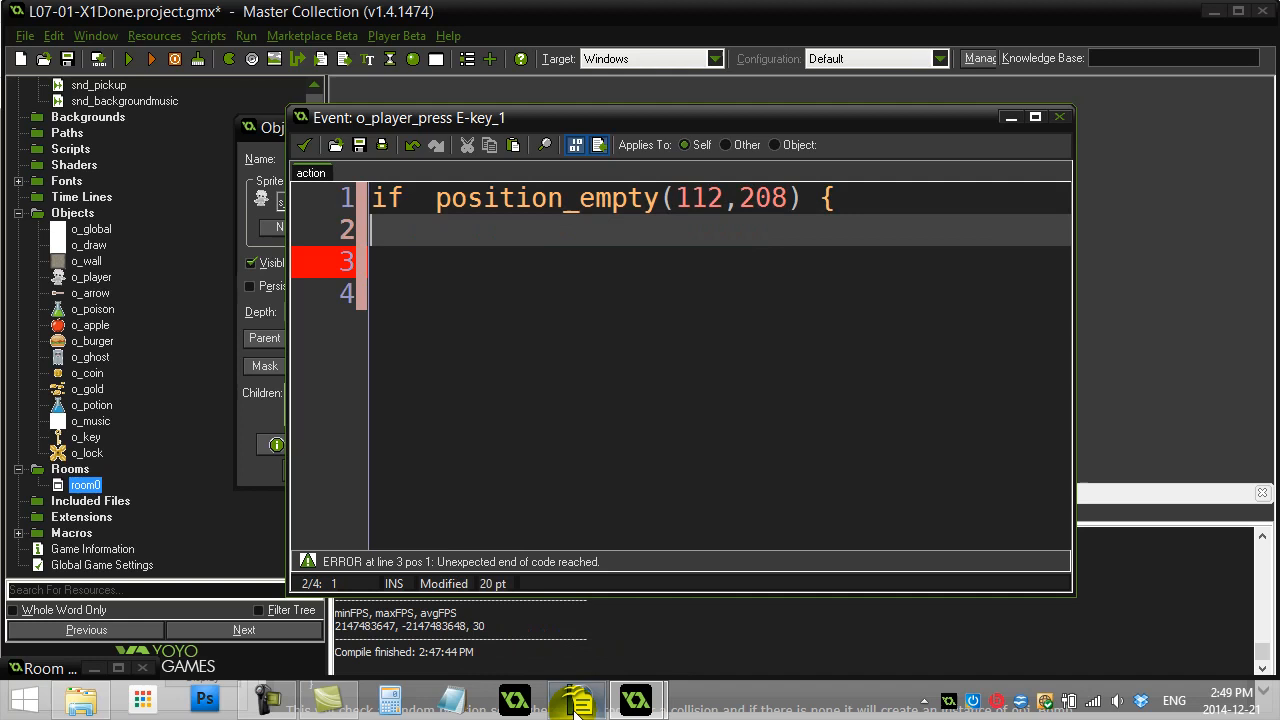
text(show_message()
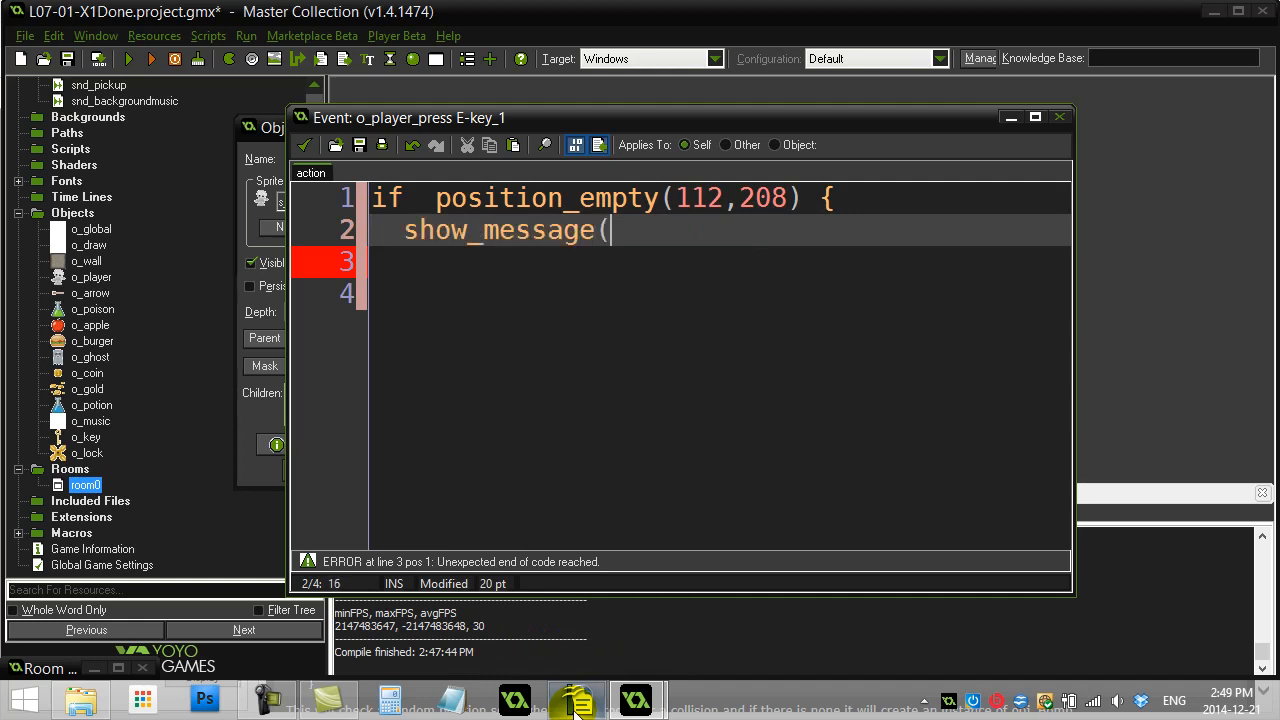
text("empty!')")
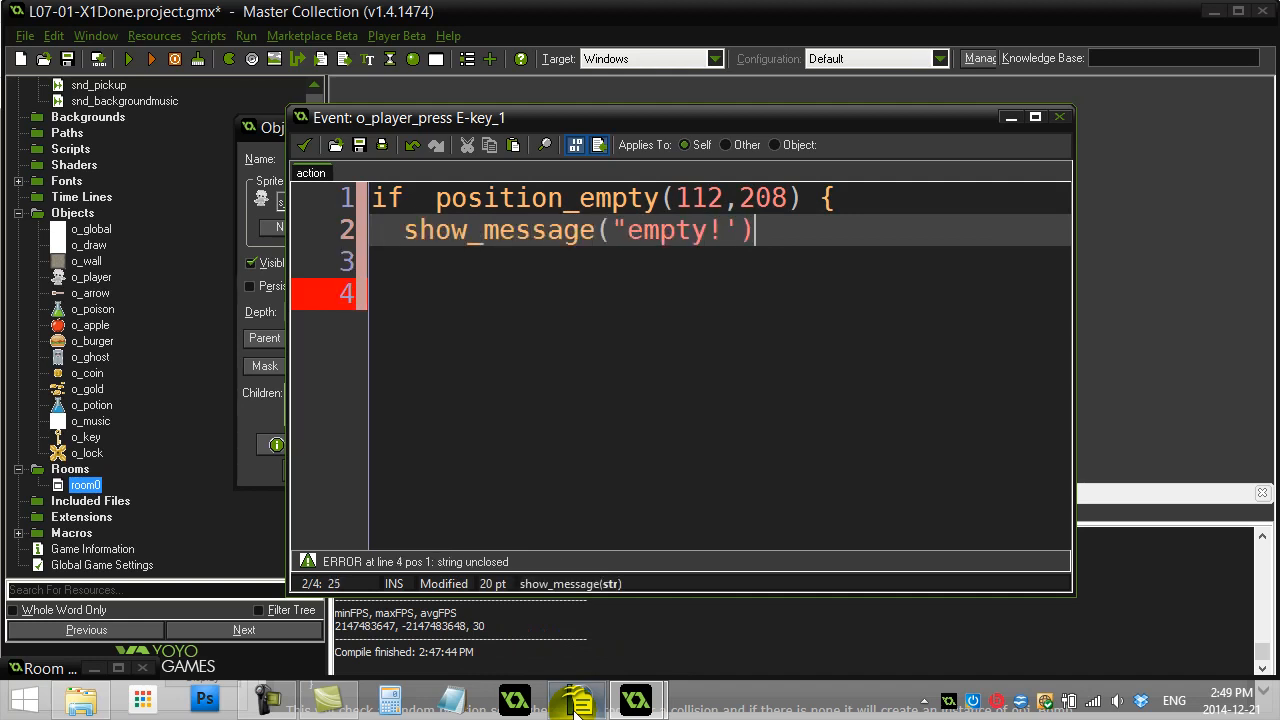
text(})
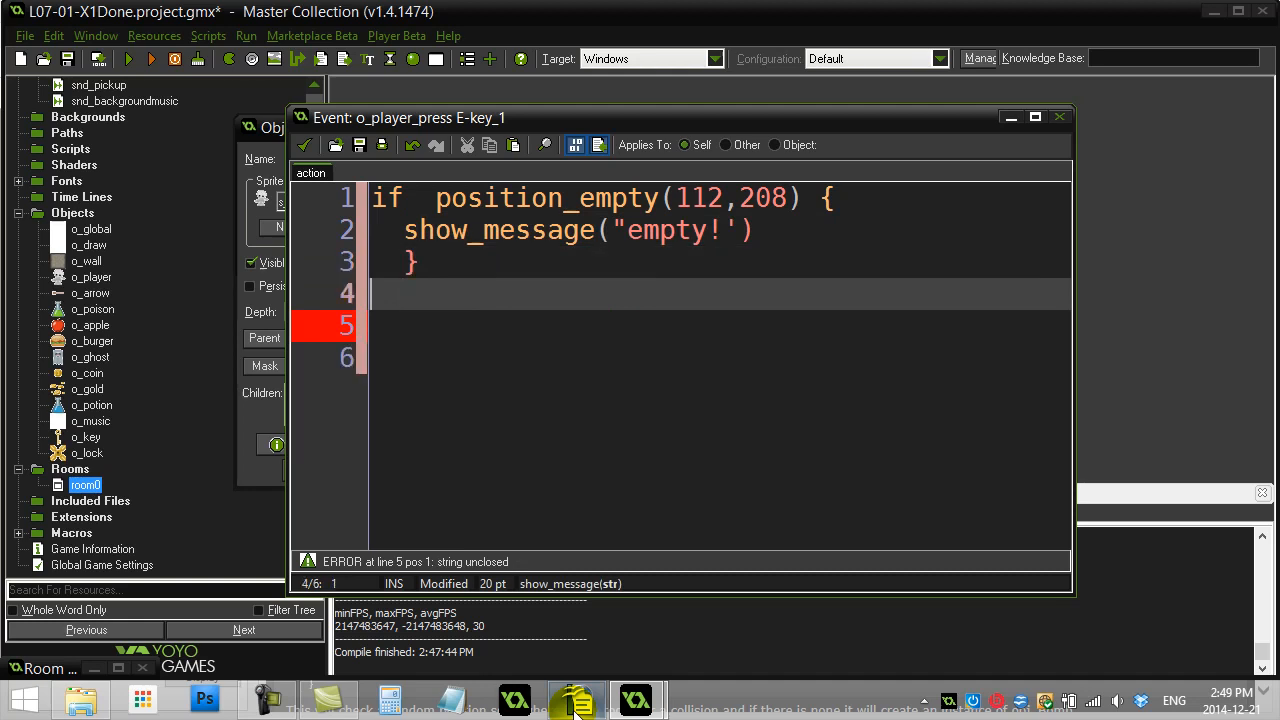
text(else {)
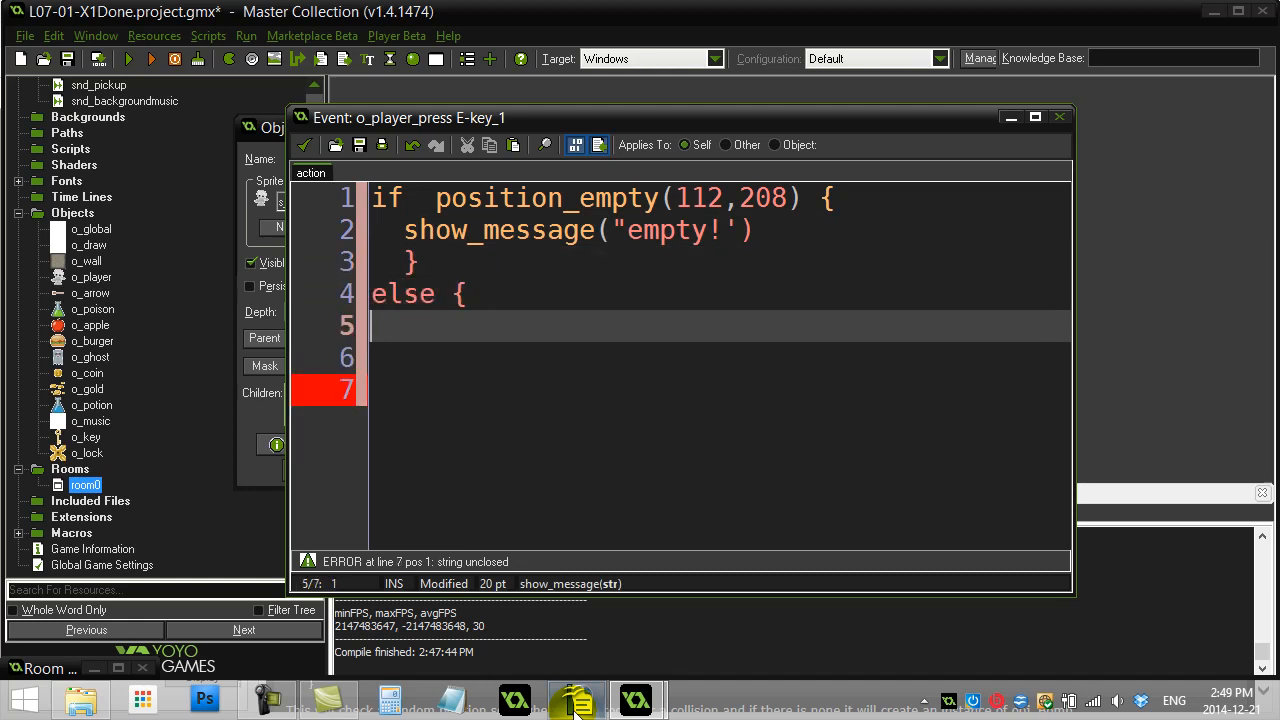
text(show_message("not em)
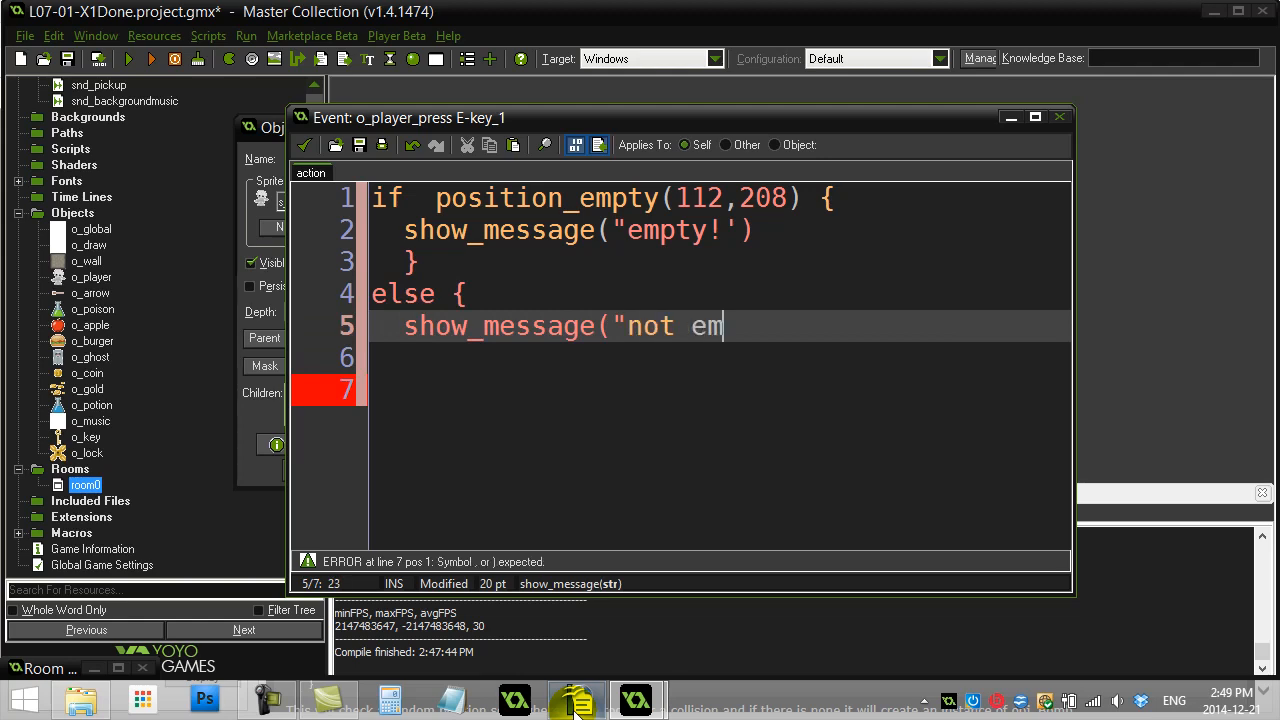
text(pty!"))
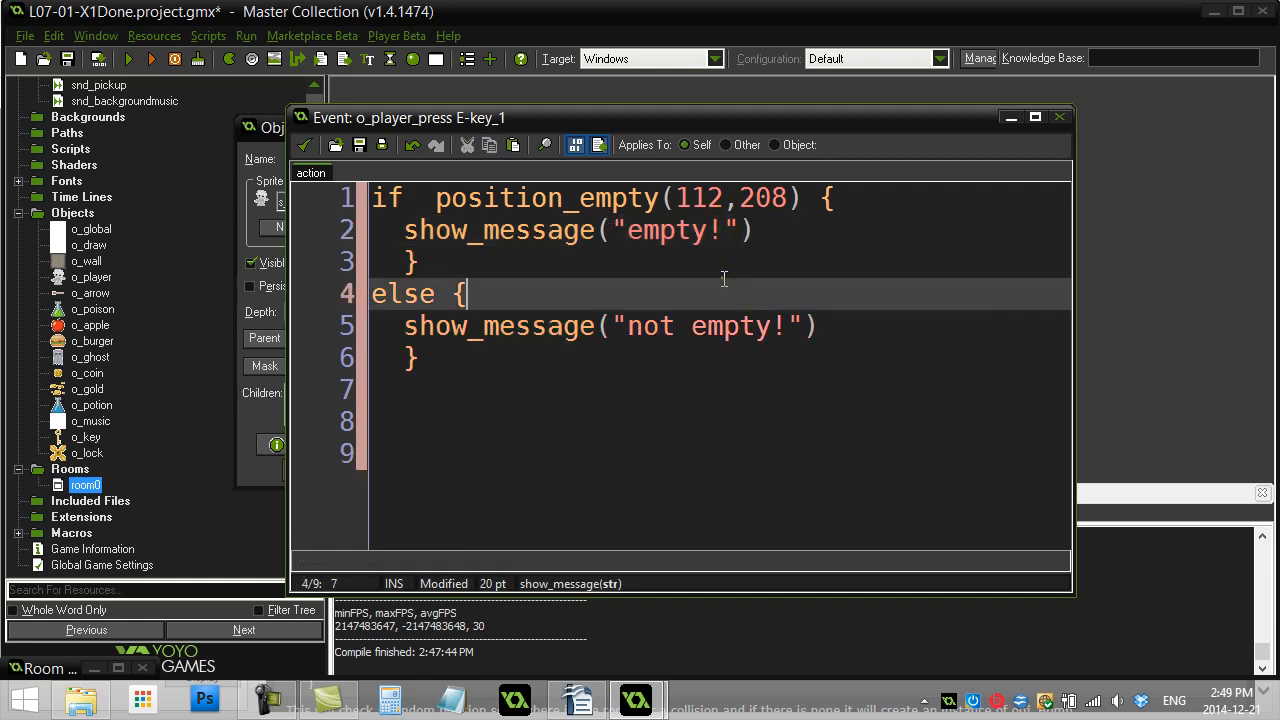
Append =true to the position_empty condition and adjust the selected code text.
click(809, 190)
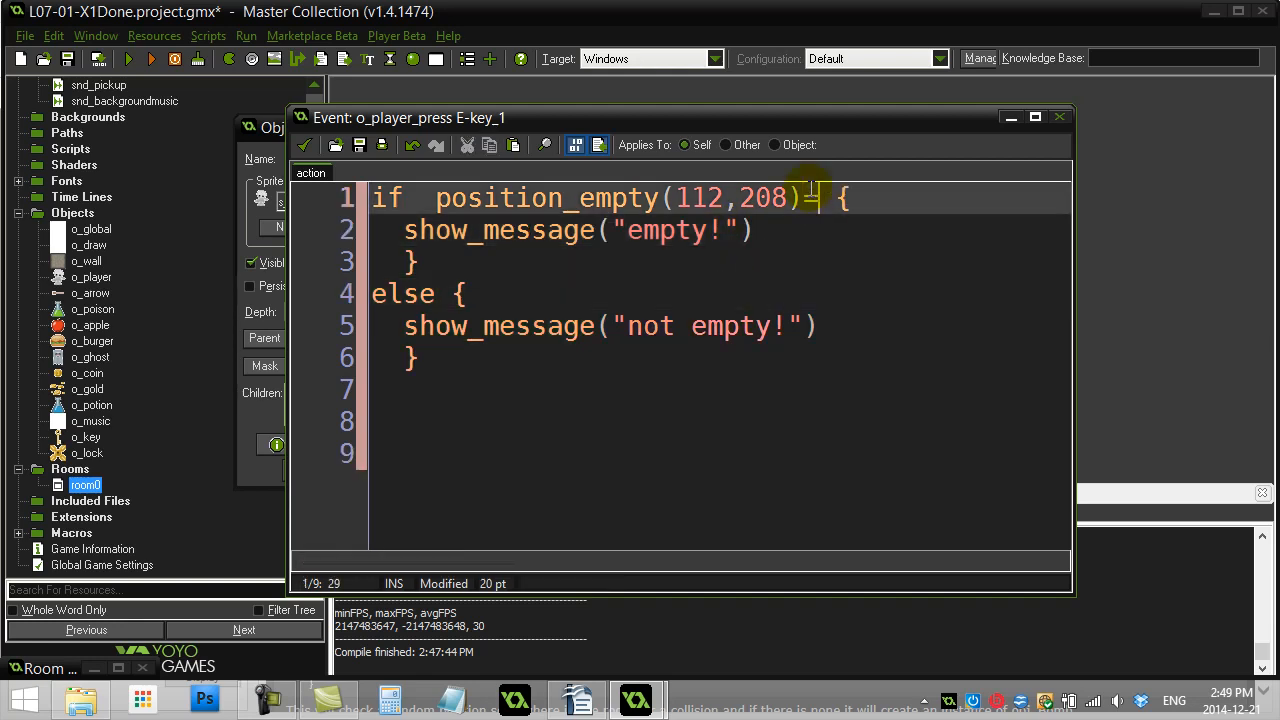
text(=true)
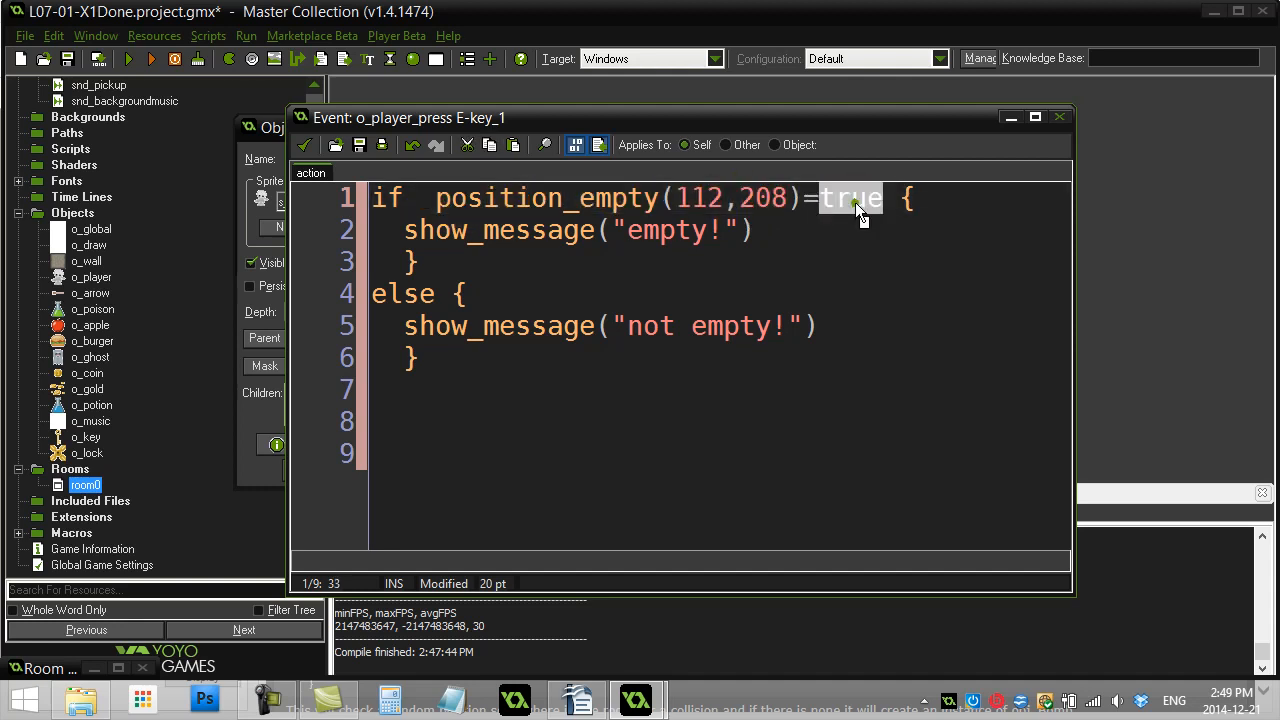
double_click(662, 230)
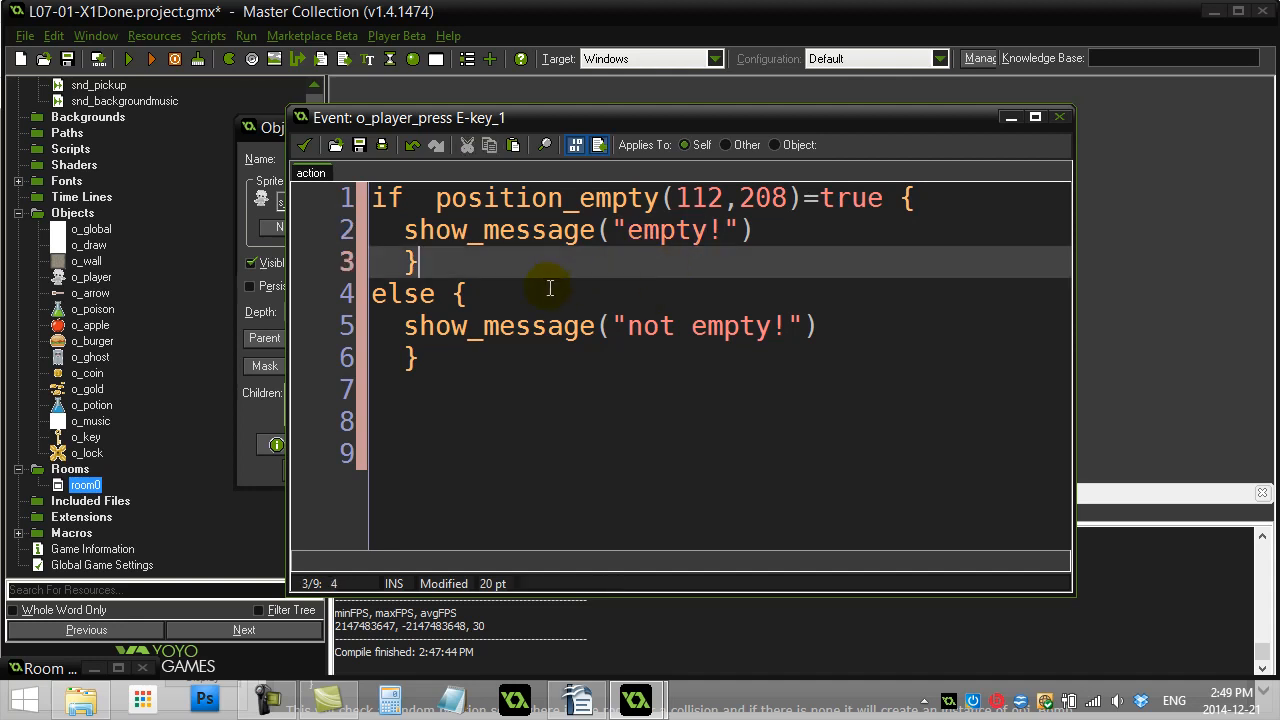
double_click(537, 198)
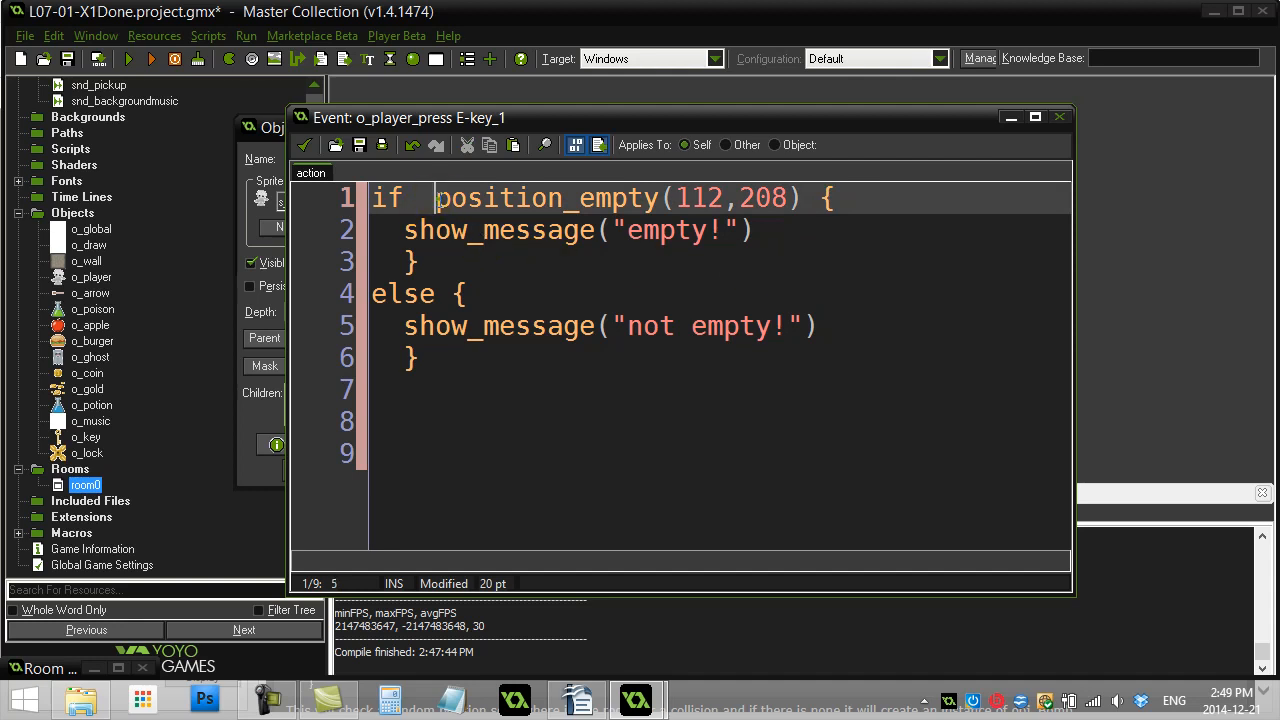
drag(436, 198, 798, 198)
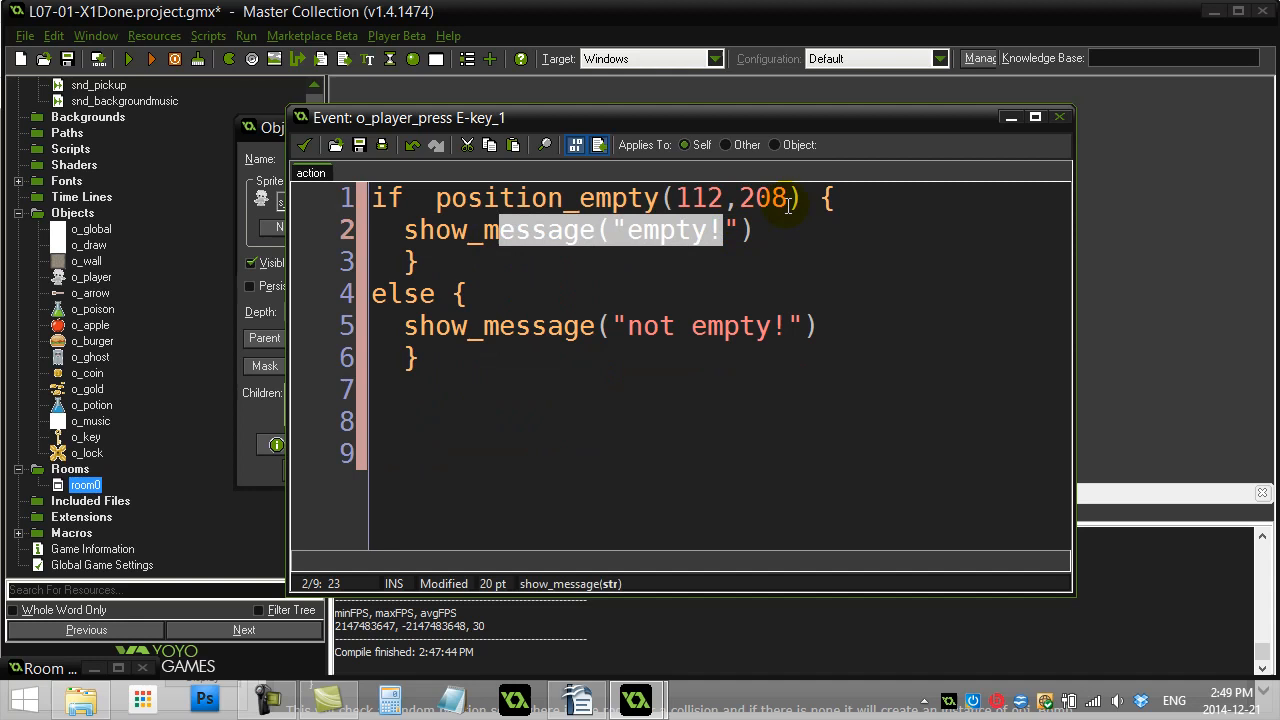
text(=true)
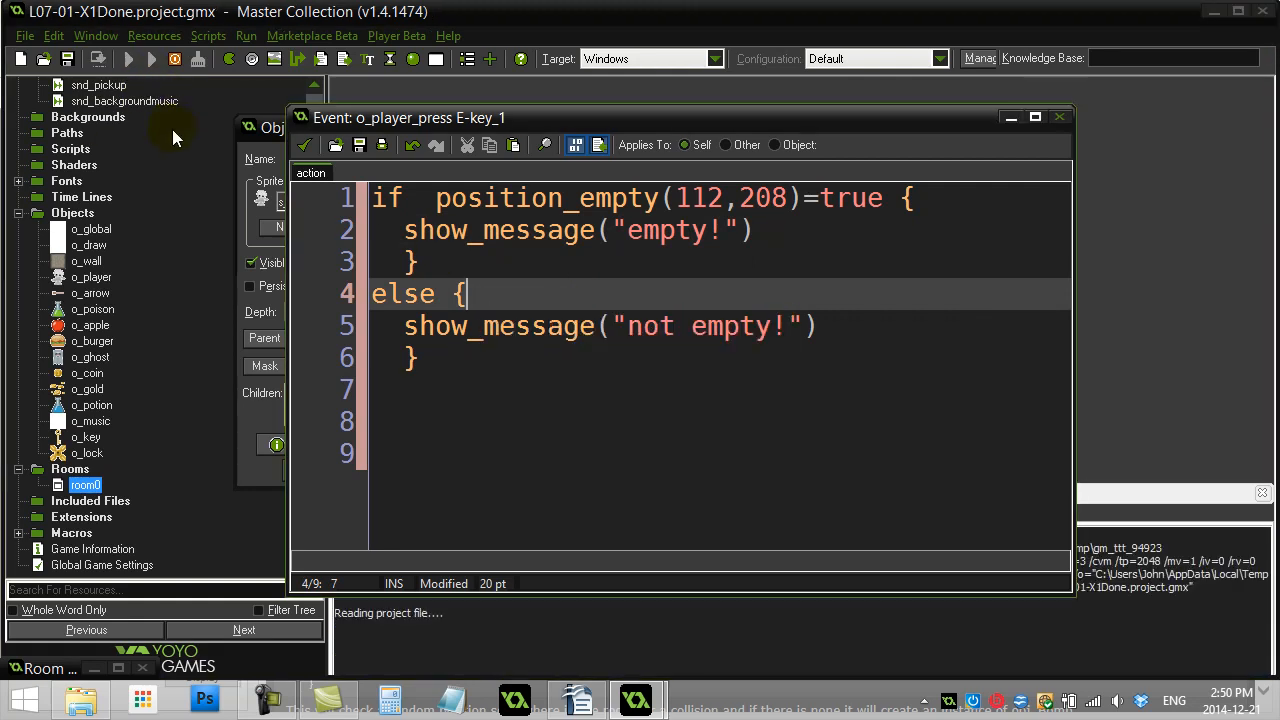
Test the E key in-game at 112,208 and 132,208, dismissing each emptiness message.
click(155, 58)
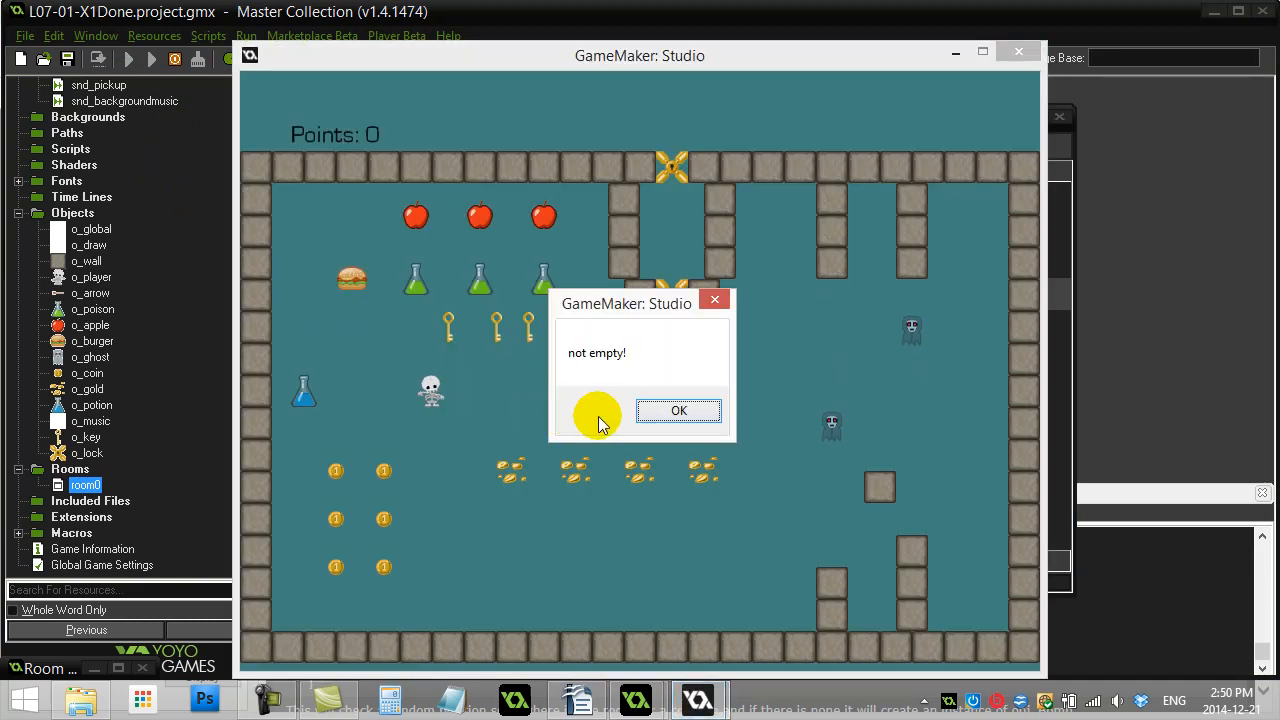
click(678, 410)
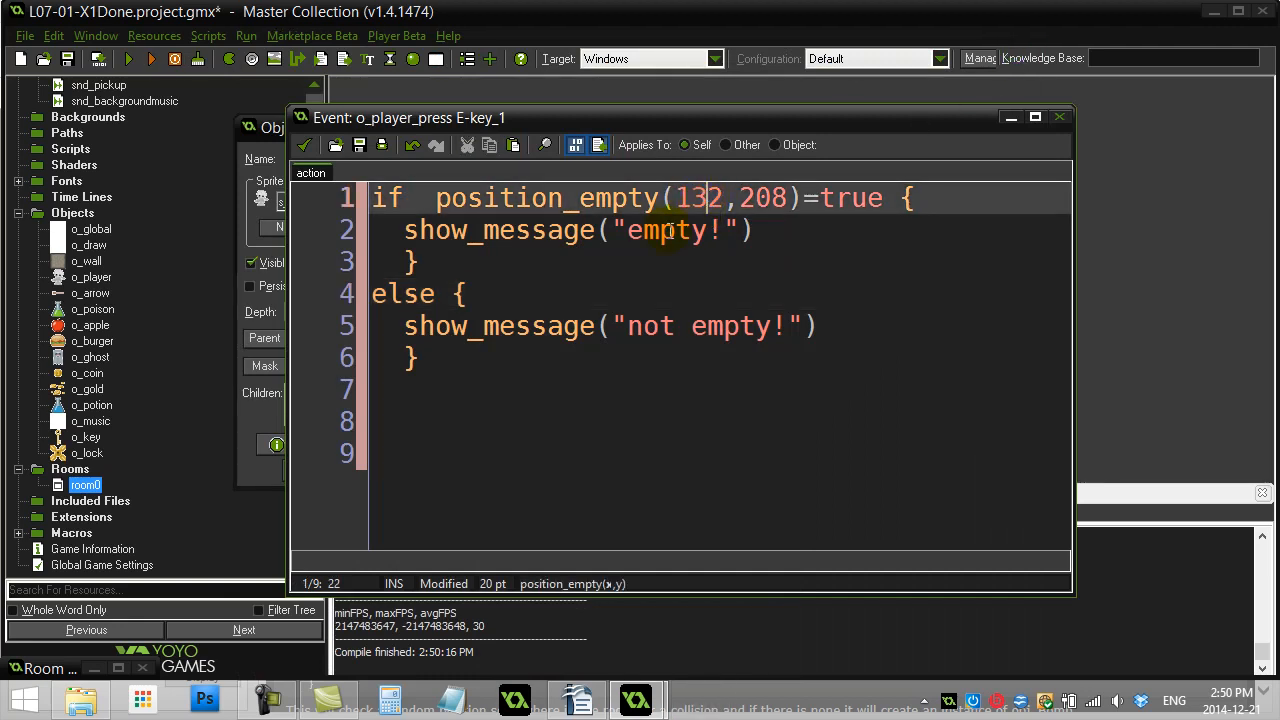
click(151, 58)
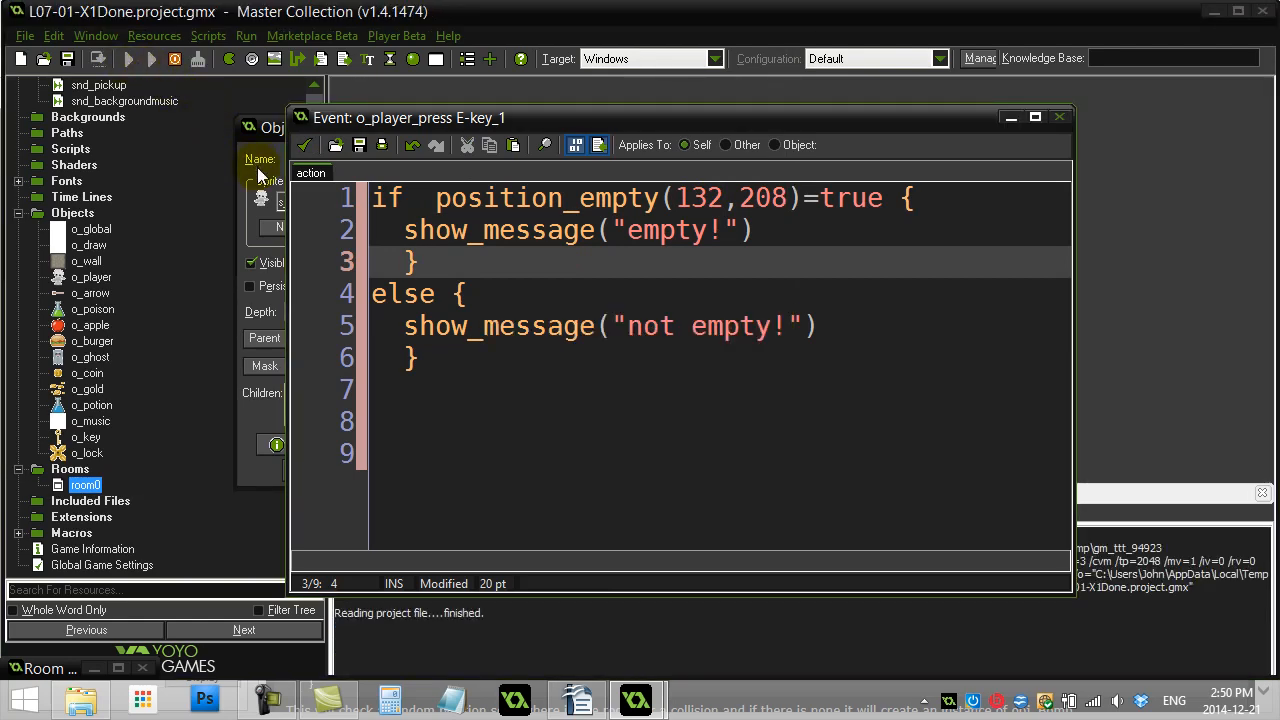
click(128, 58)
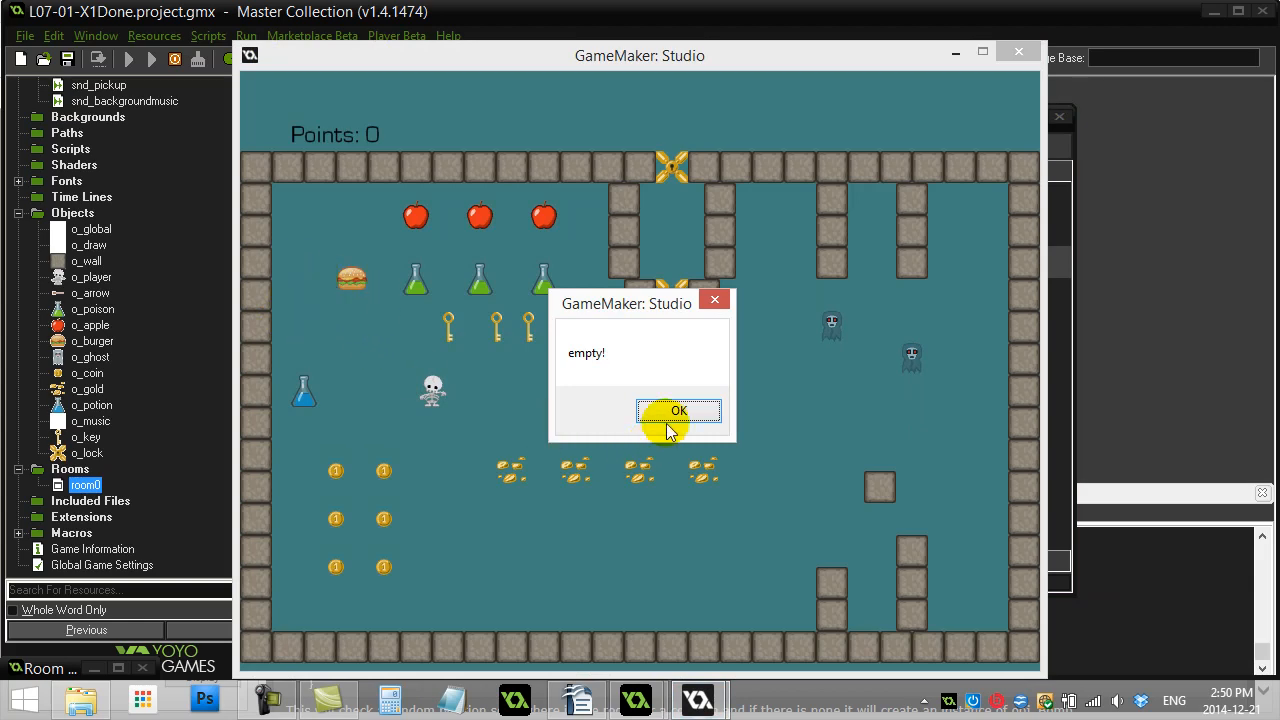
click(678, 410)
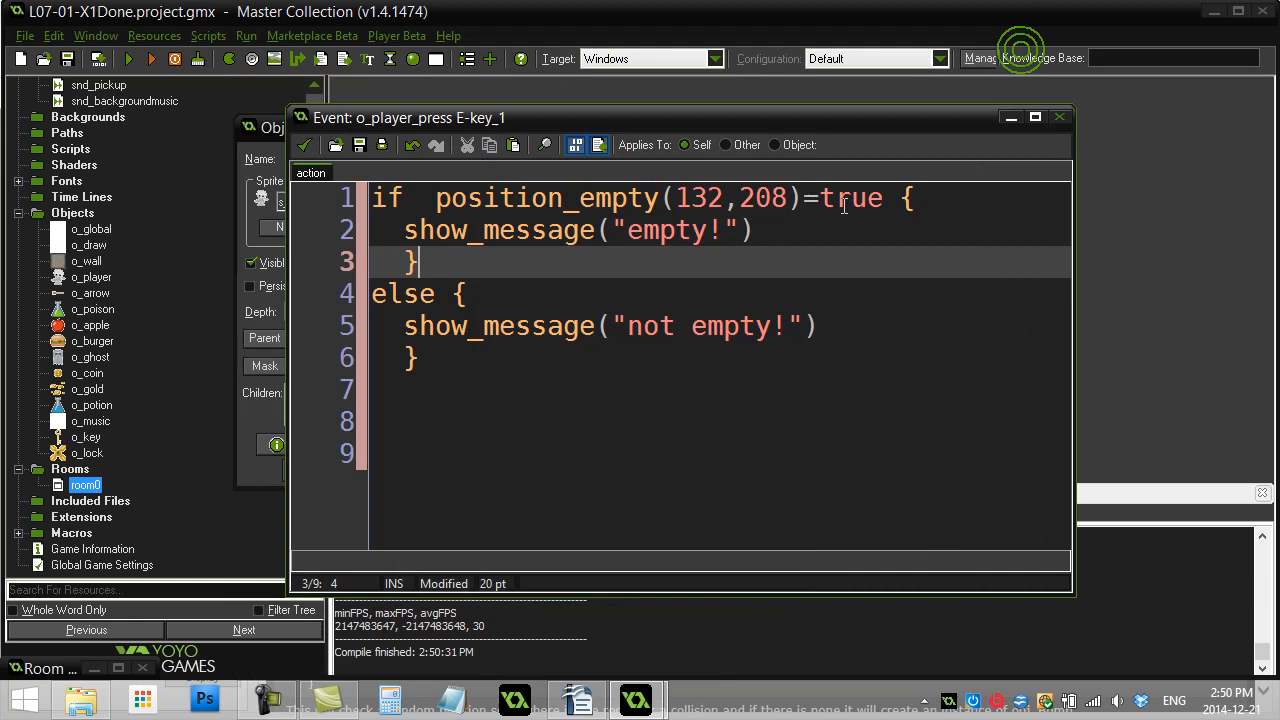
text(112)
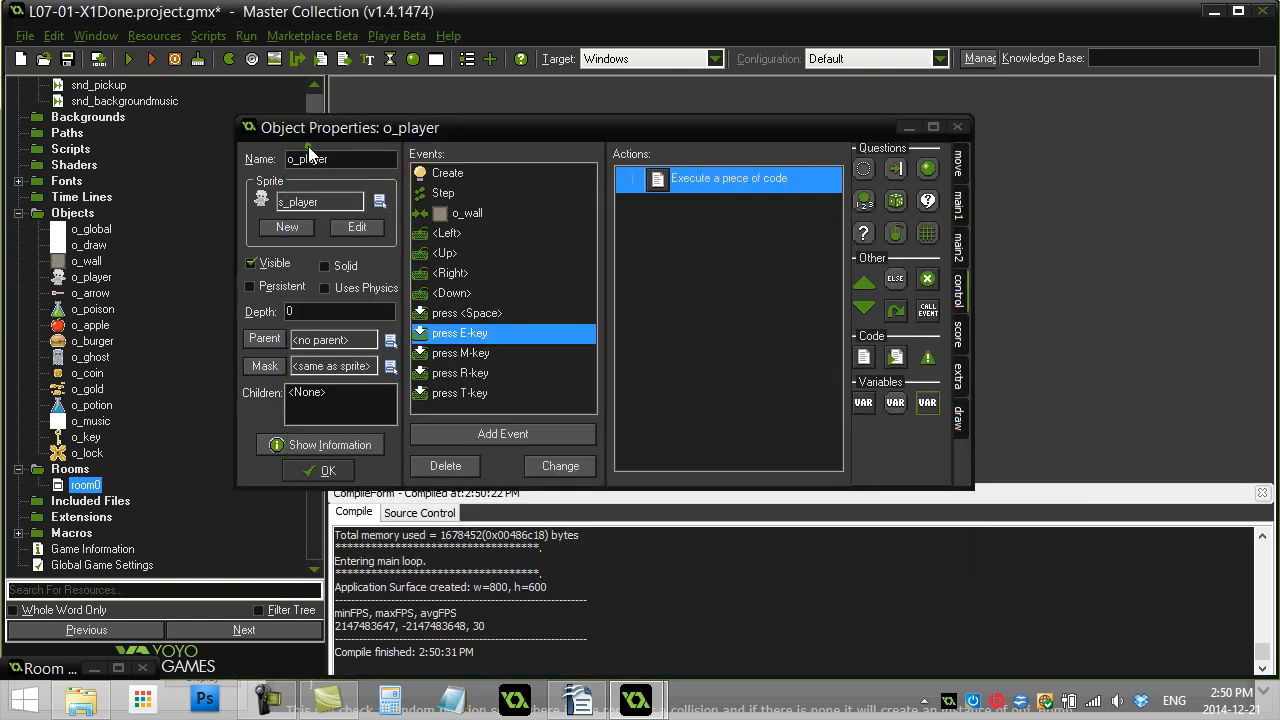
Add a D key-press event to o_player with a code action.
click(502, 434)
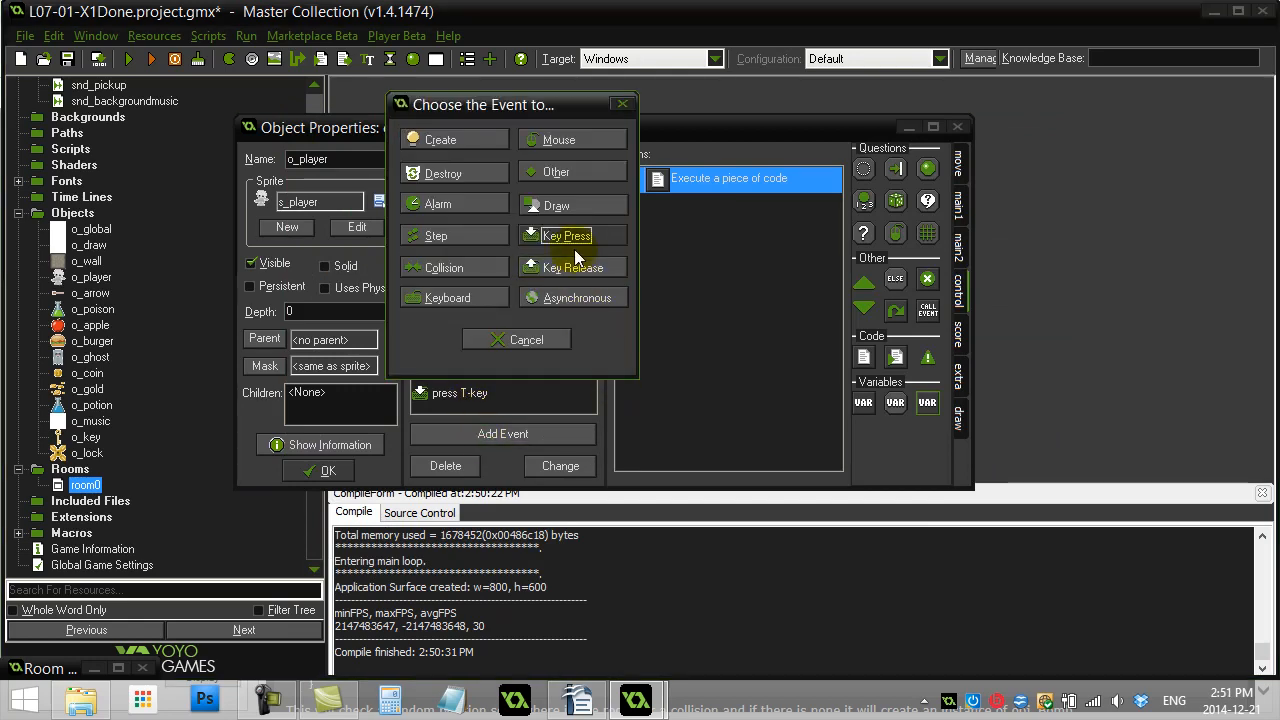
click(567, 235)
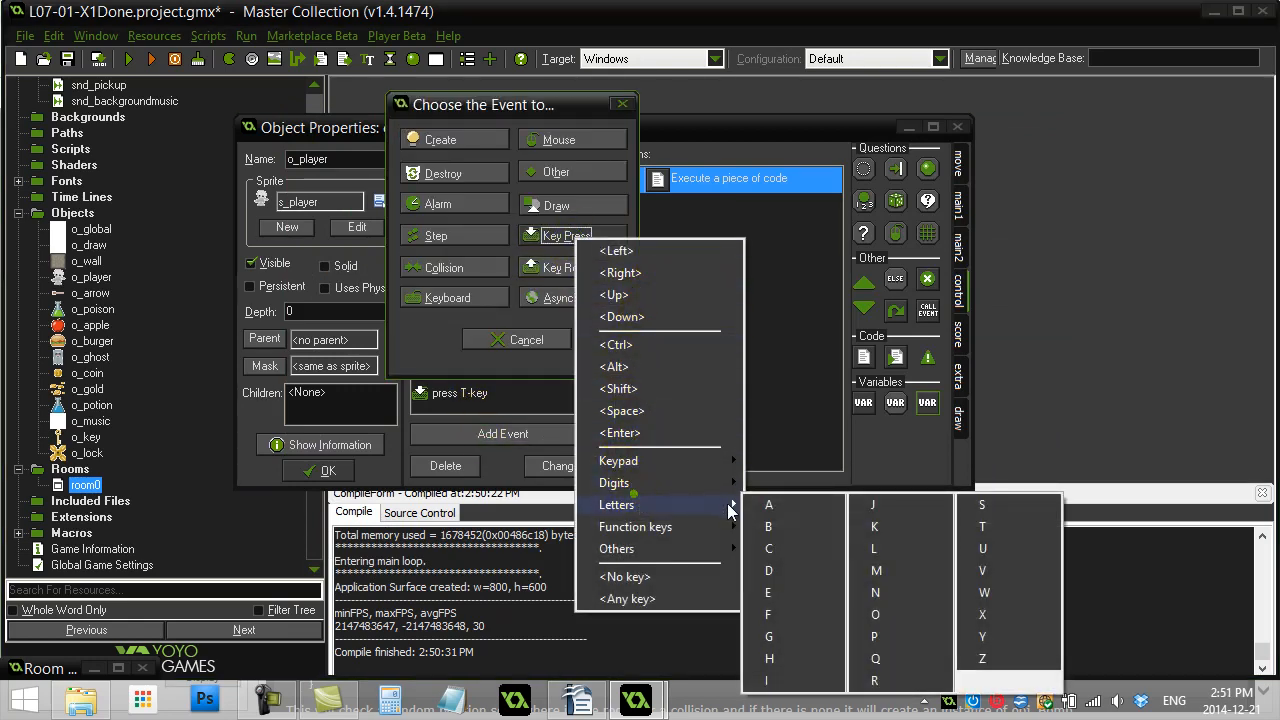
click(768, 570)
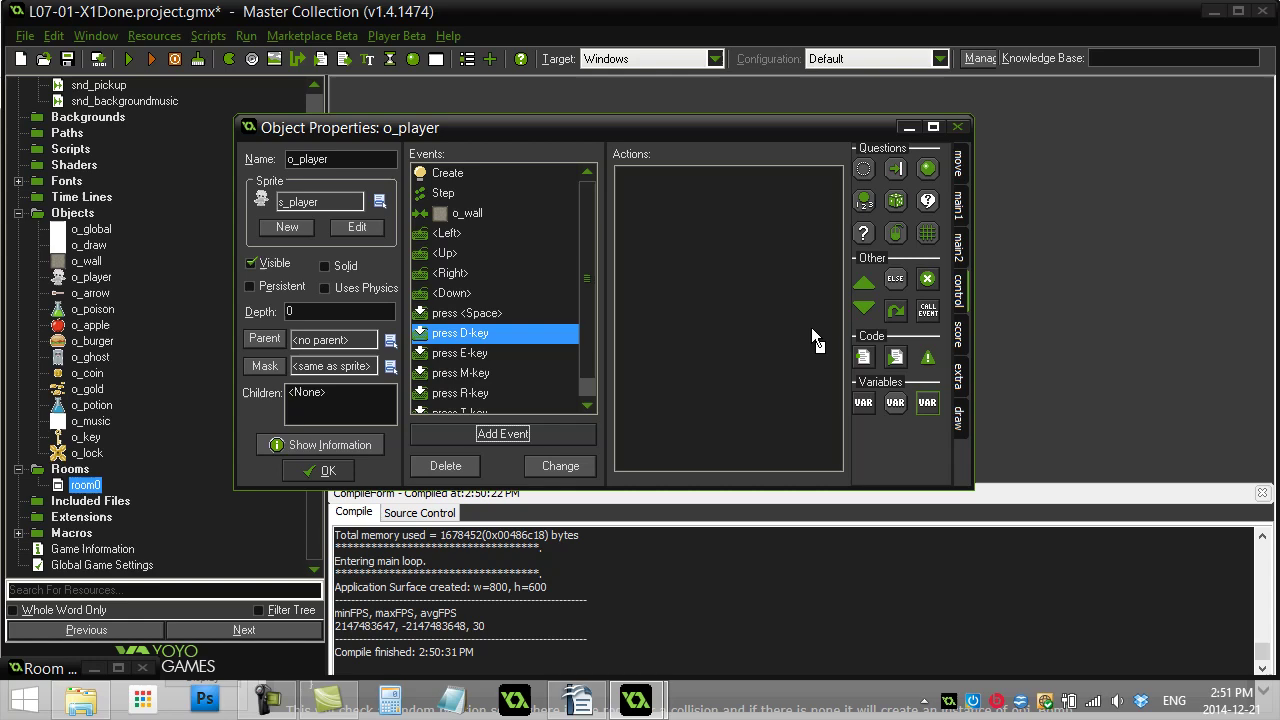
double_click(459, 332)
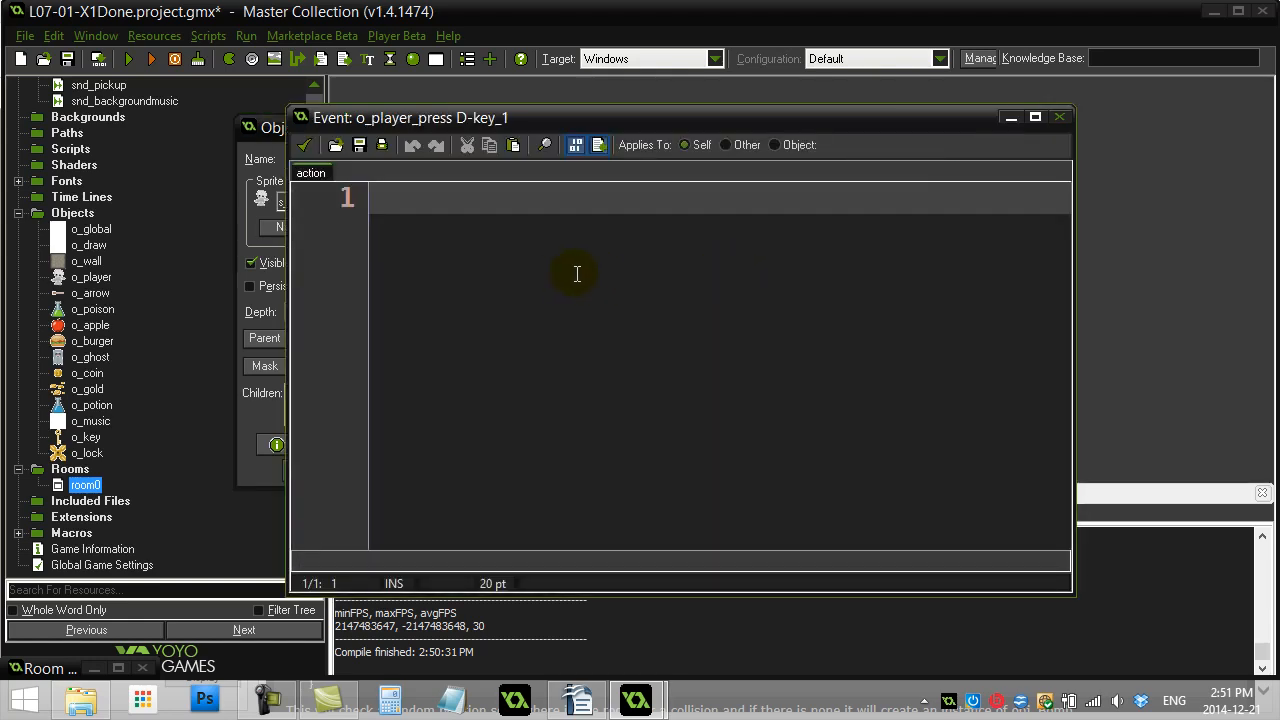
Start the line d = point_direction( and review point_direction's help page.
text(d = point_)
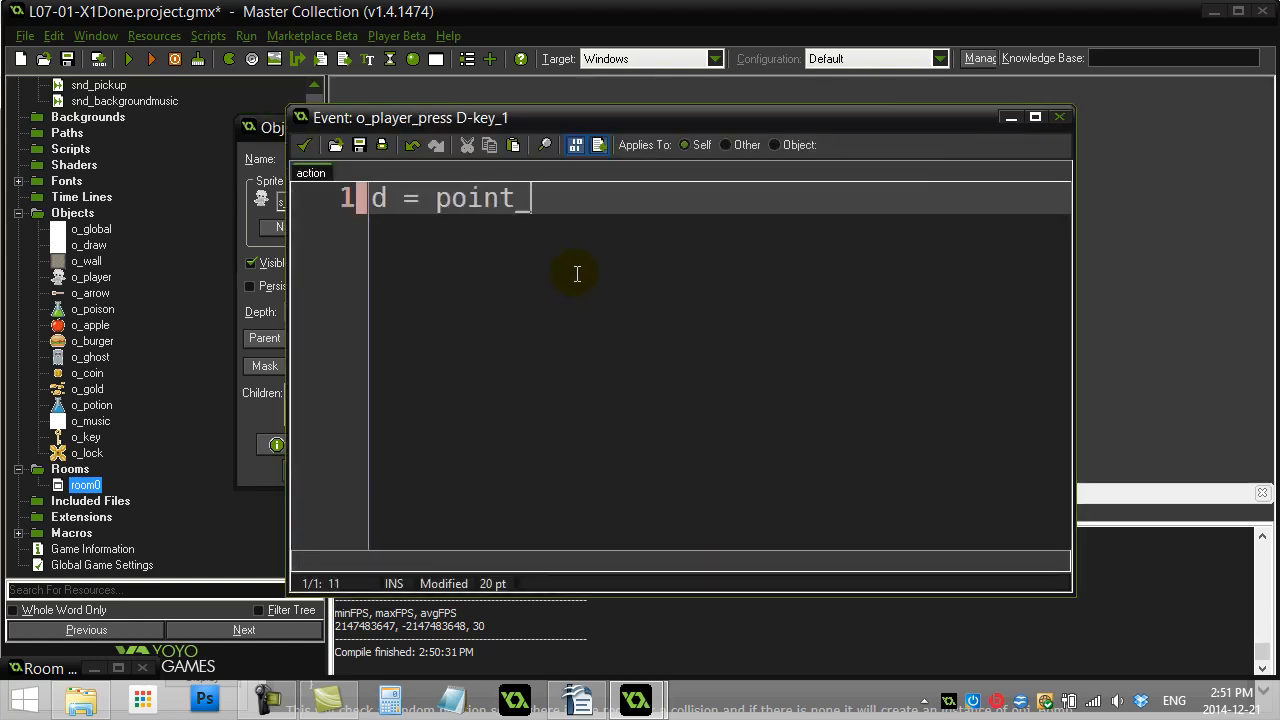
text(_direction()
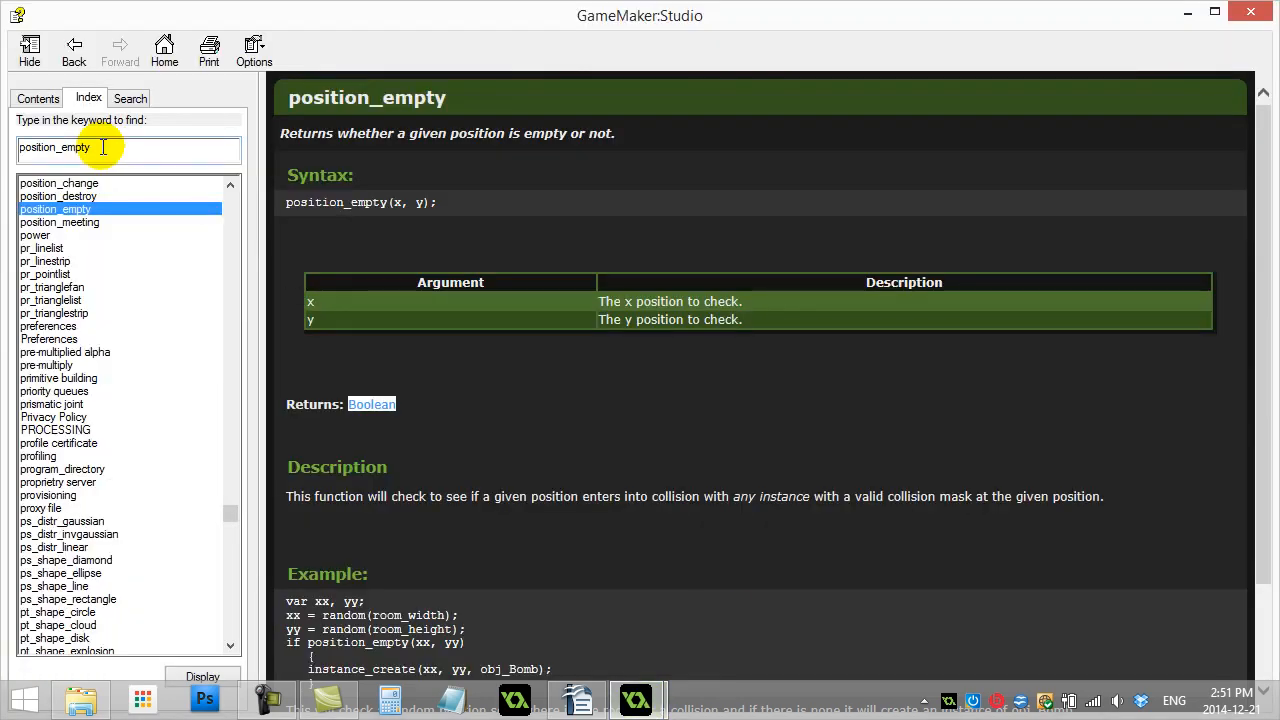
text(point_di)
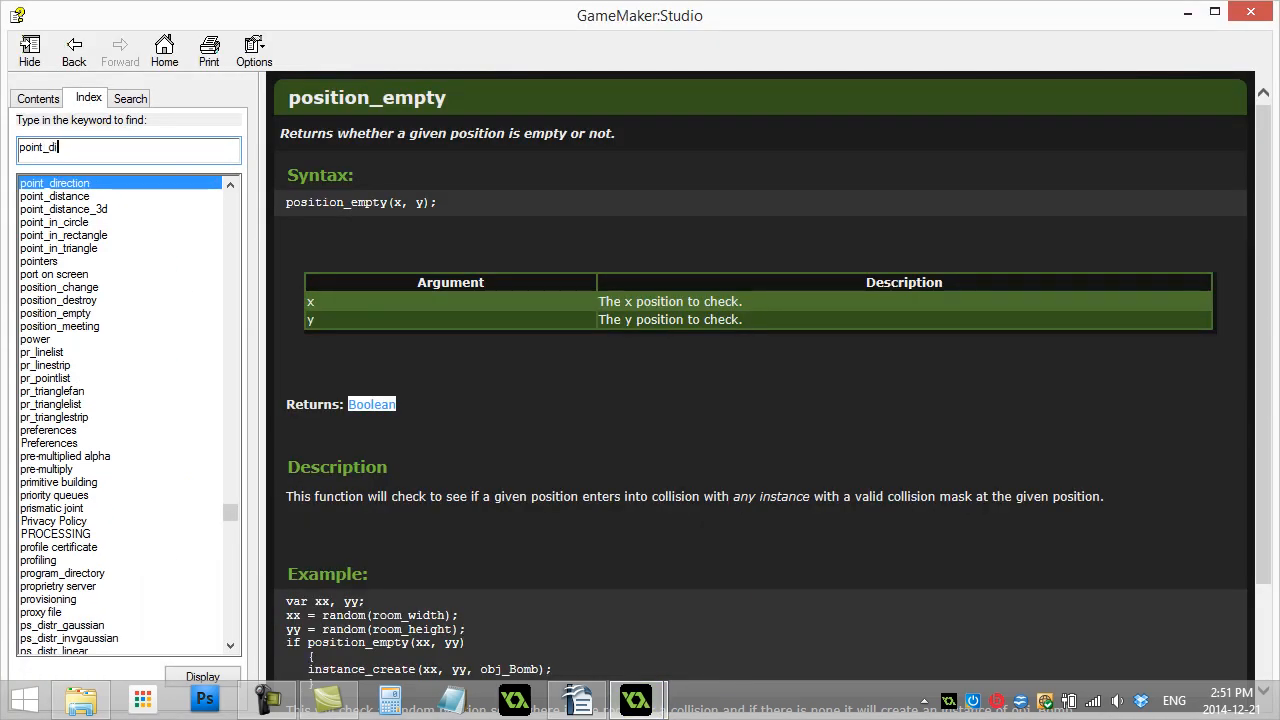
click(55, 182)
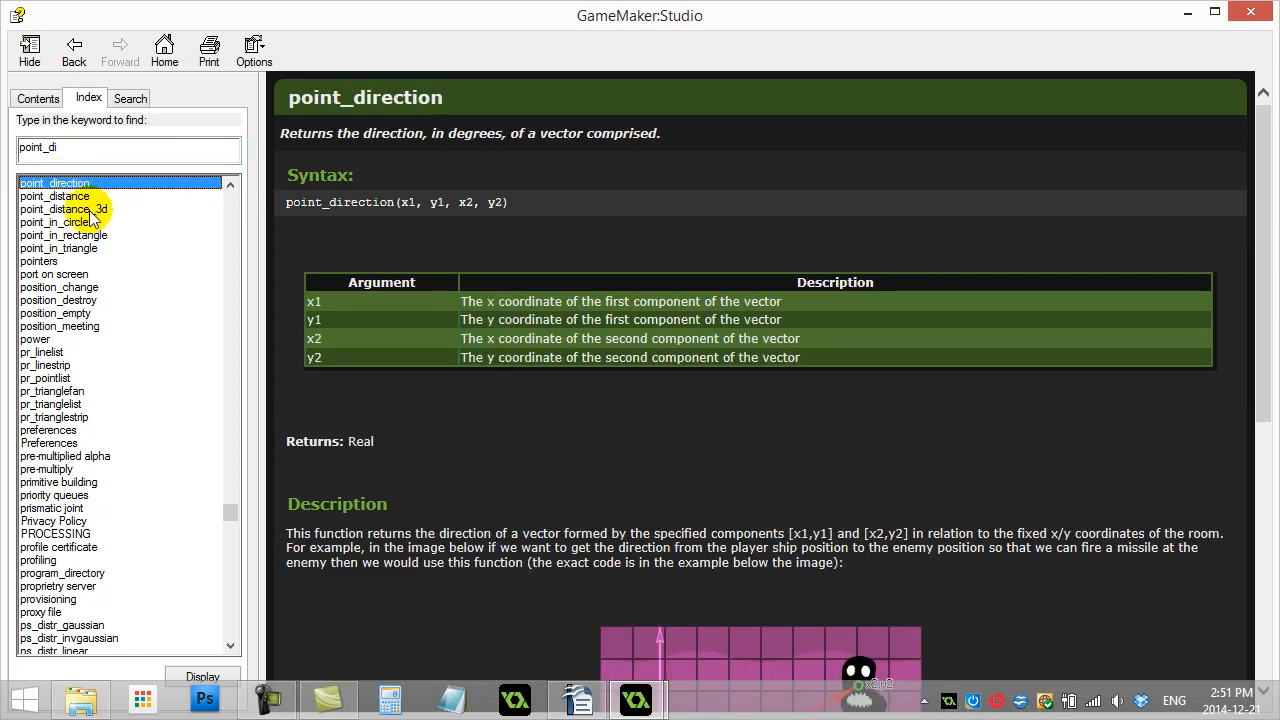
mouse_move(408, 203)
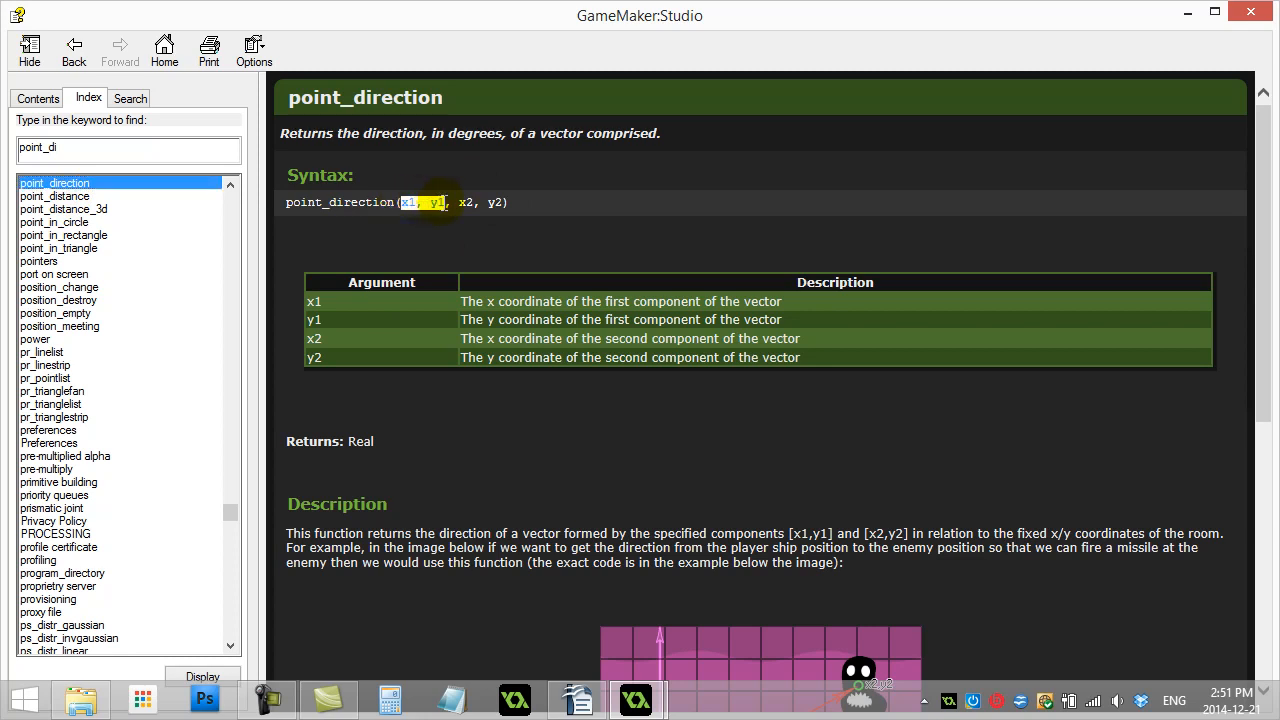
mouse_move(515, 311)
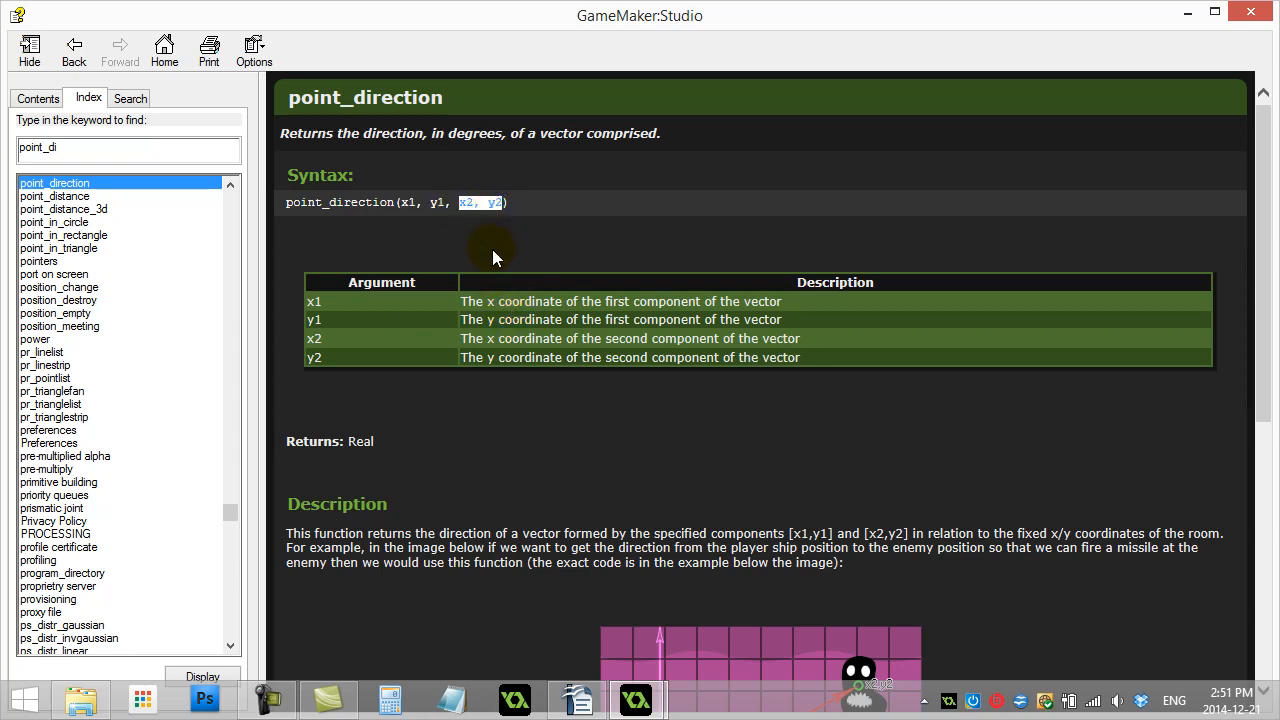
mouse_move(488, 242)
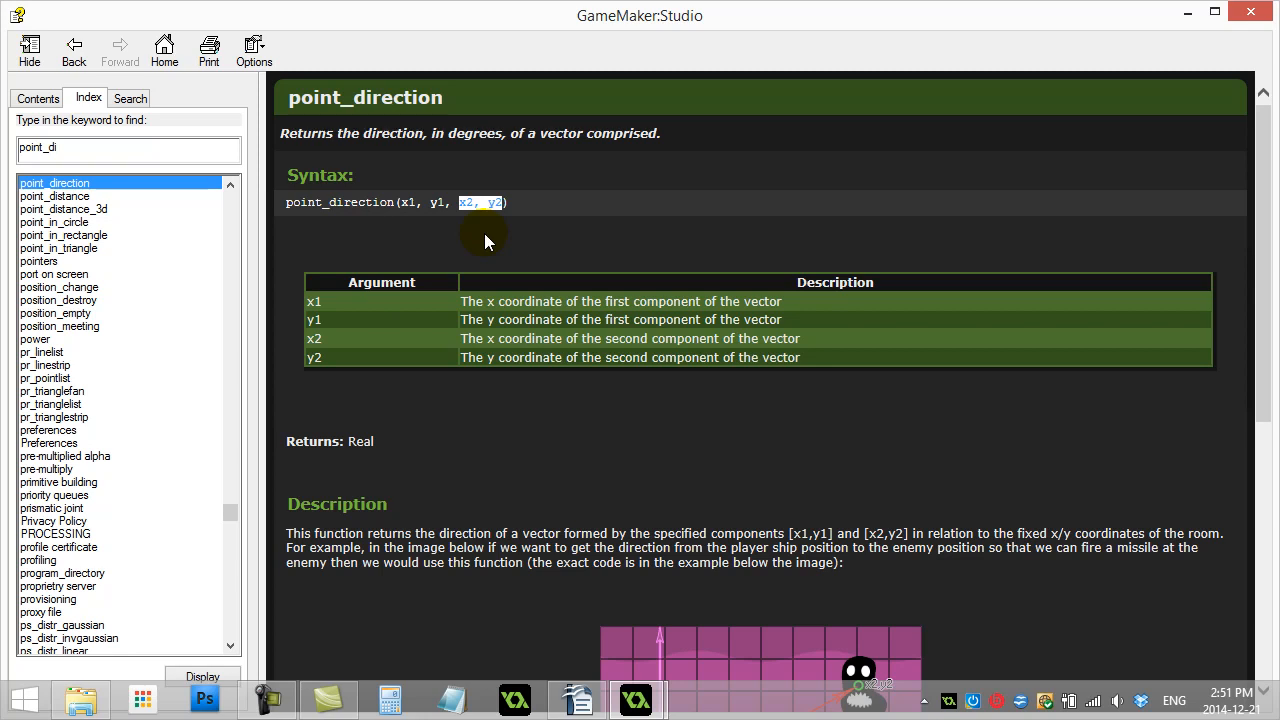
mouse_move(315, 203)
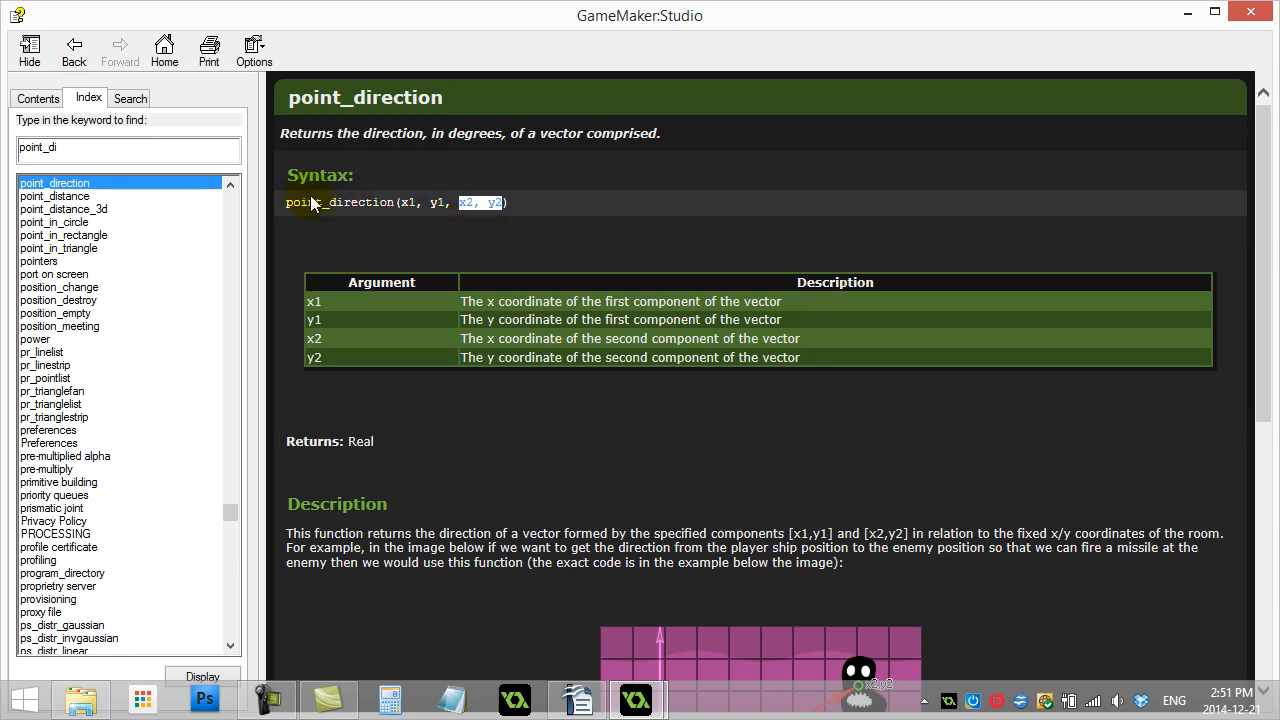
mouse_move(483, 137)
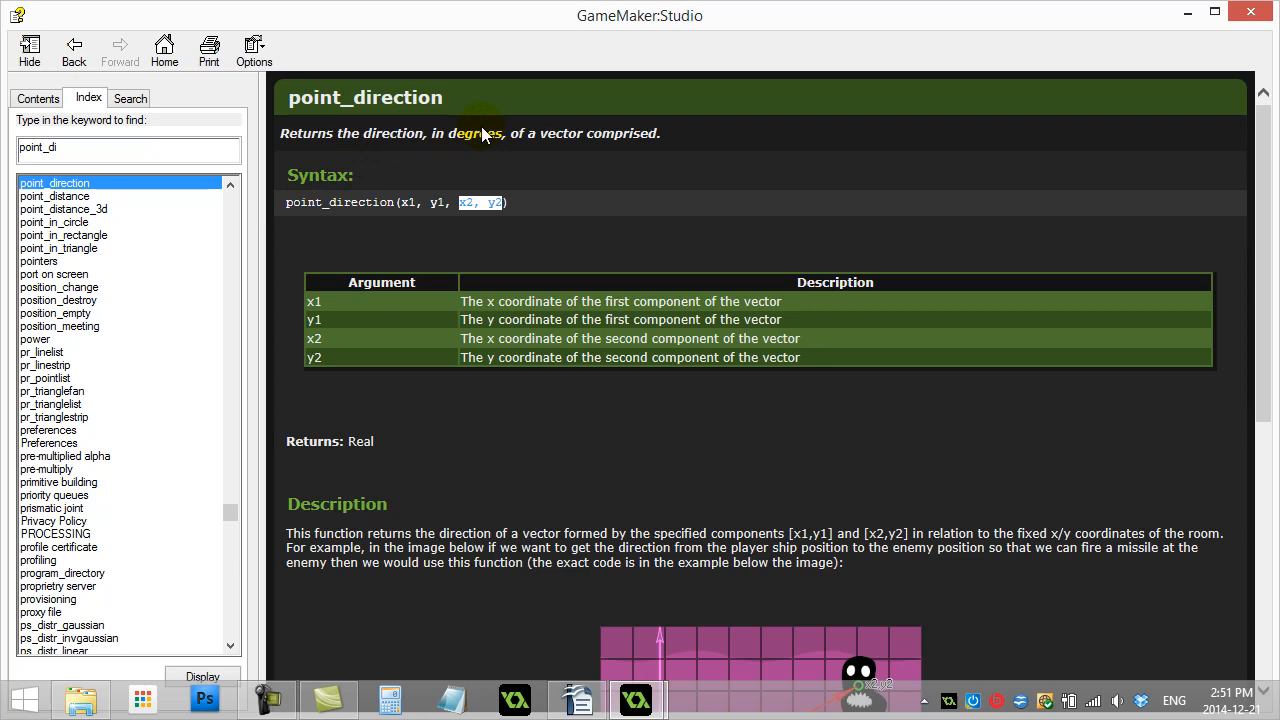
mouse_move(282, 448)
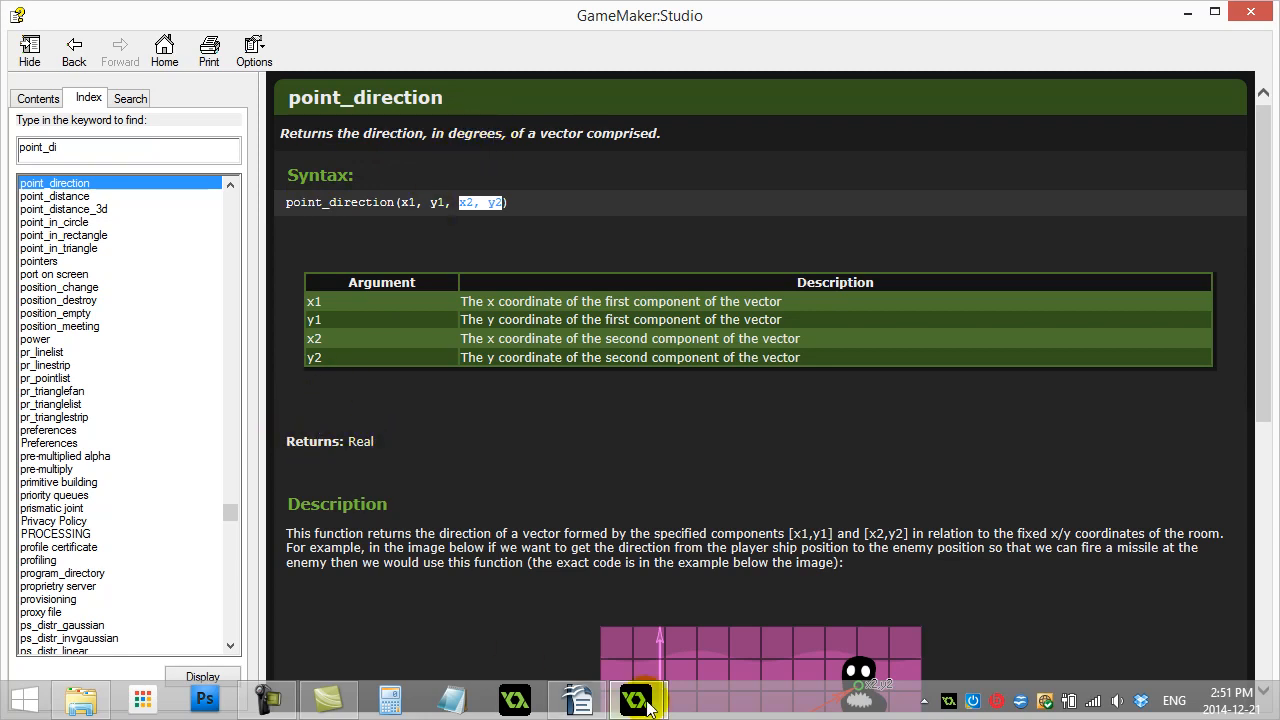
click(633, 699)
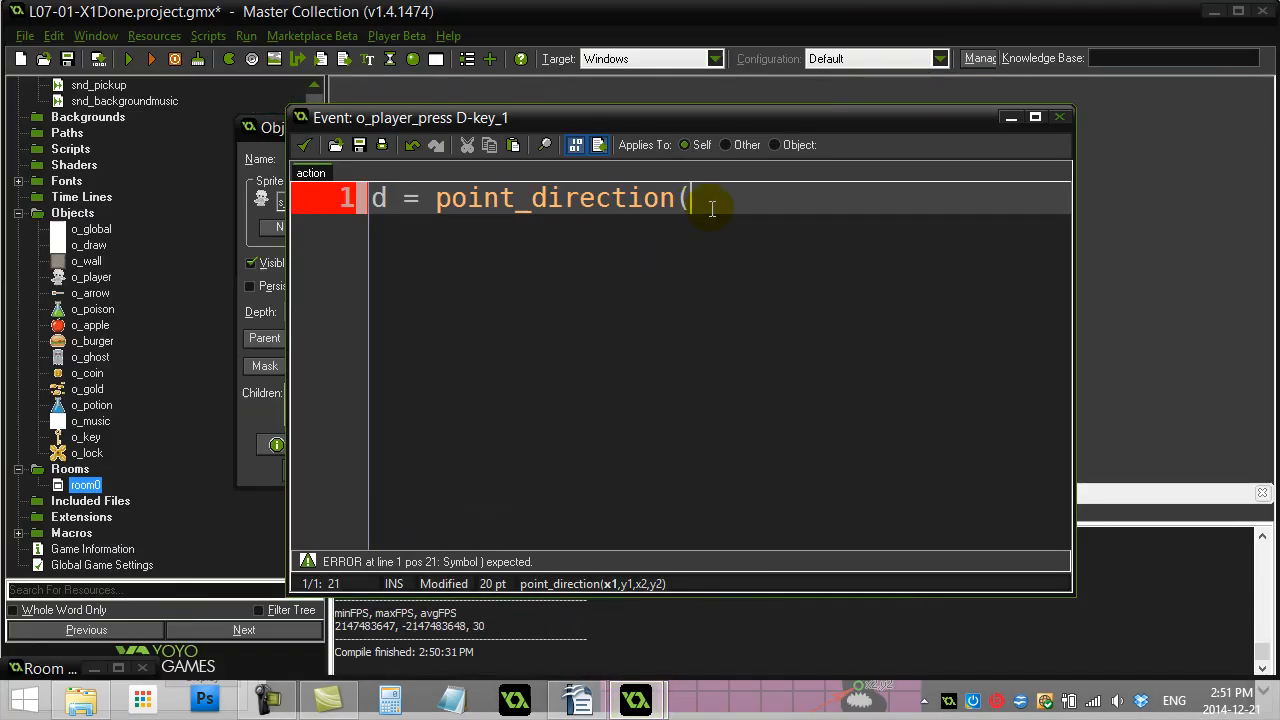
Aim d with point_direction(x,y,0,0) and create an o_arrow instance as abc.
text(x,y)
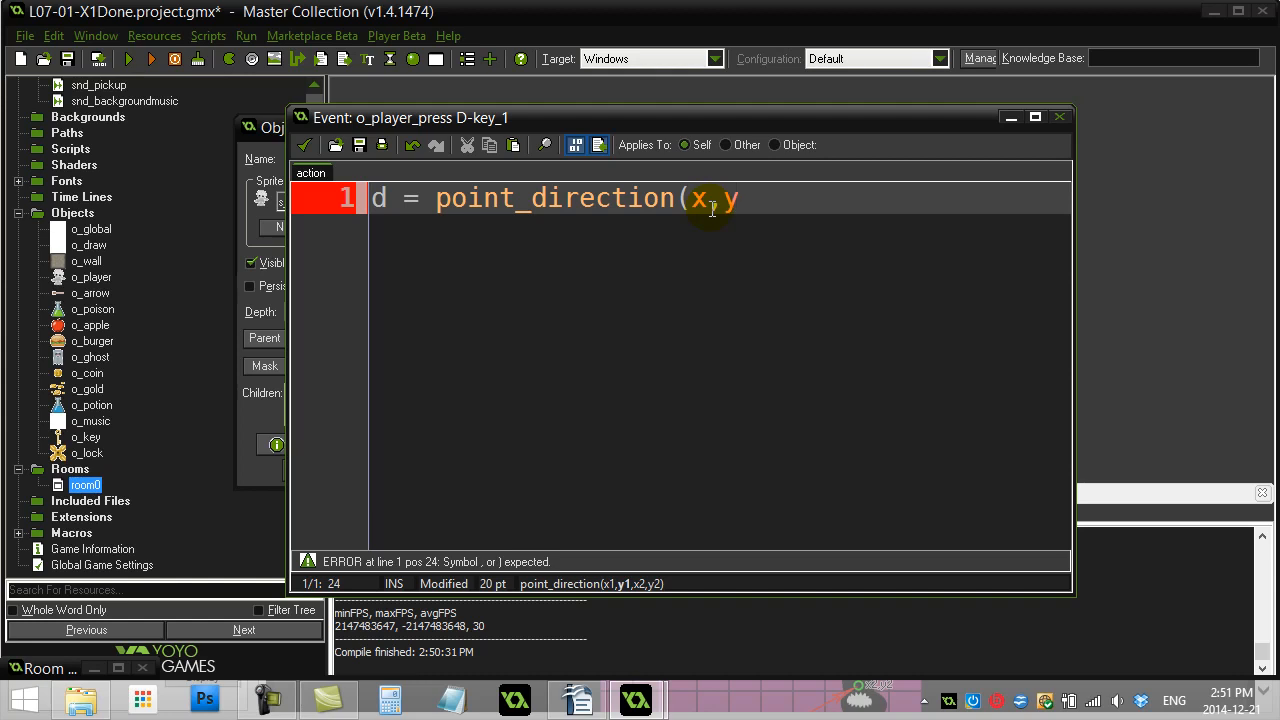
text(,)
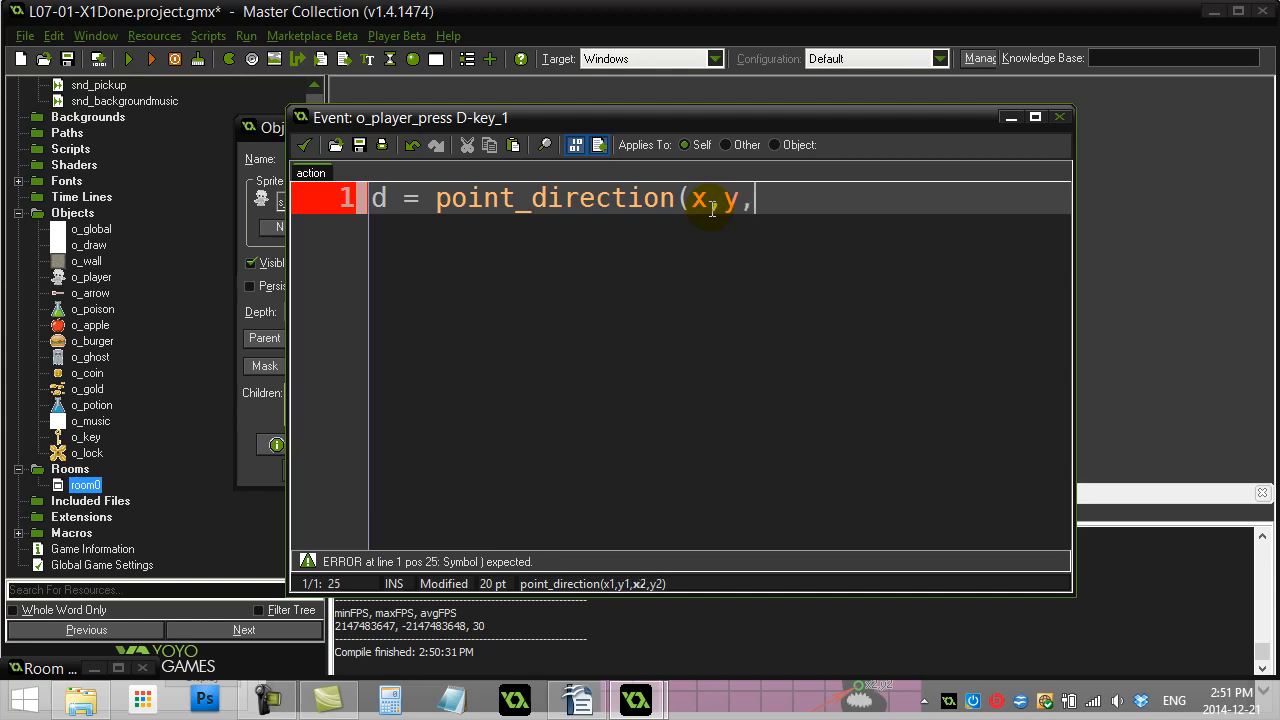
text(0,0))
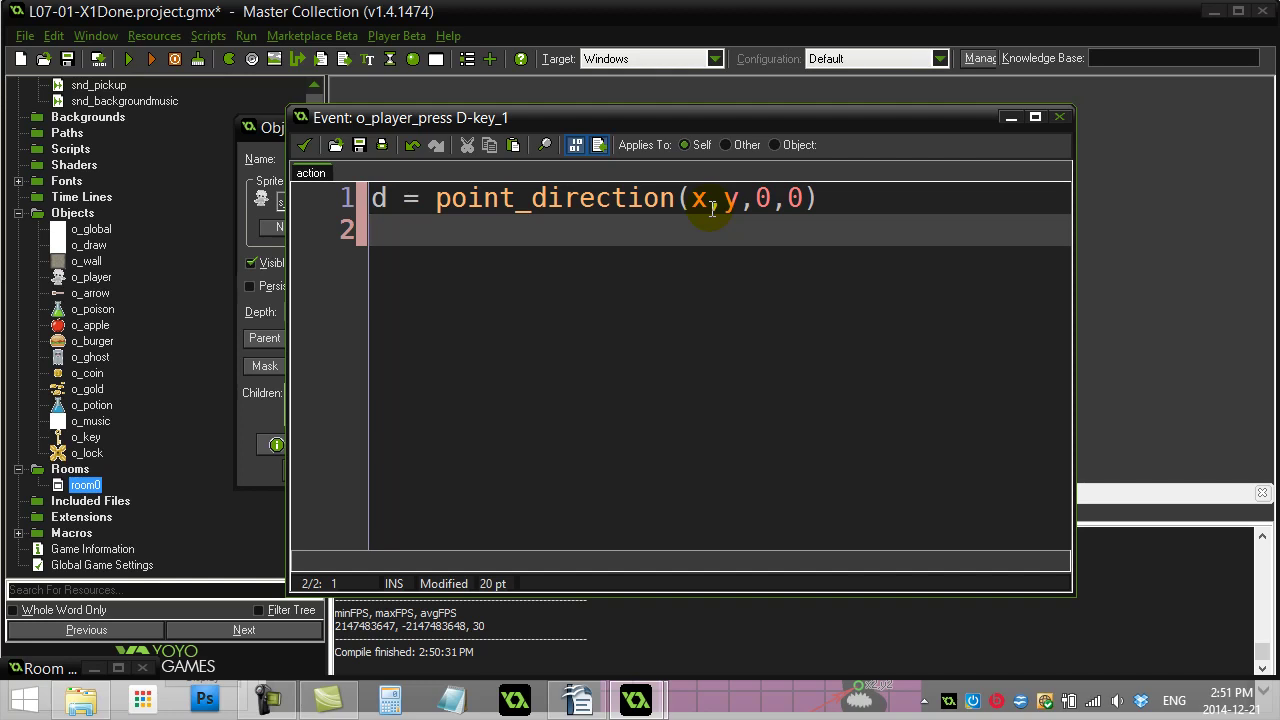
text(abc=)
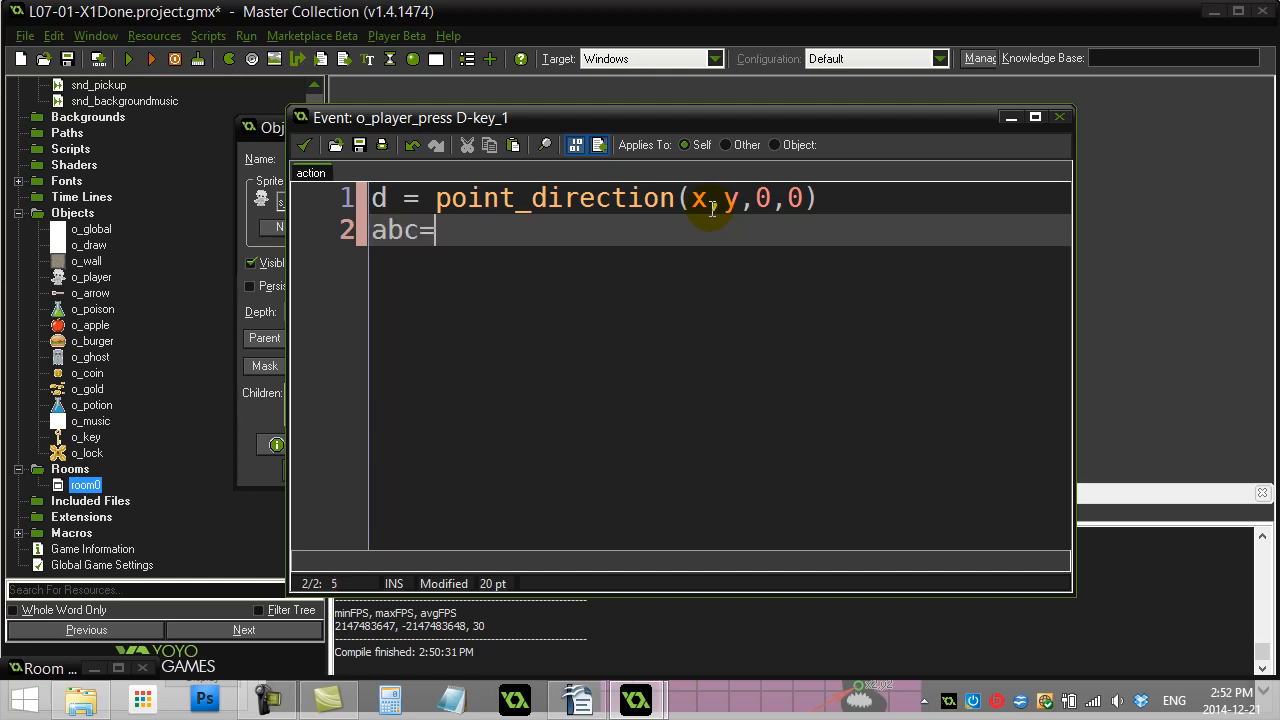
text(instance_cre)
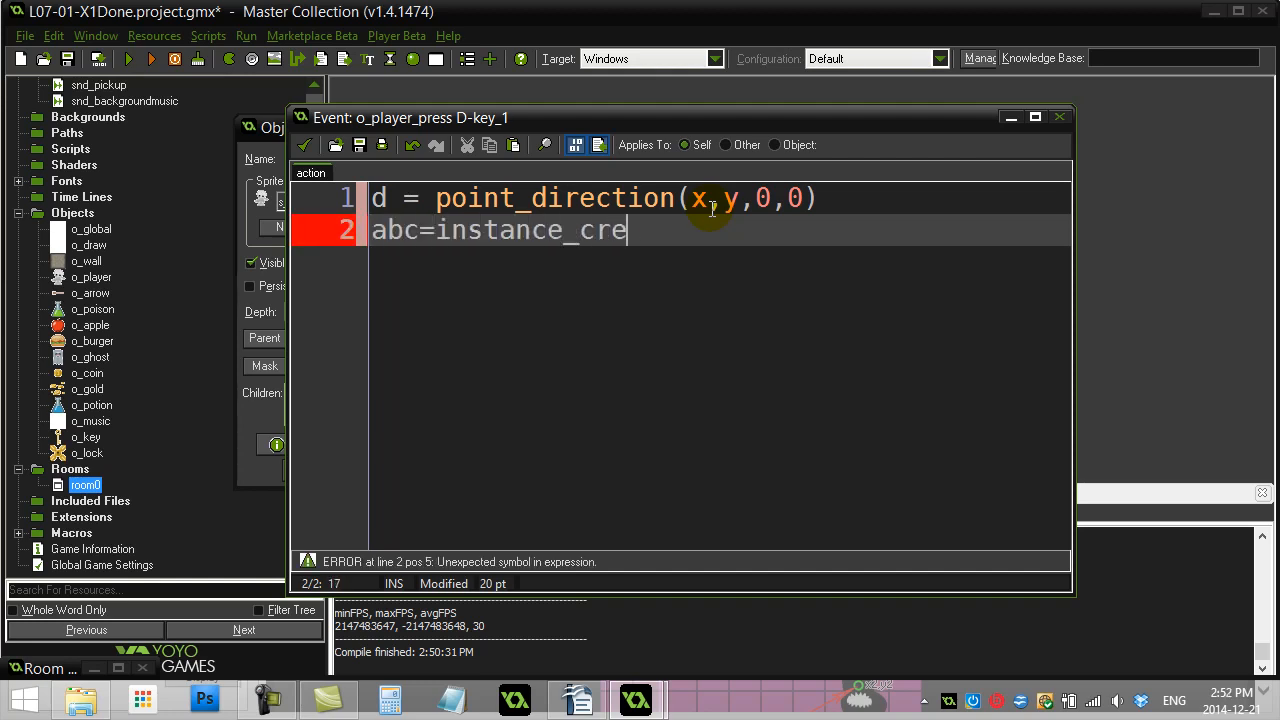
text(ate(x,y,)
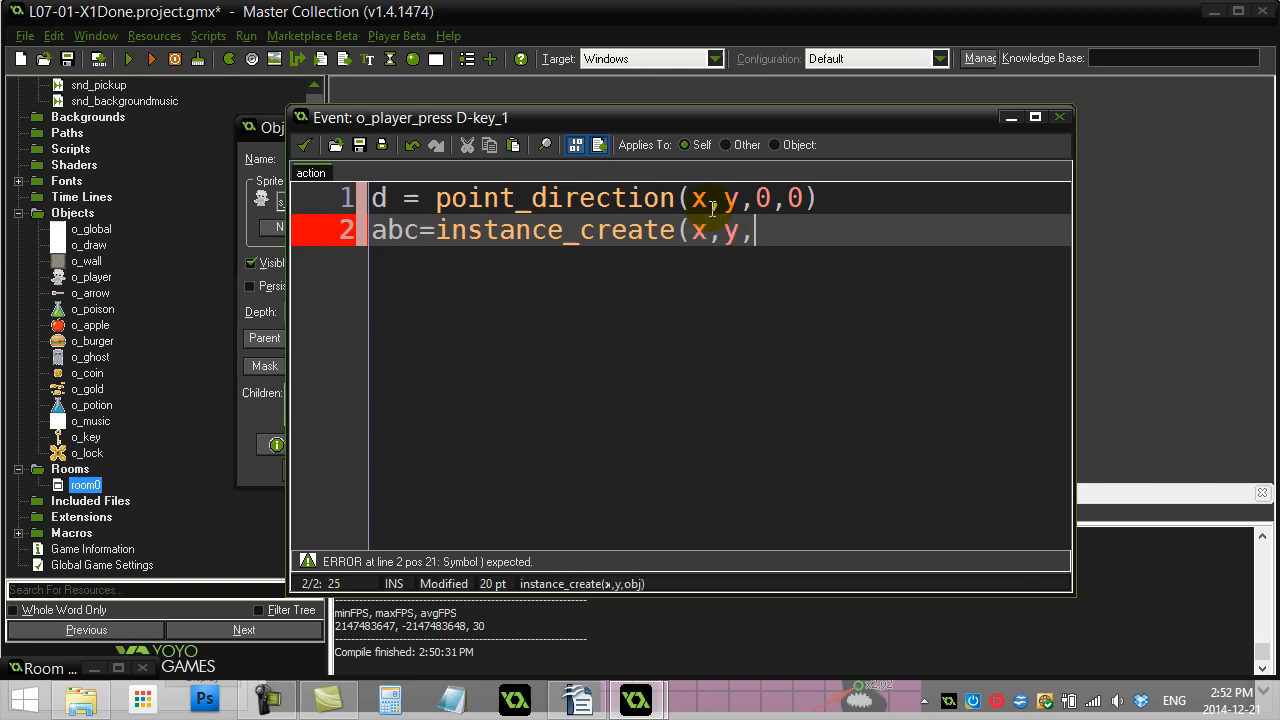
text(o_arrow)
text(ab)
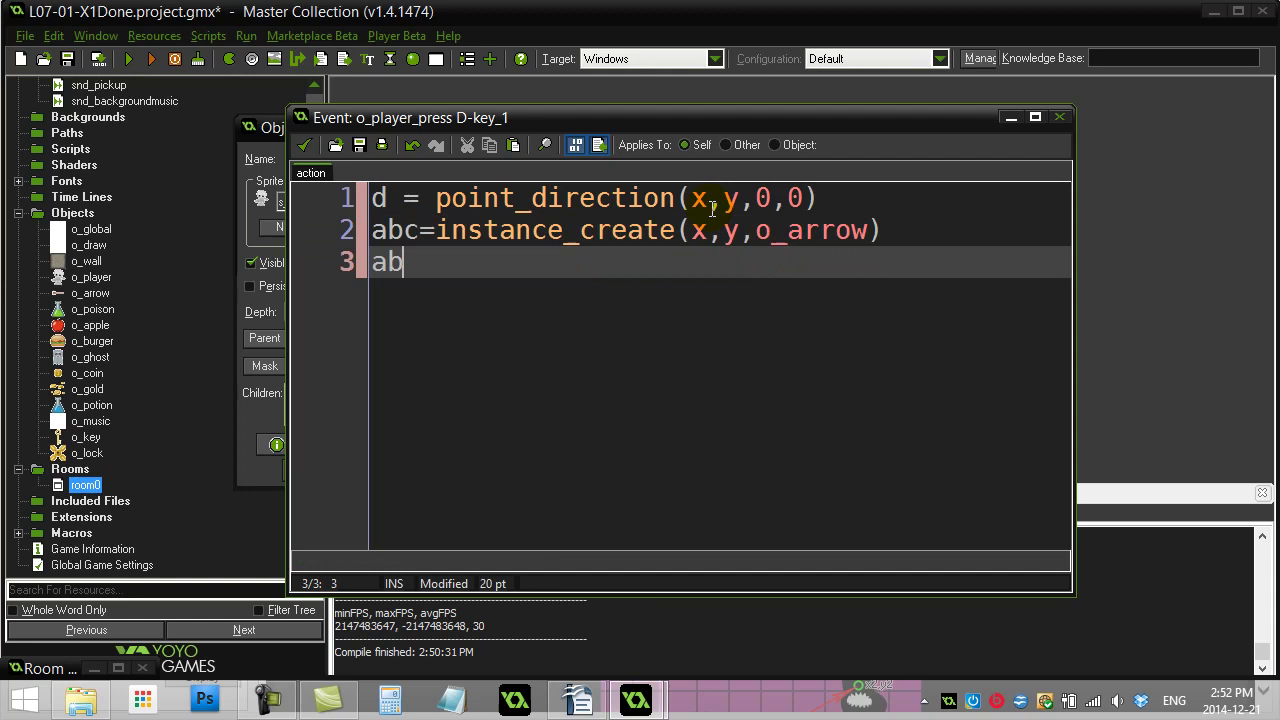
Set abc.speed to 4 and abc.direction to d, then run the game.
text(c.speed=)
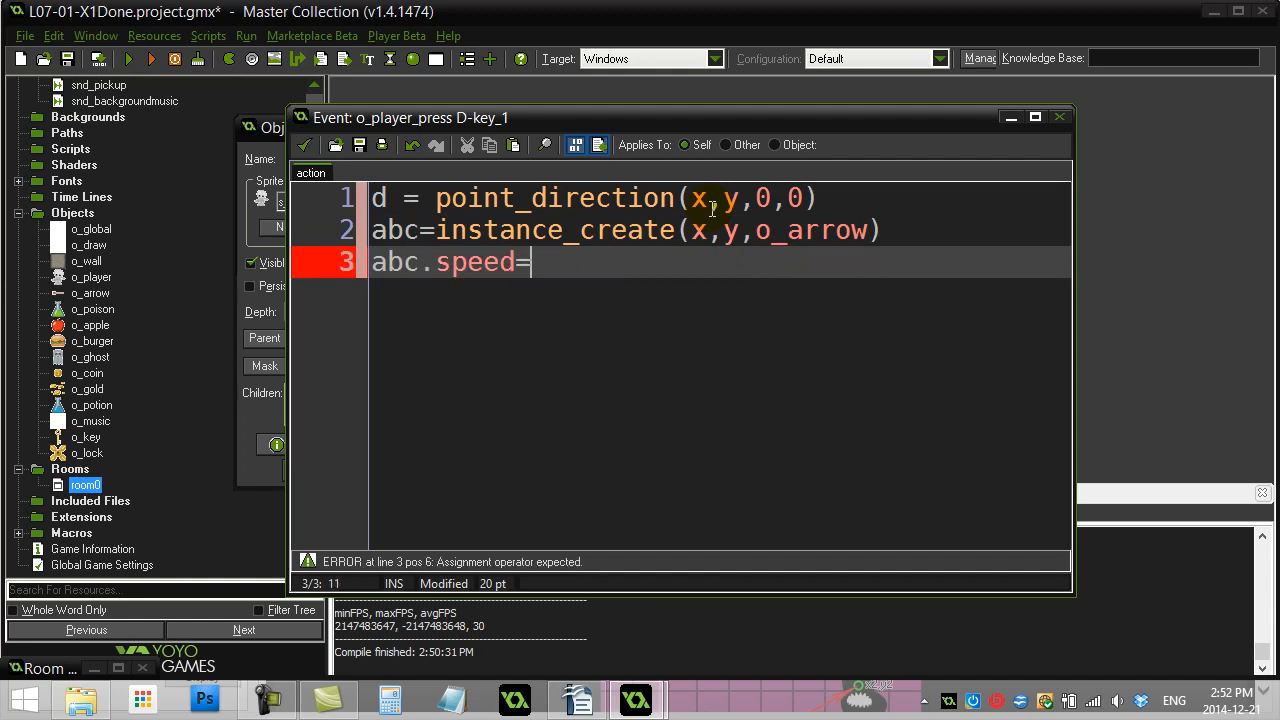
text(4)
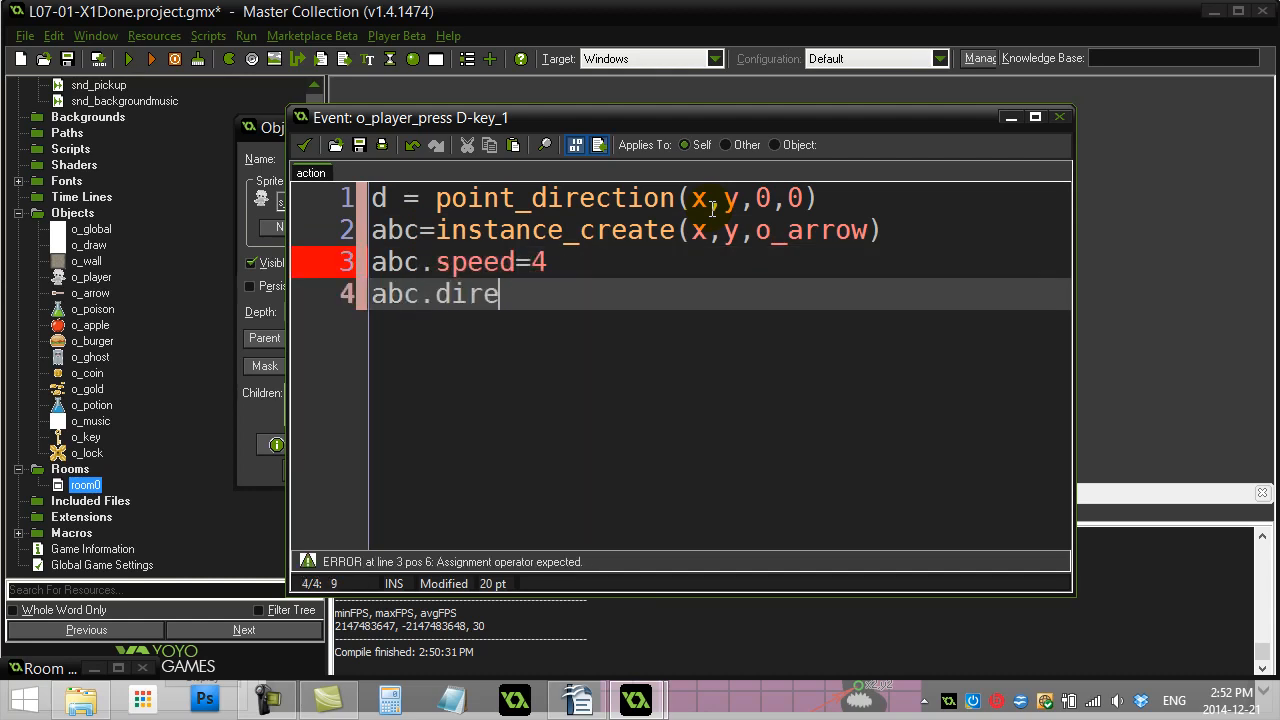
text(ction=)
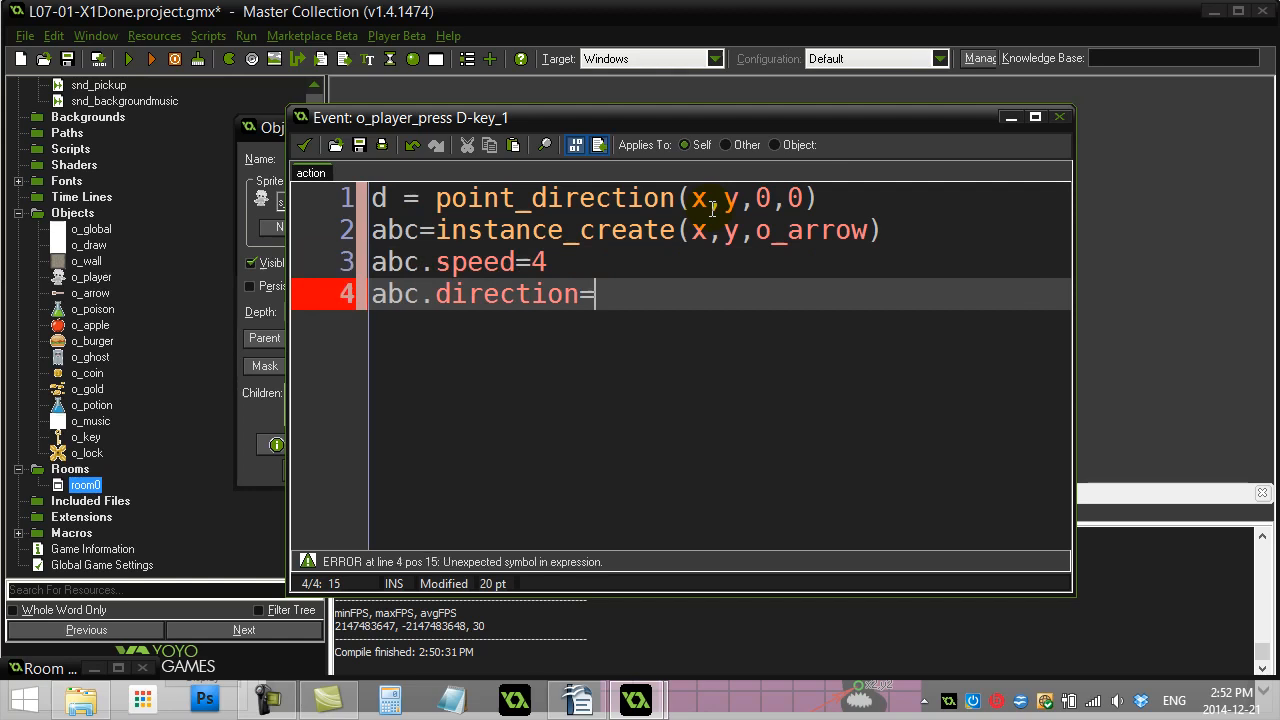
text(d)
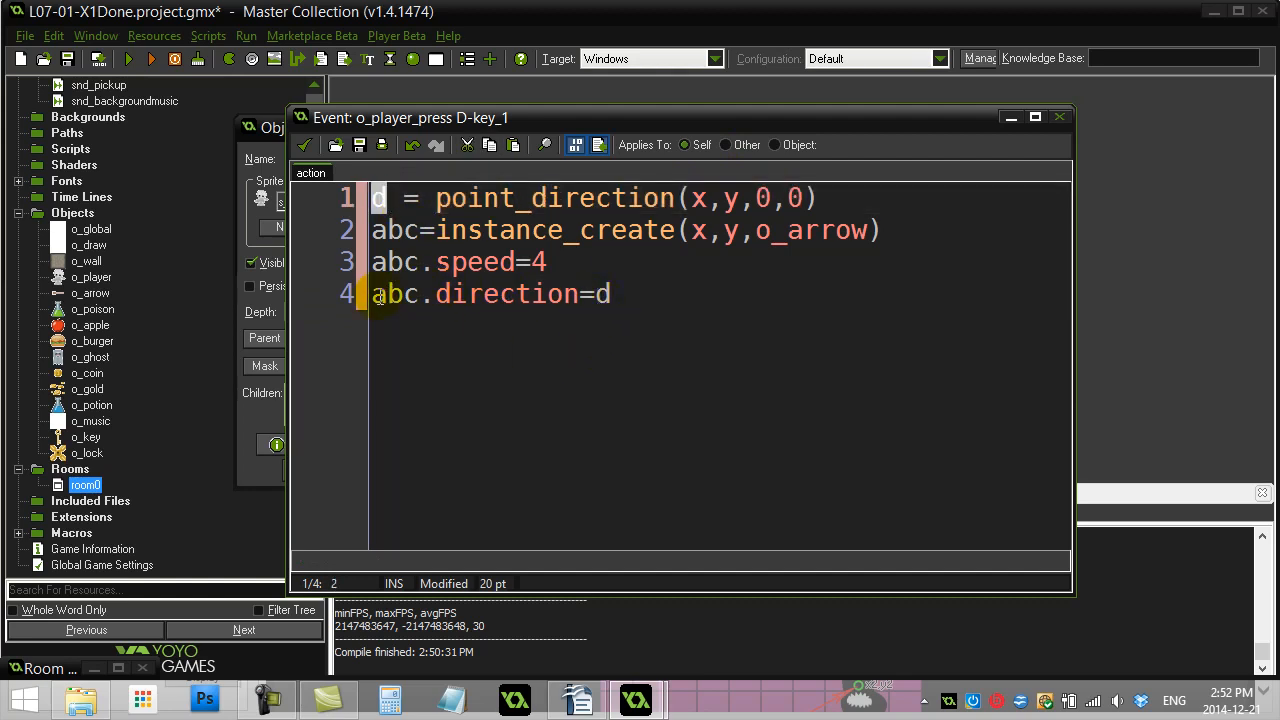
click(613, 294)
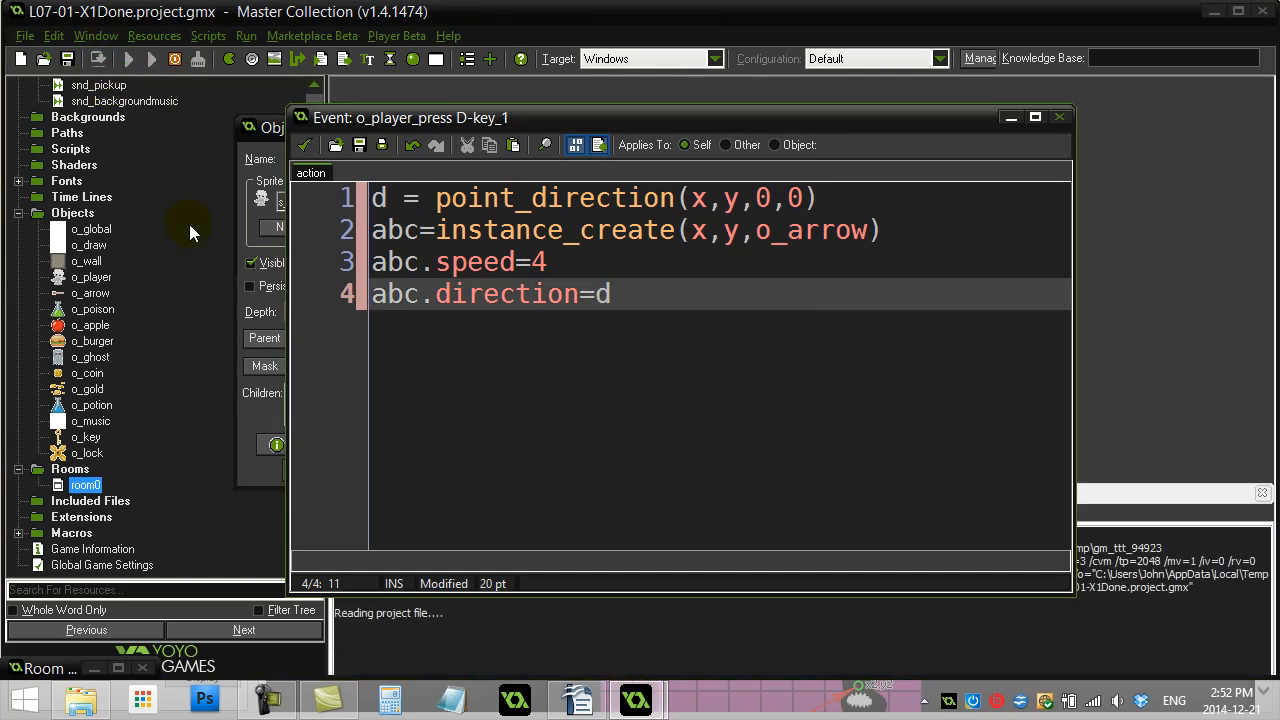
click(129, 61)
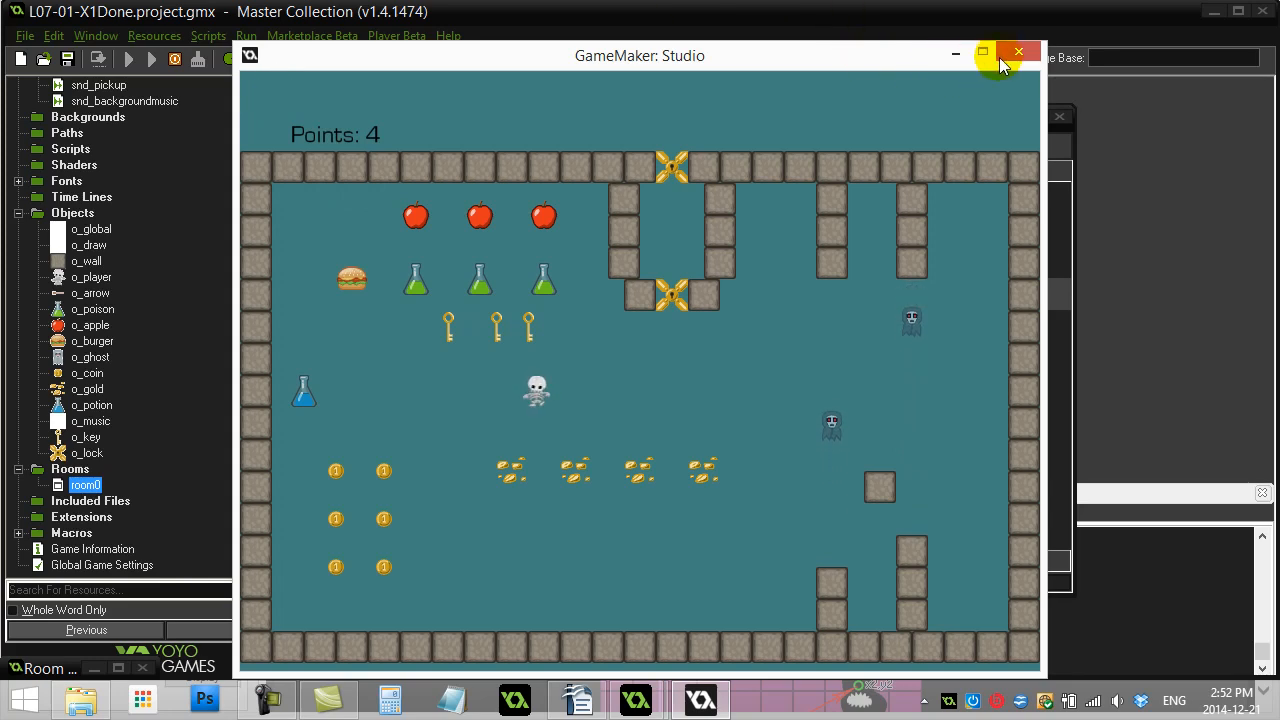
Close the game test window after firing the arrow.
click(1013, 52)
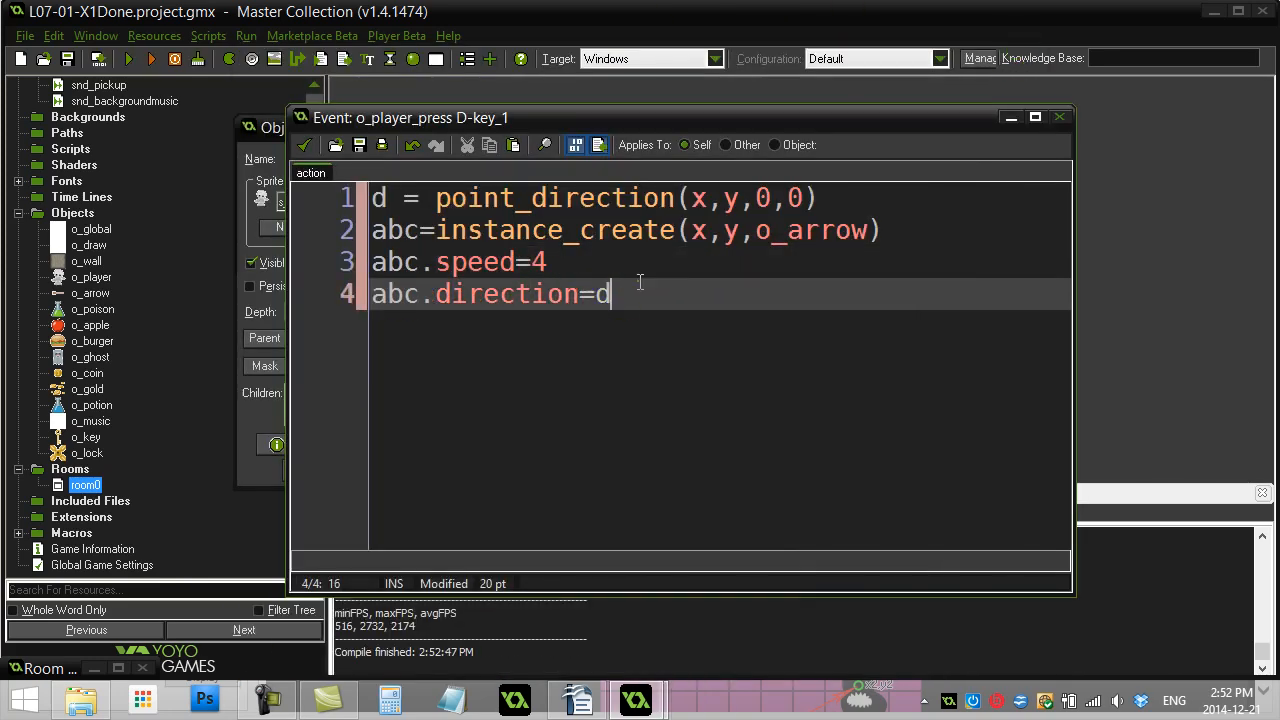
mouse_move(637, 295)
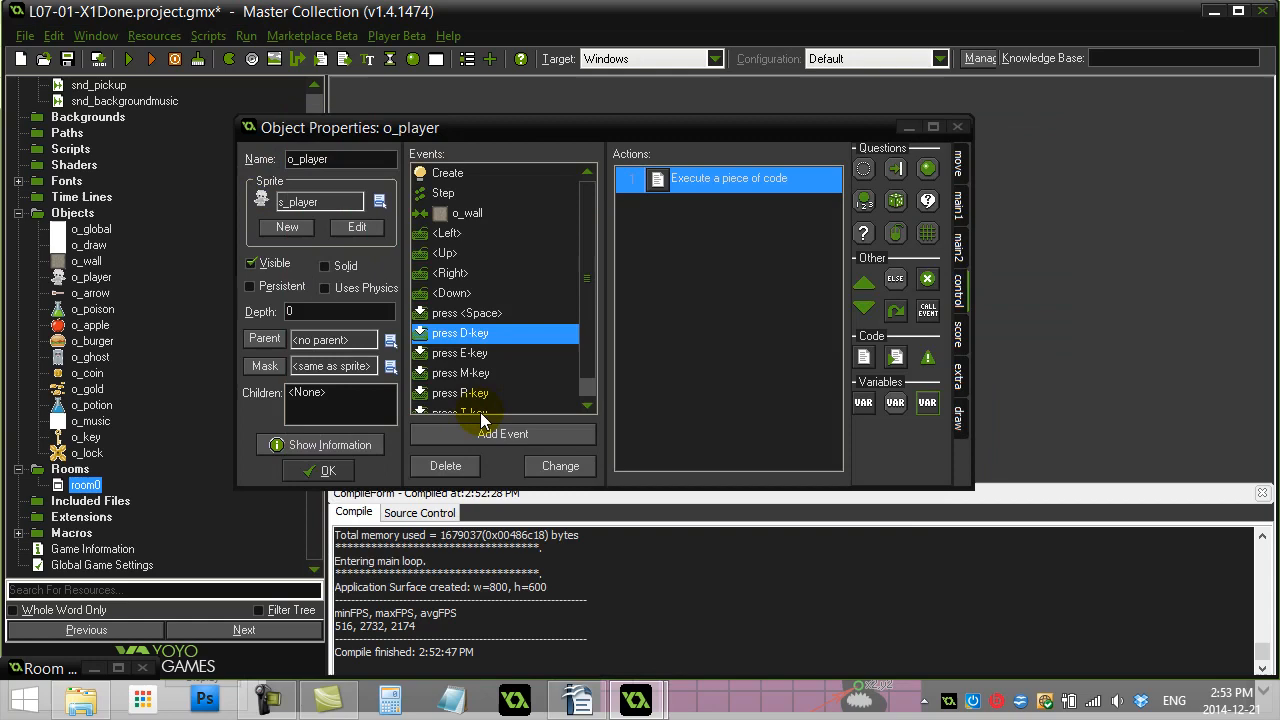
Add a C key-press event to o_player with a code action beginning point_in.
click(503, 434)
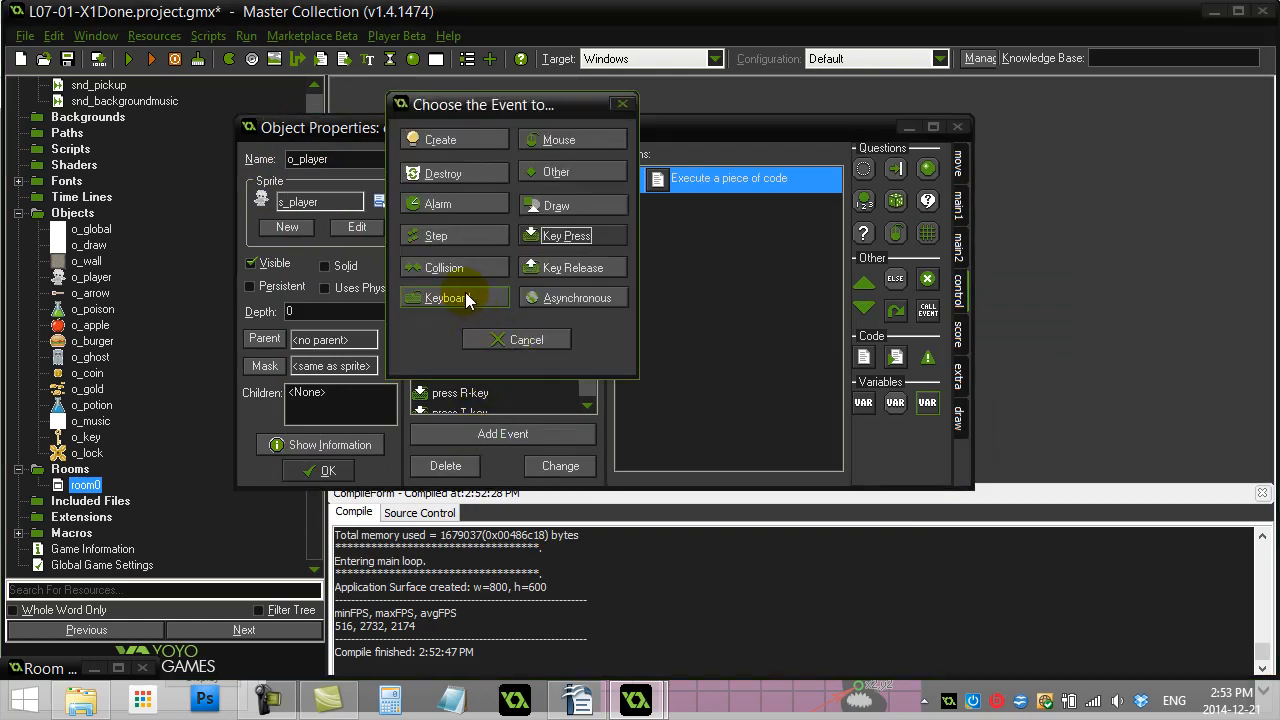
click(452, 297)
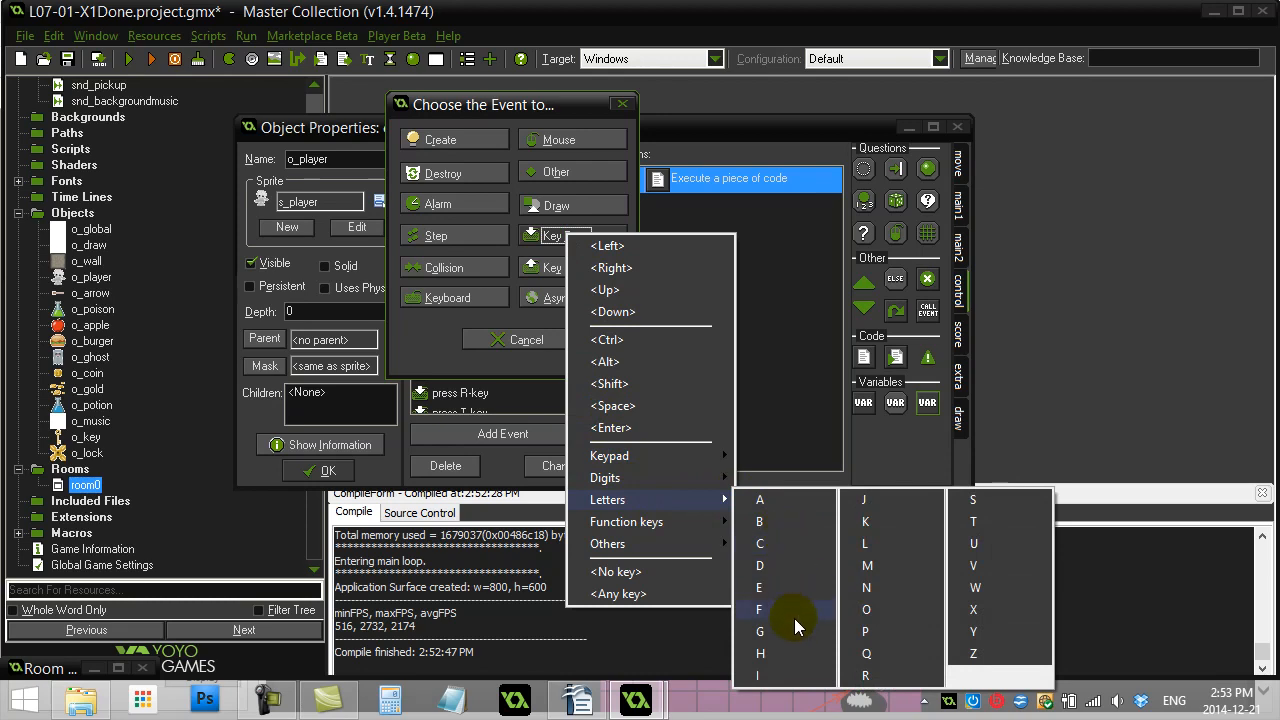
click(759, 543)
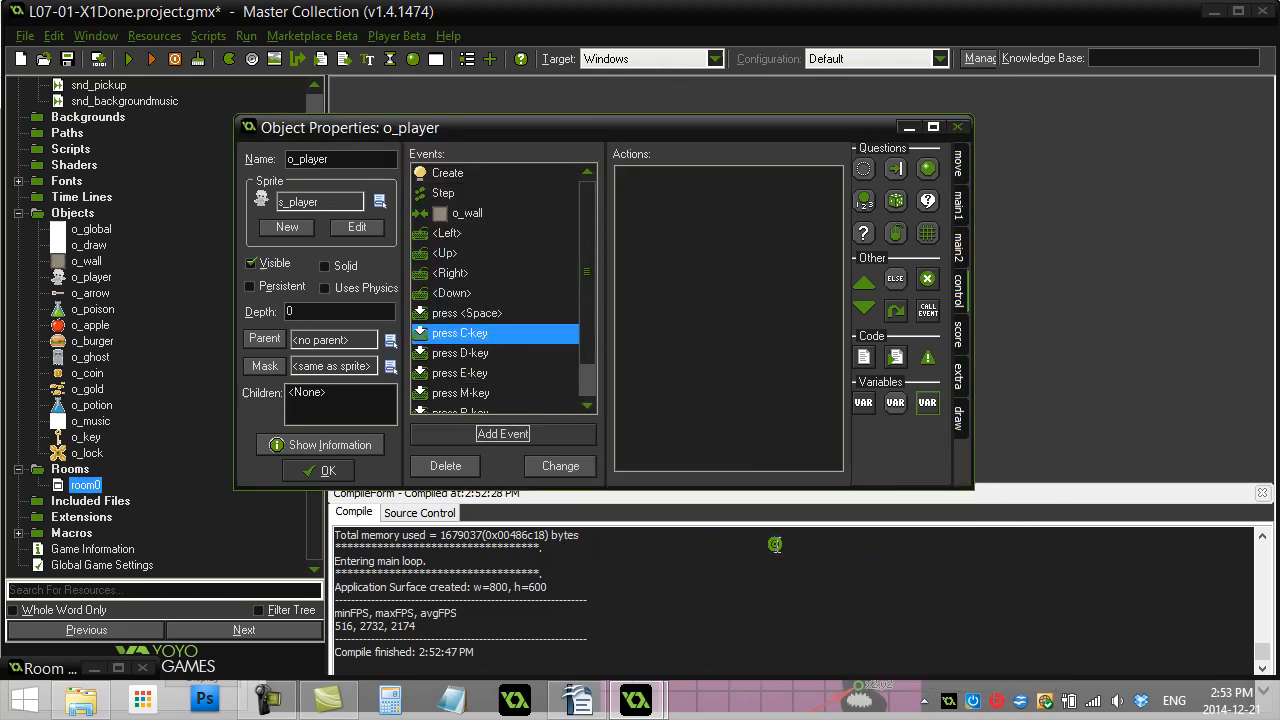
double_click(460, 332)
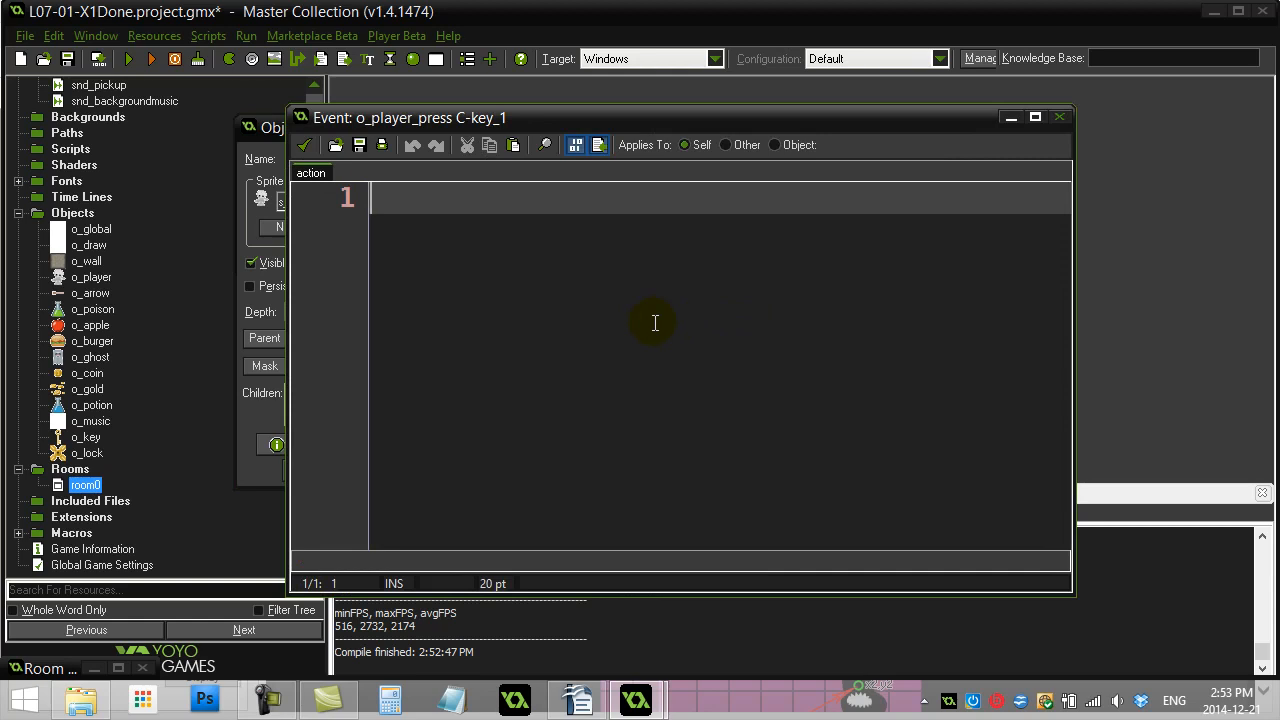
mouse_move(622, 391)
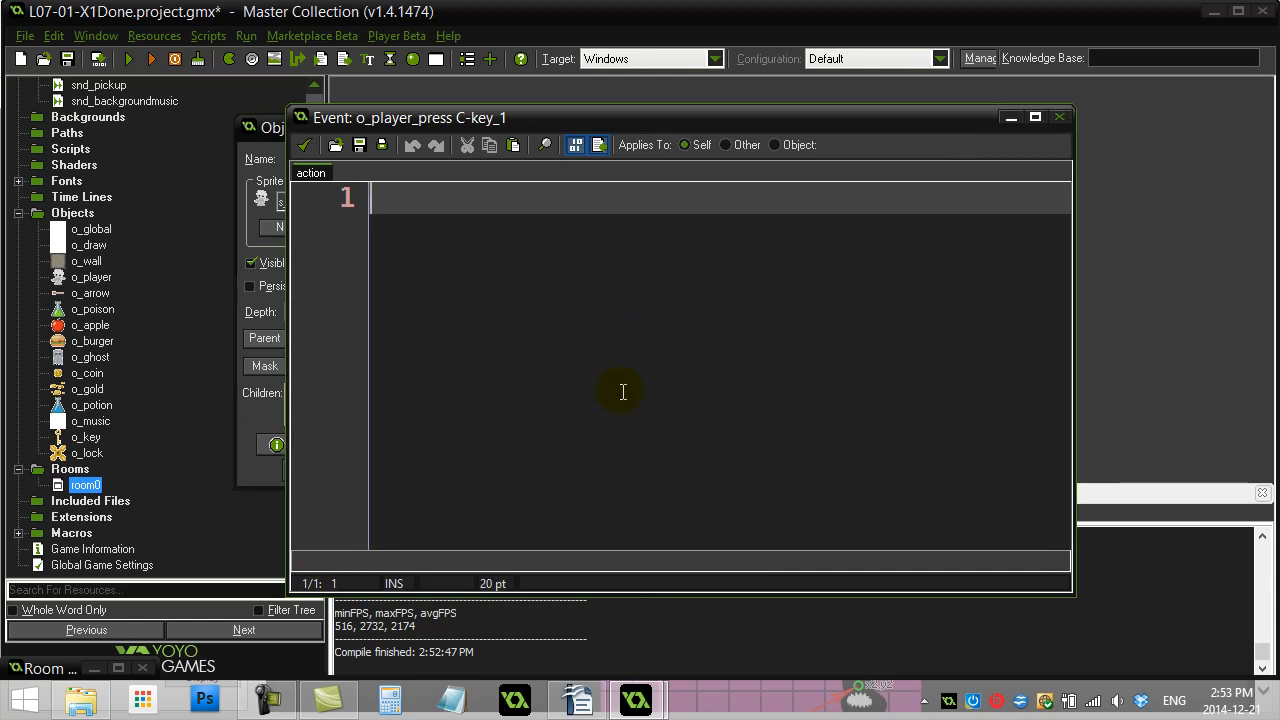
mouse_move(495, 333)
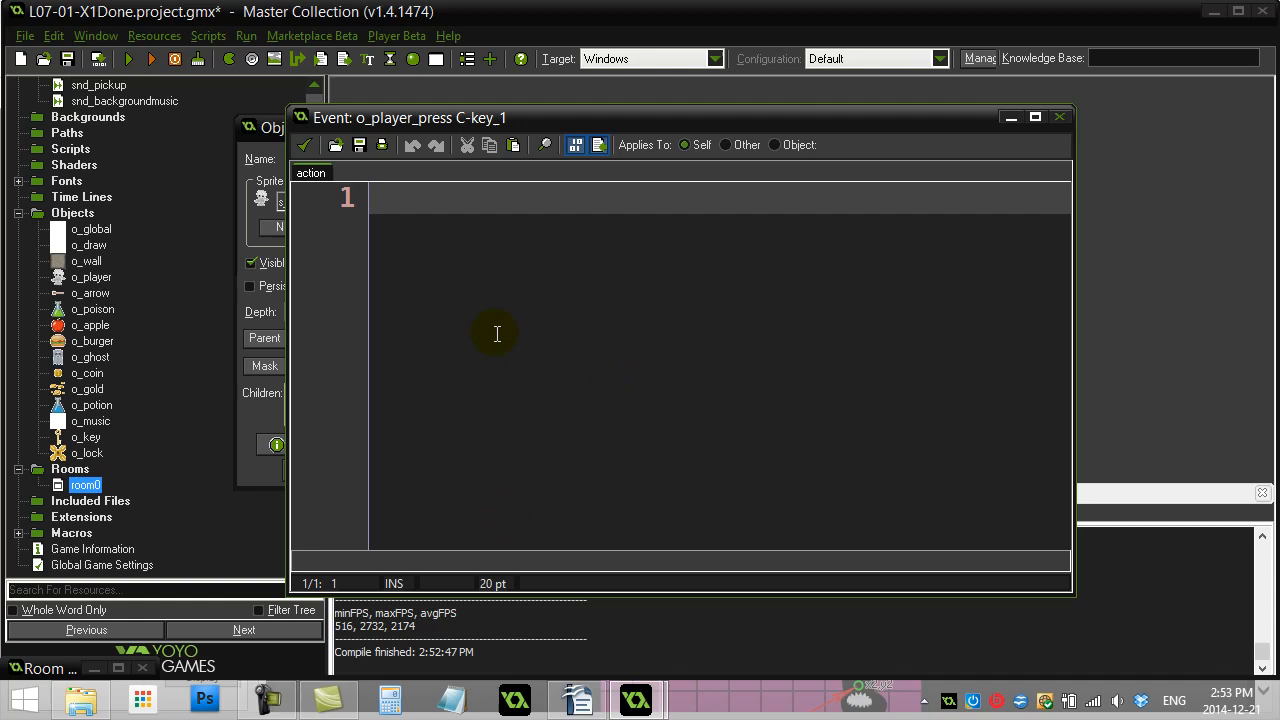
text(point_in)
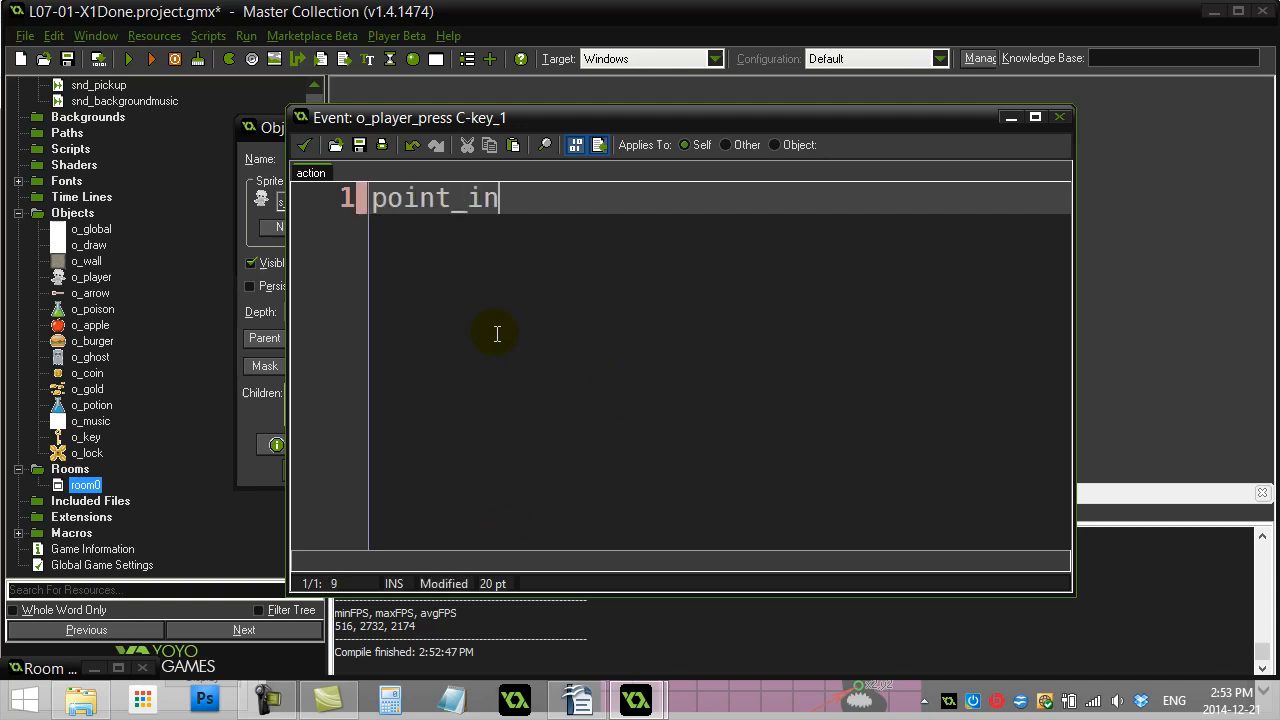
text(_center()
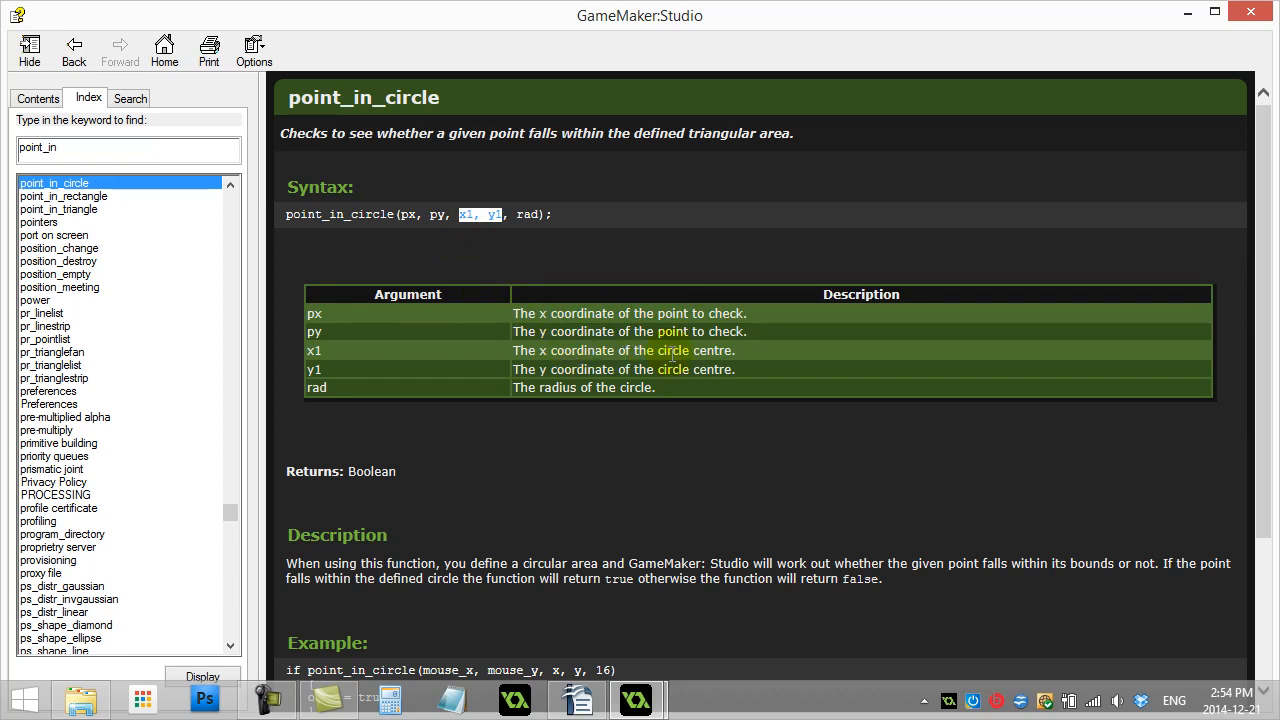
mouse_move(678, 373)
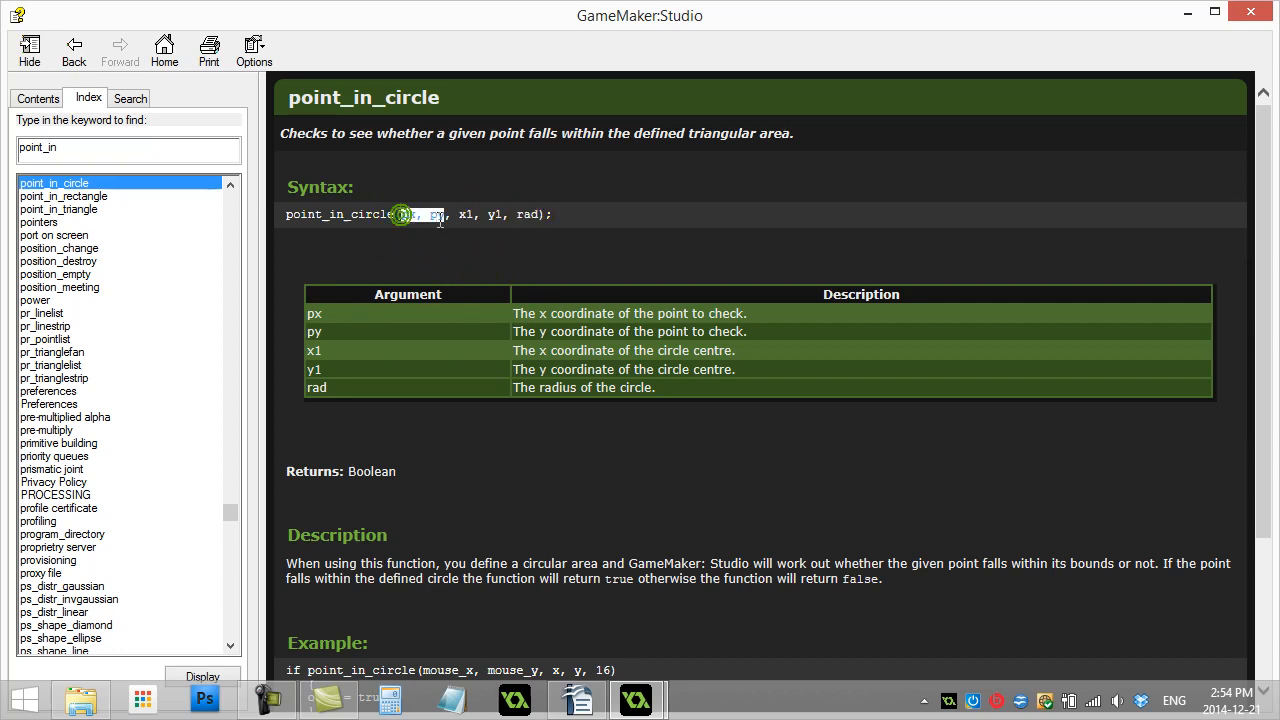
Highlight point_in_circle's point arguments in Help, then return to the C-key code.
double_click(405, 214)
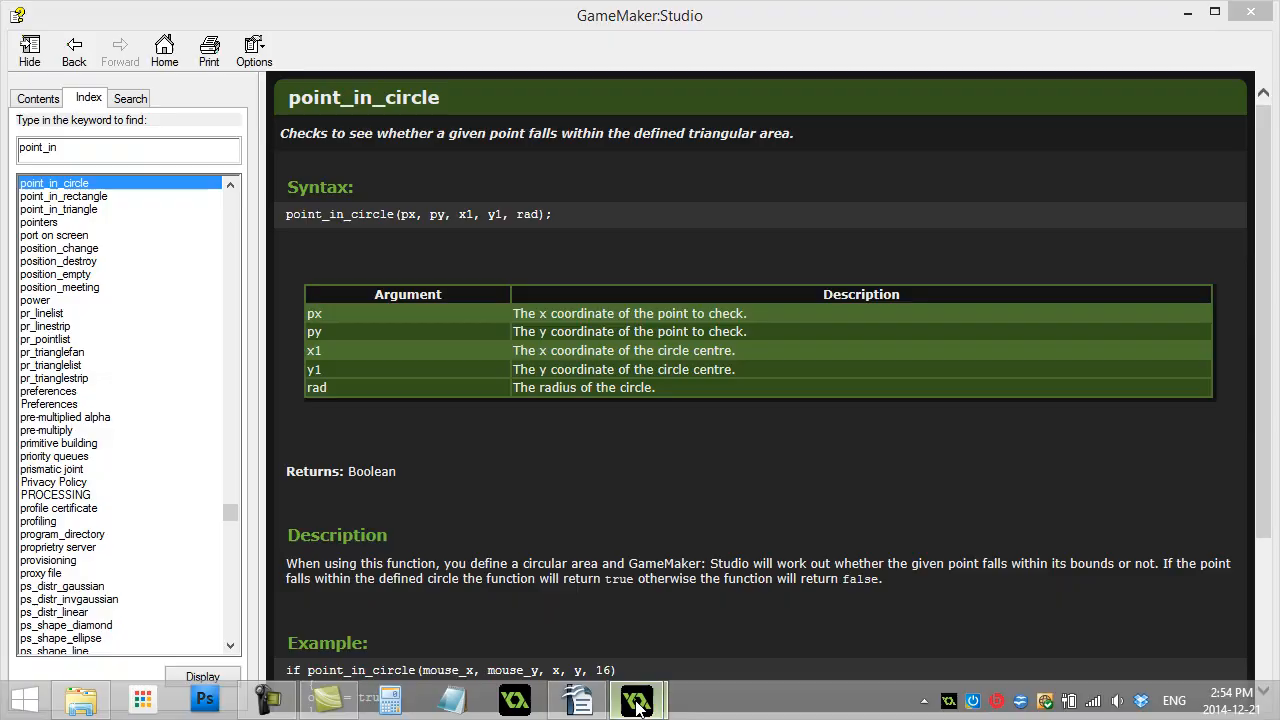
click(638, 700)
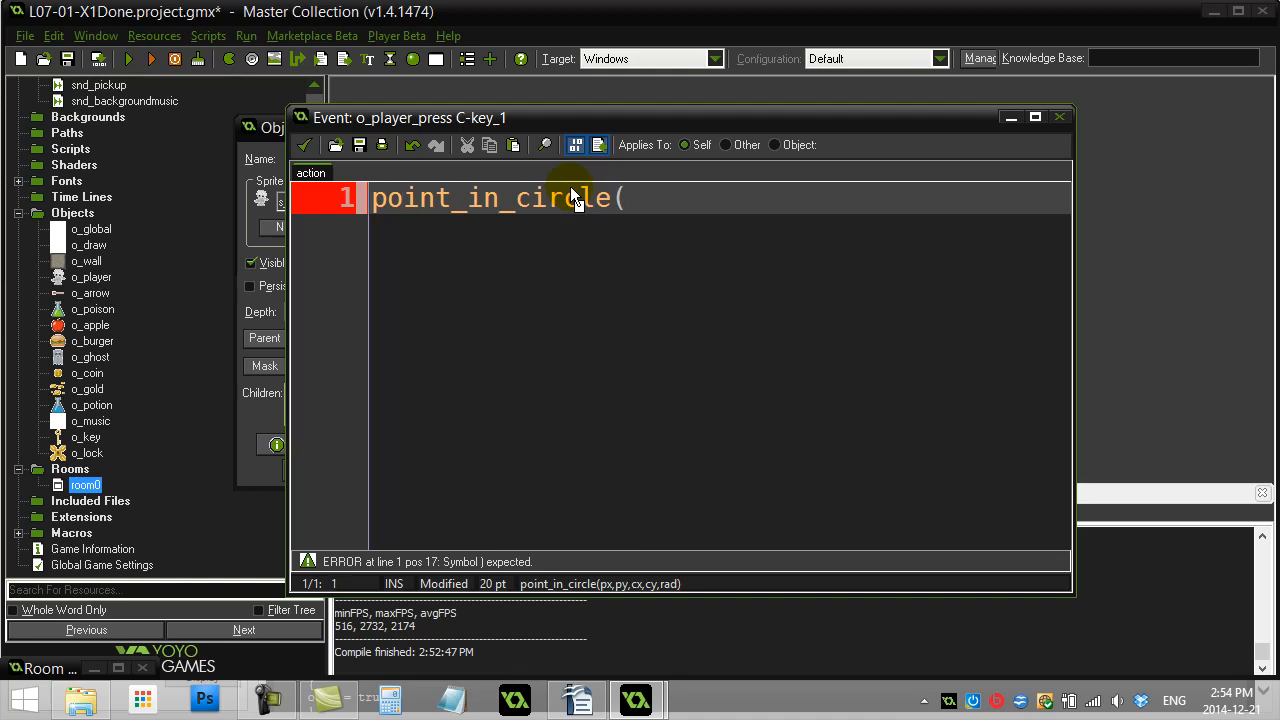
Write the condition if point_in_circle(x,y,400,300,100).
text(if)
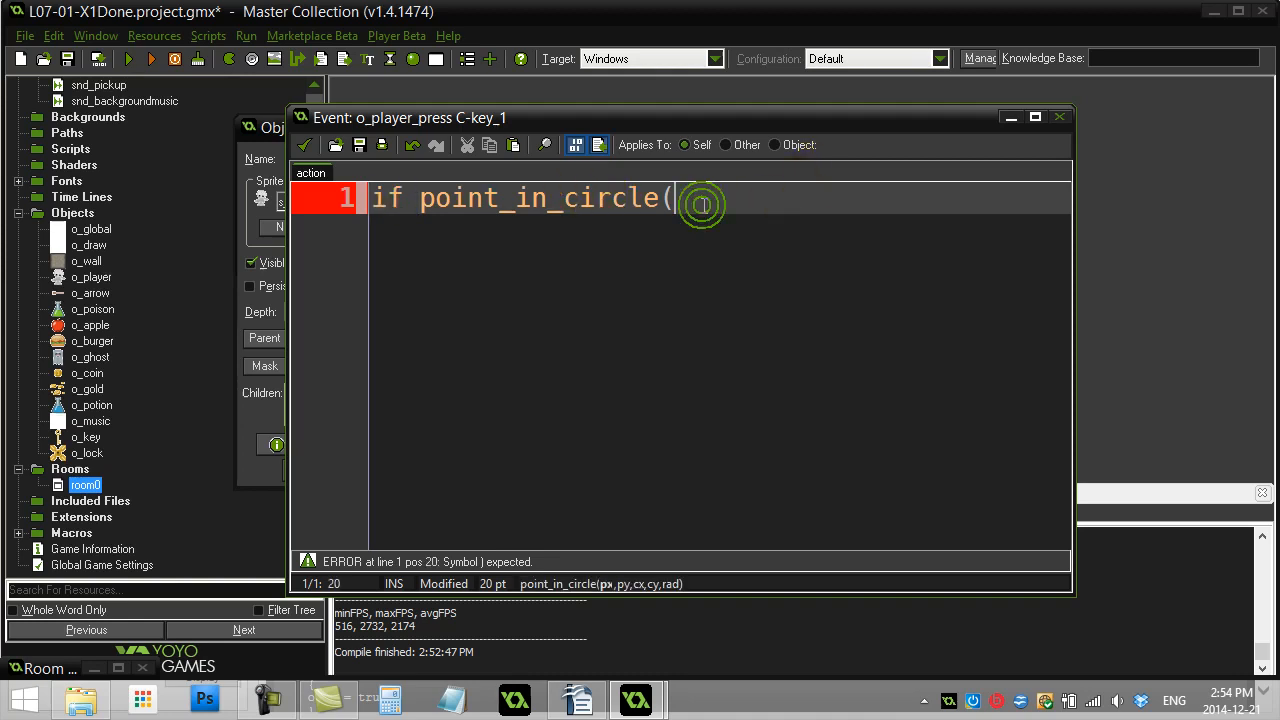
text(x,y)
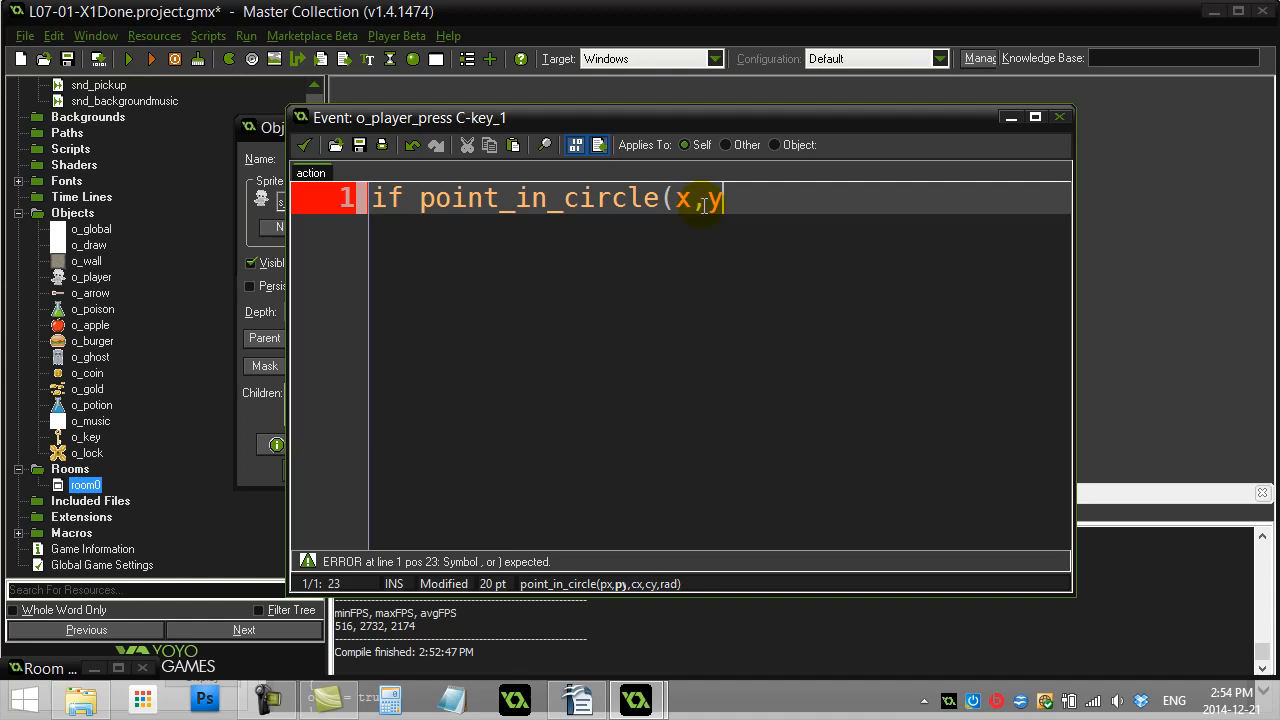
text(, 400,)
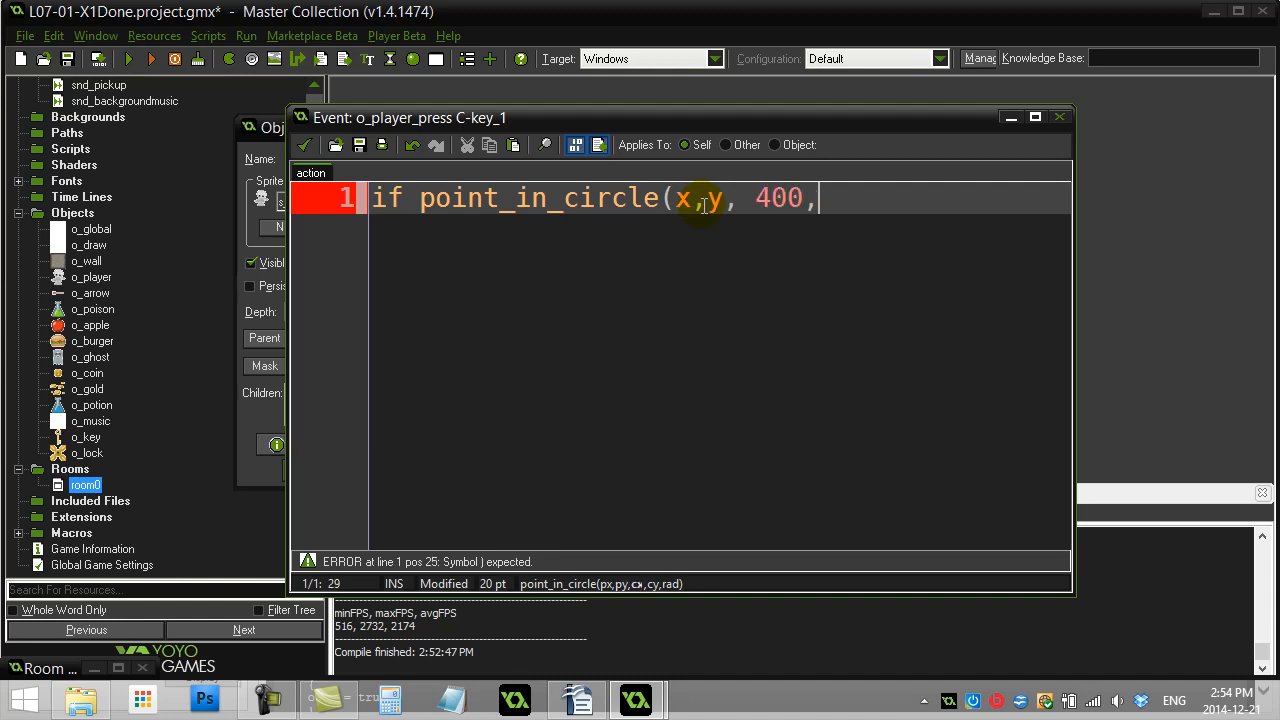
text(33)
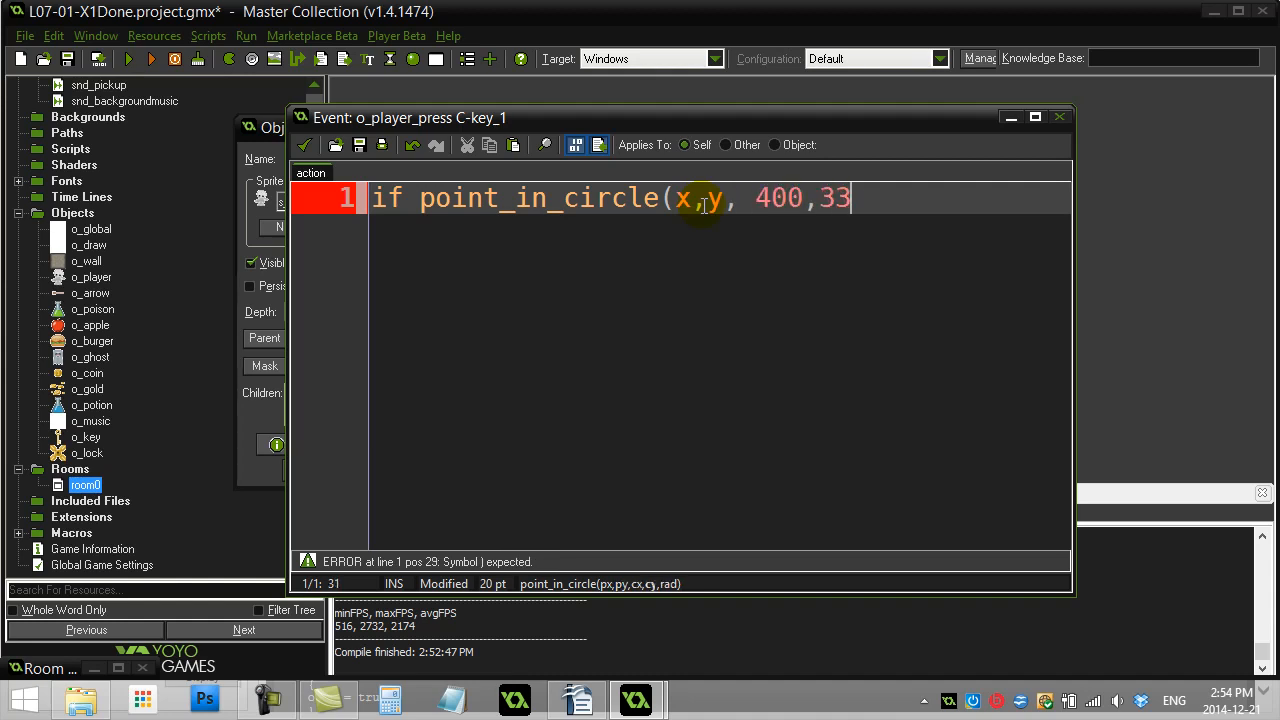
text(0,)
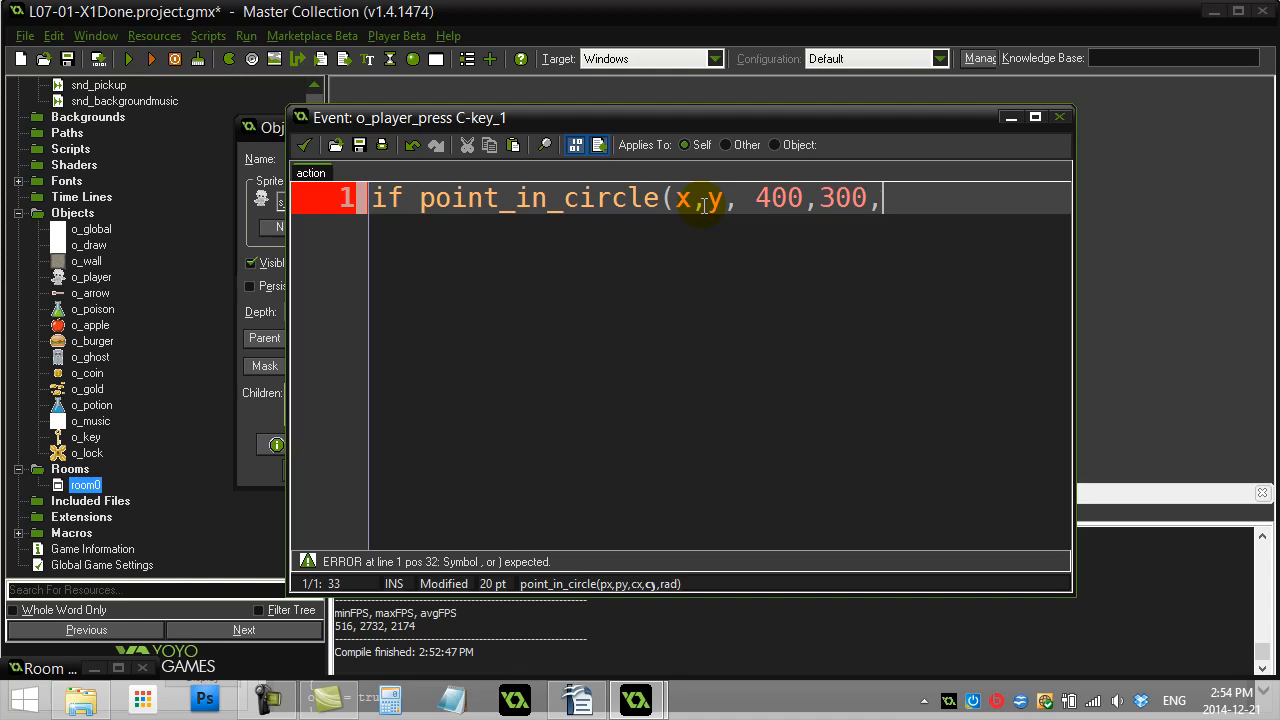
text(100) = true)
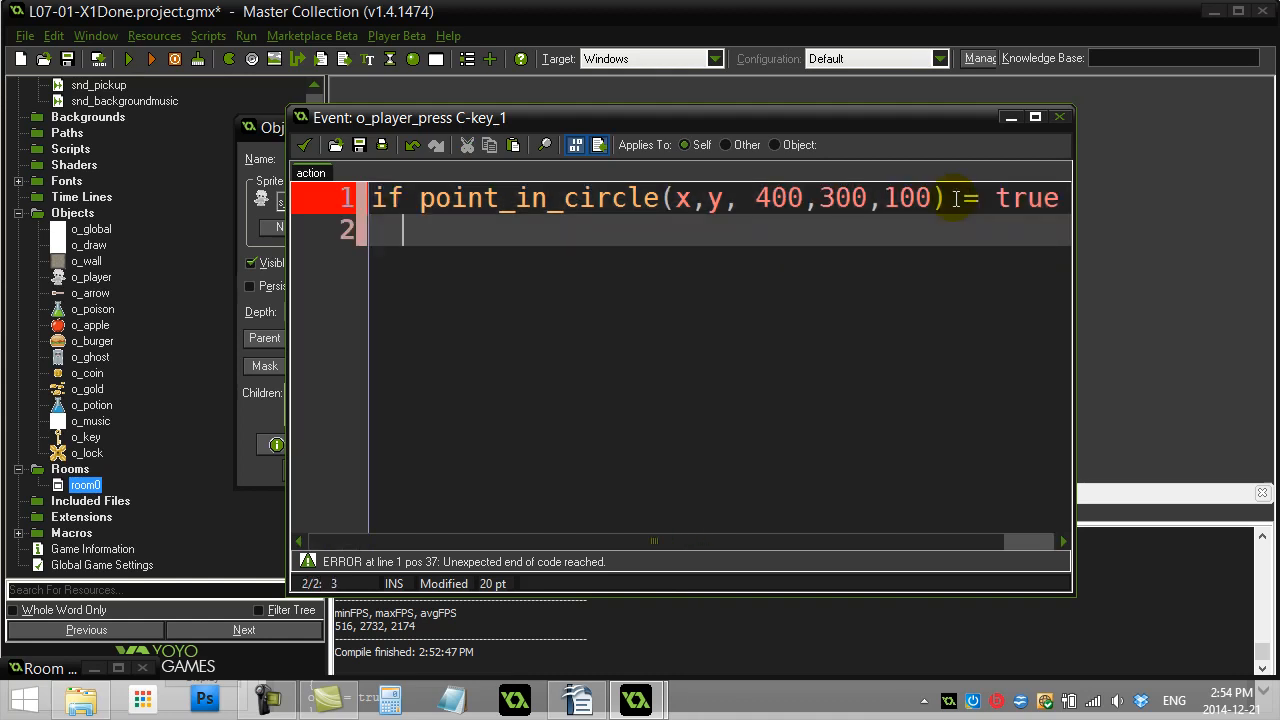
Make the block add 1000 to points, then run the game.
text(show_message()
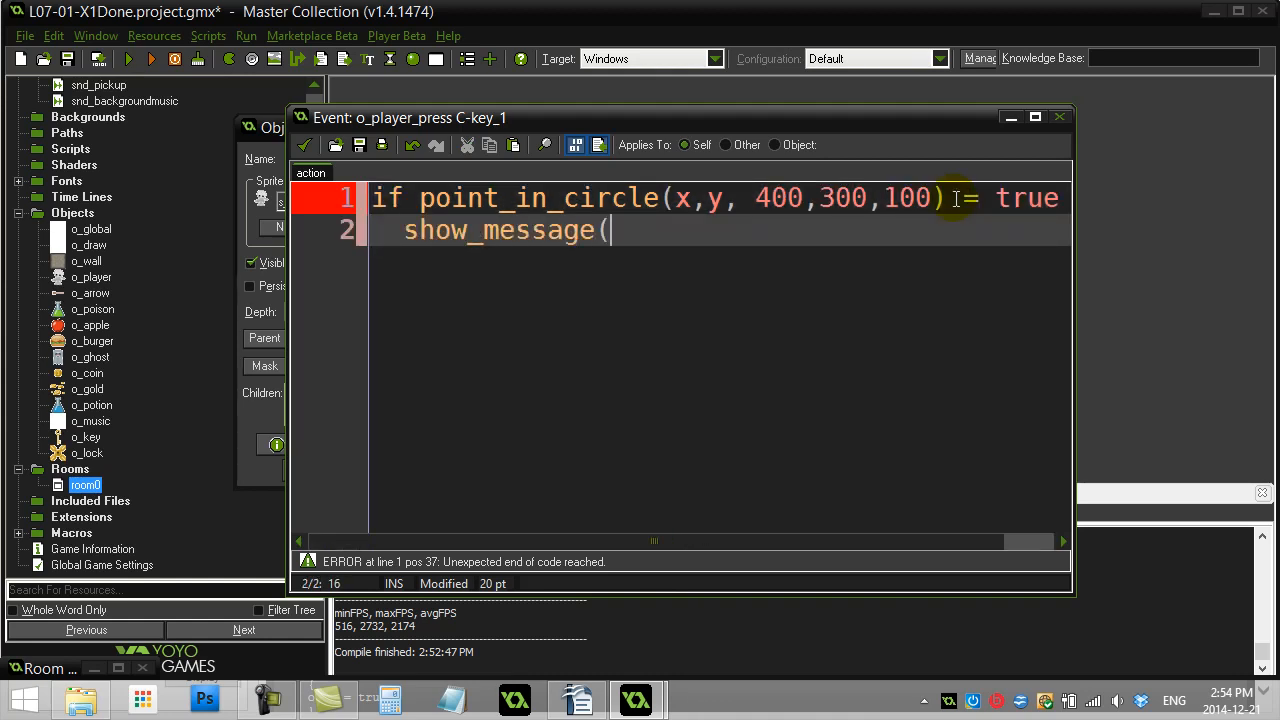
text(points)
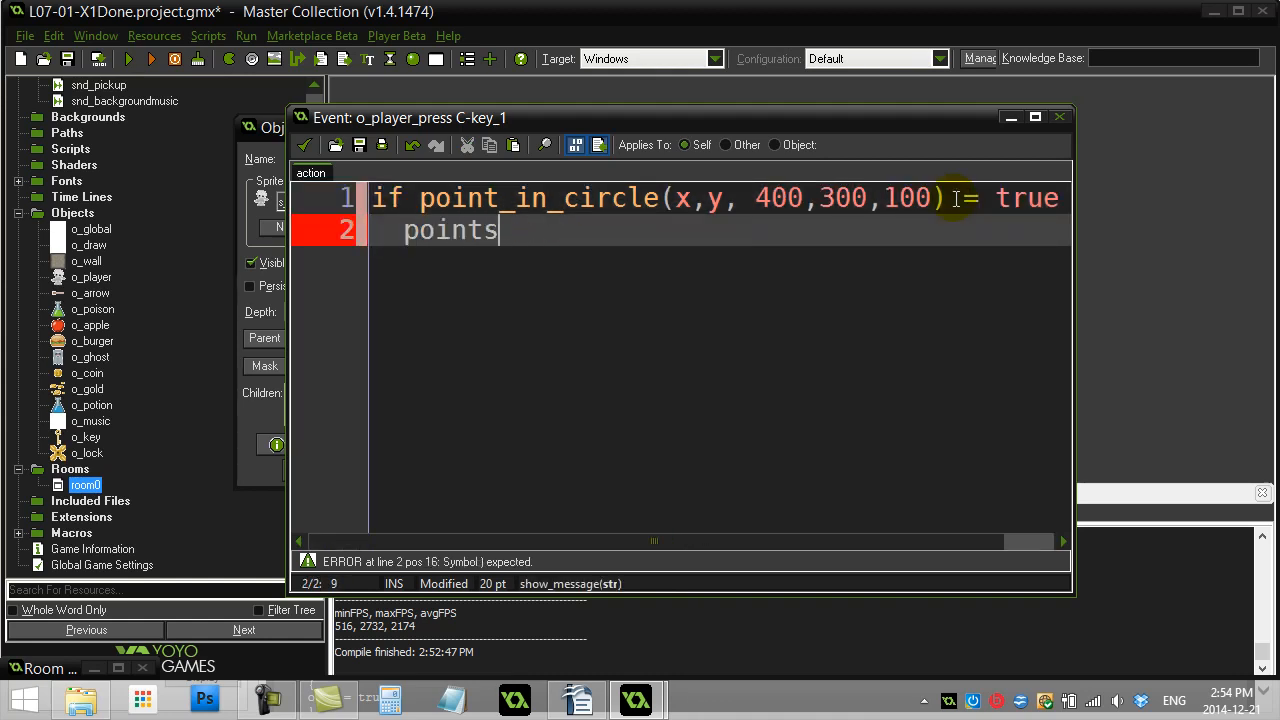
text(=points+1000)
text(})
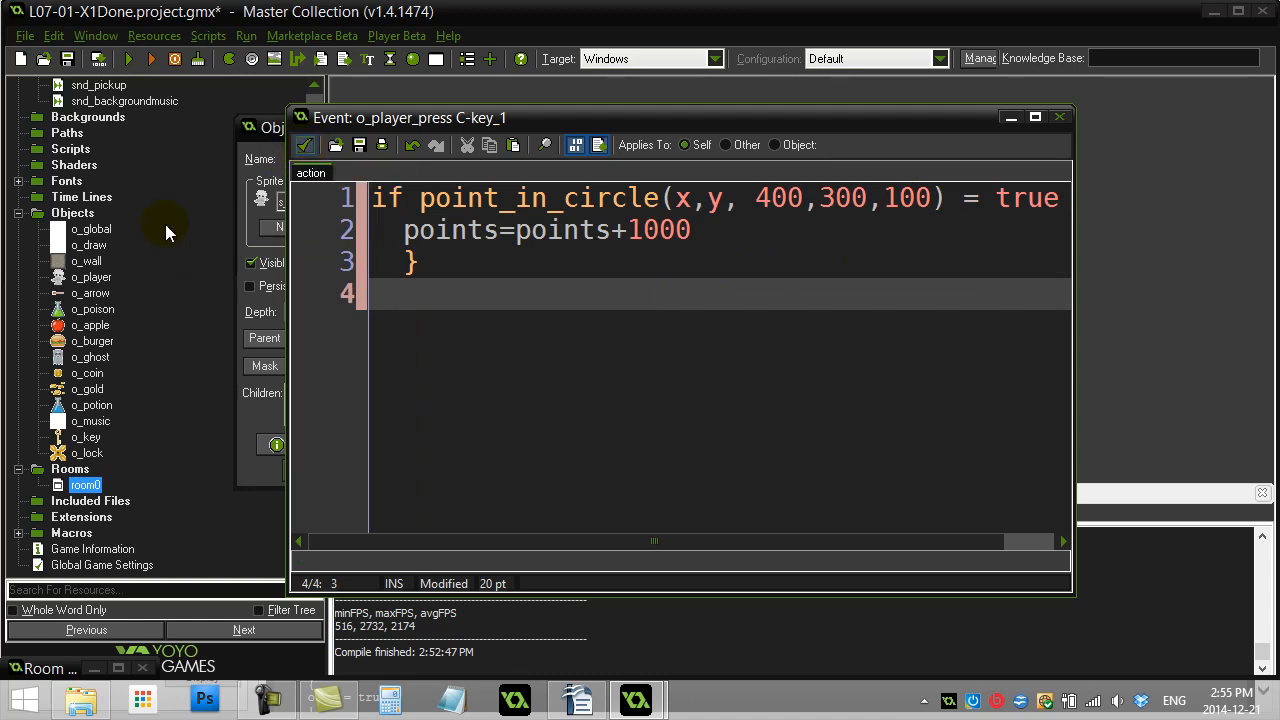
mouse_move(1080, 413)
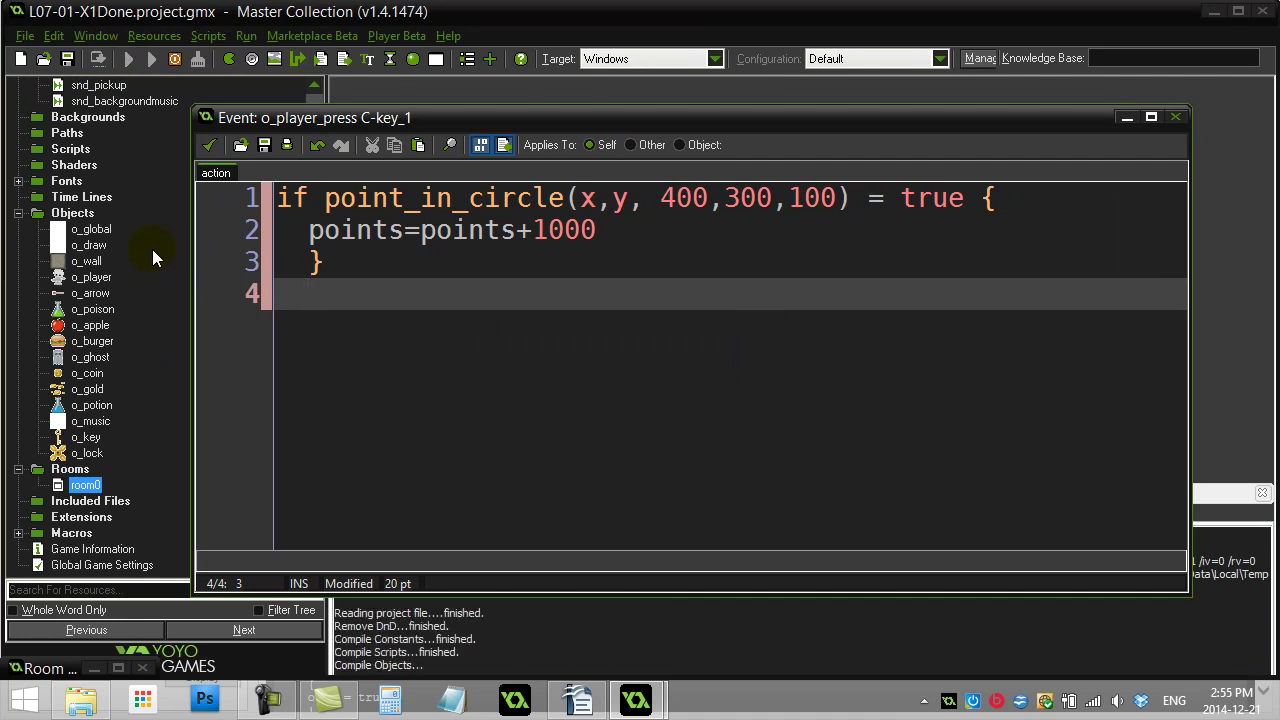
click(129, 59)
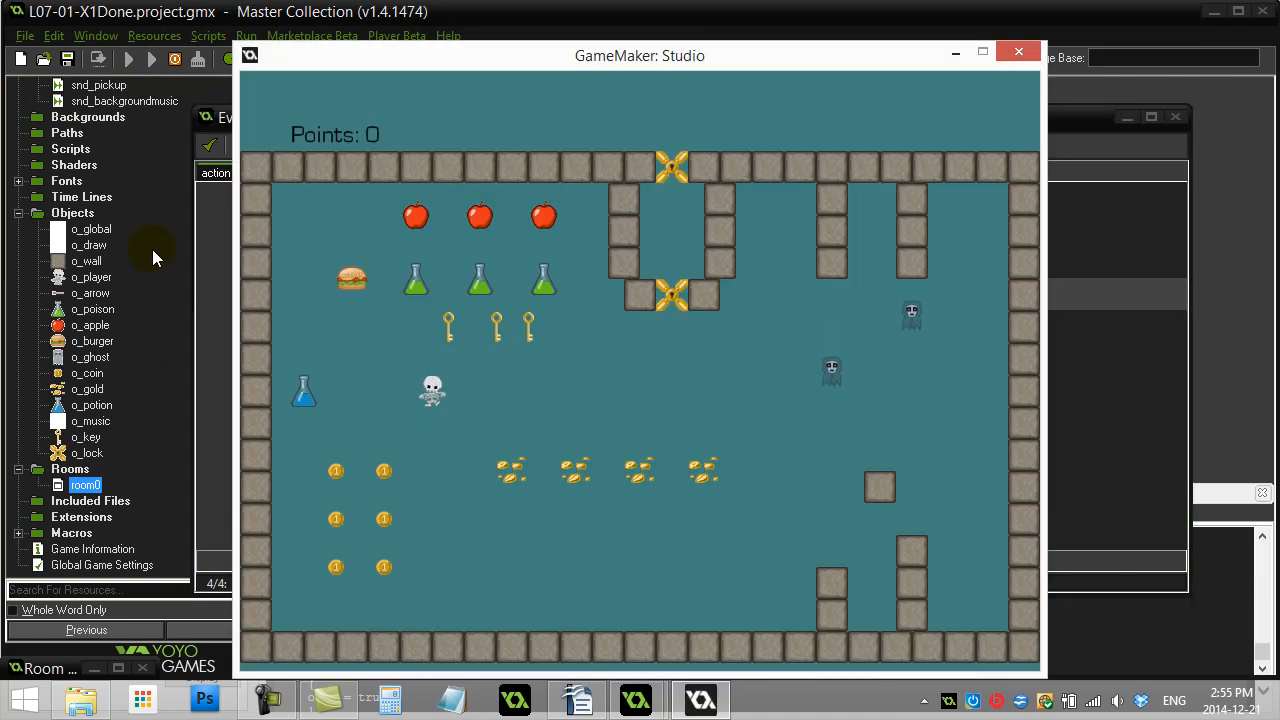